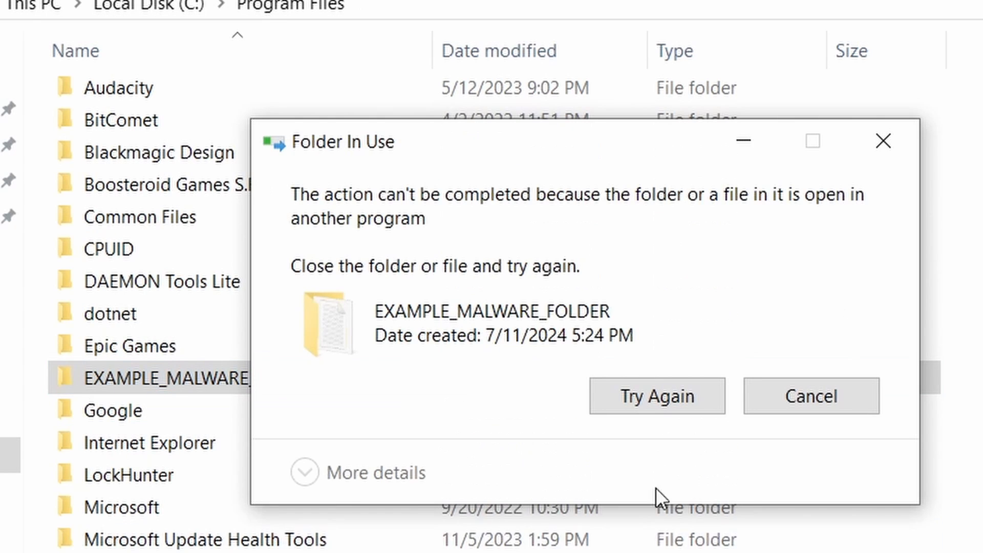
mouse_move(543, 295)
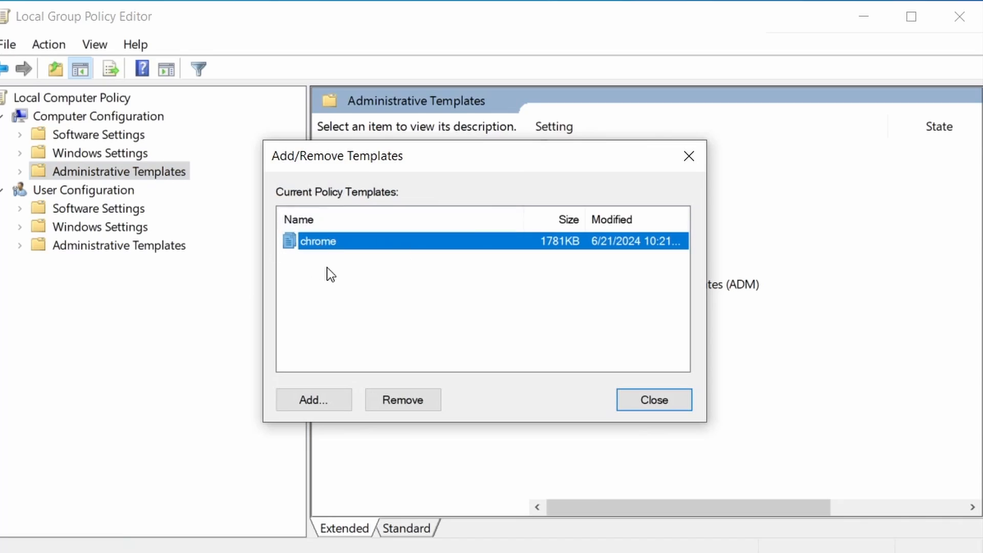
Step: Uninstall Example Malware App from Apps & features, leaving 112 installed apps
left_click(402, 399)
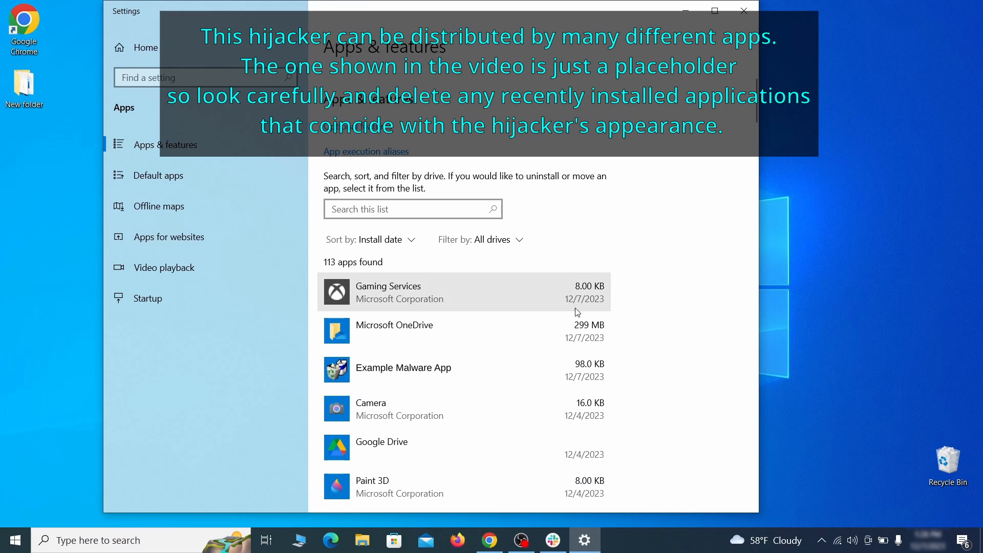
left_click(403, 368)
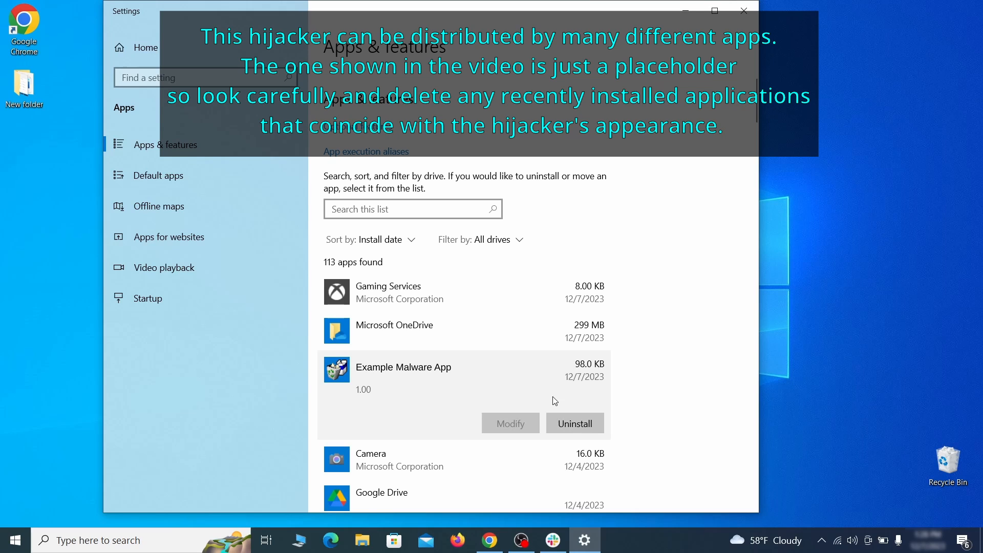
left_click(574, 422)
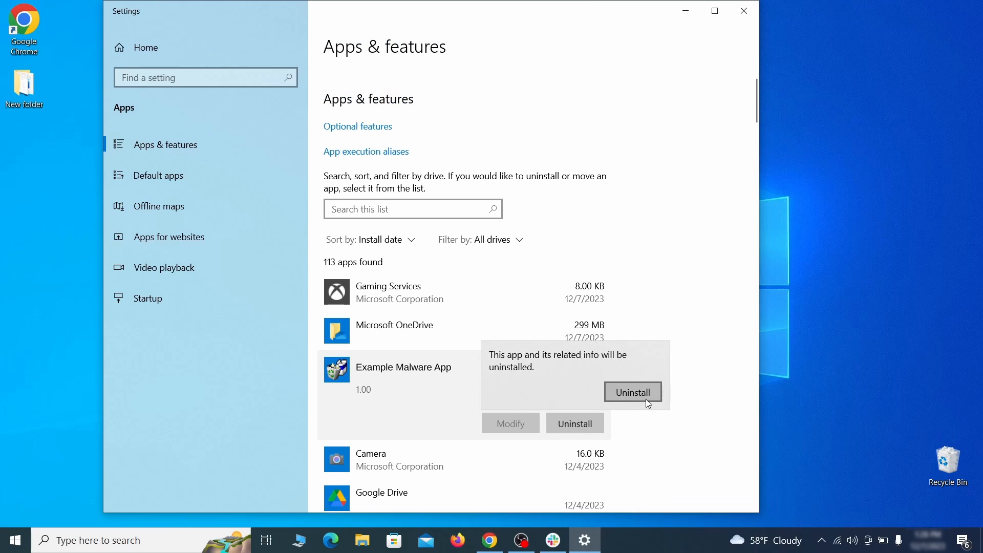
left_click(632, 392)
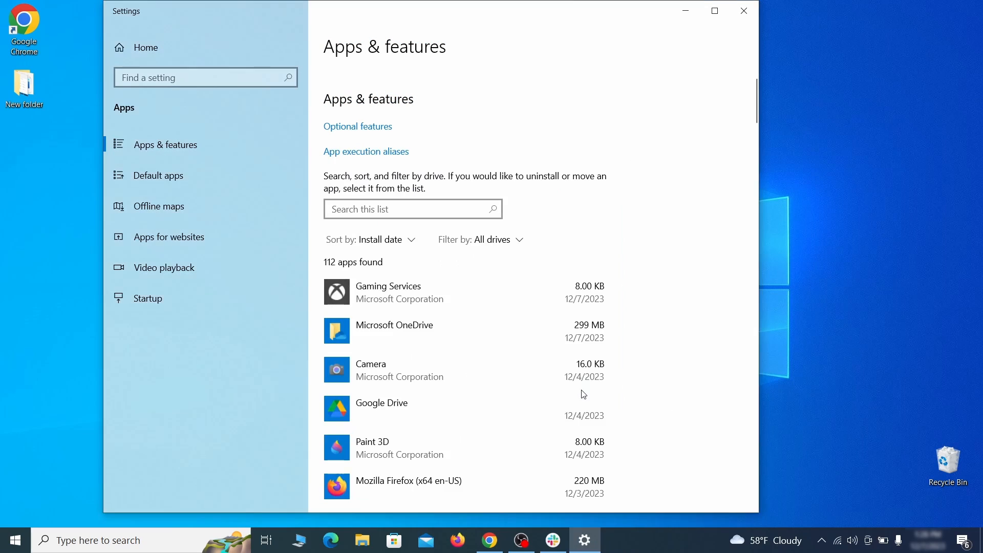
left_click(744, 11)
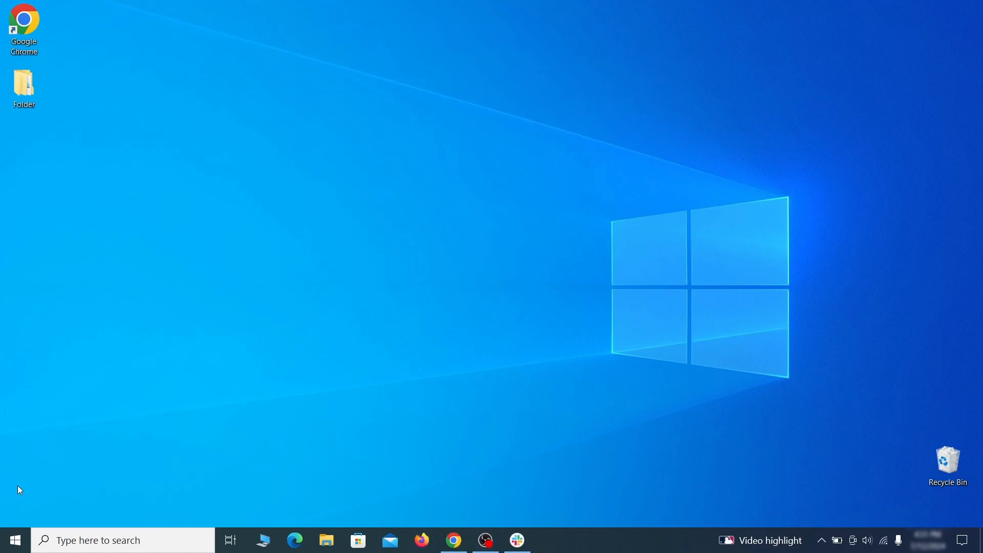
Step: Turn on 'Show hidden files, folders, and drives' in File Explorer Options
type("folder option")
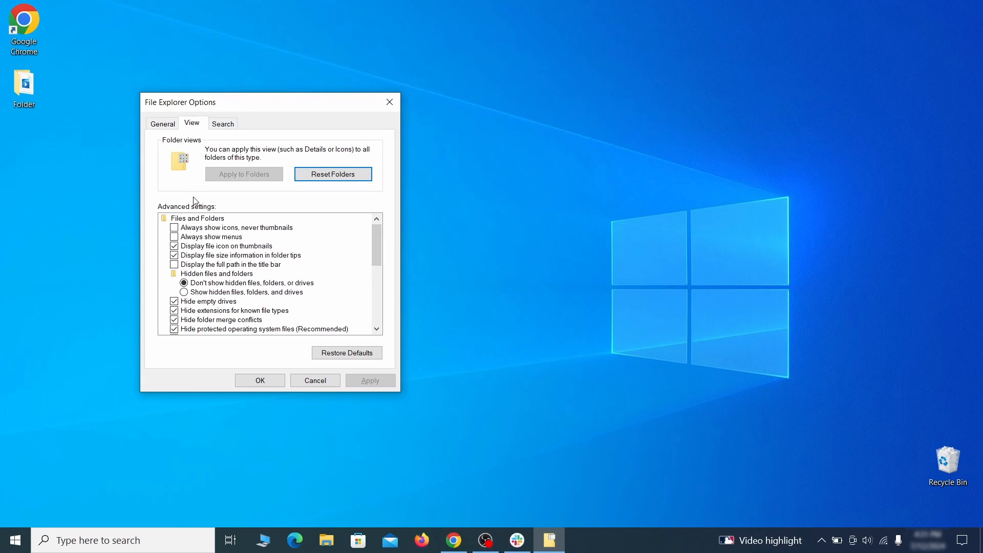
left_click(184, 293)
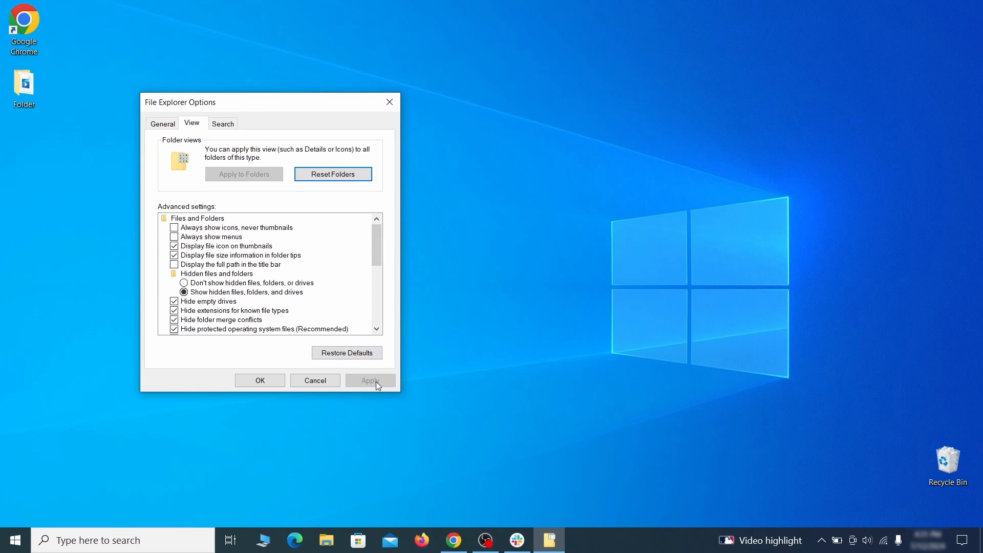
left_click(259, 380)
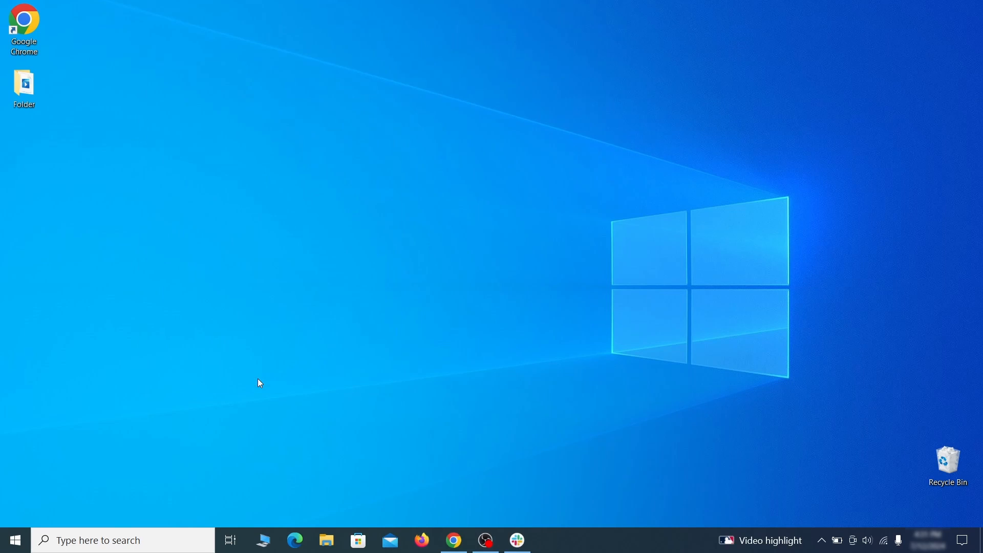
type("task scheduler")
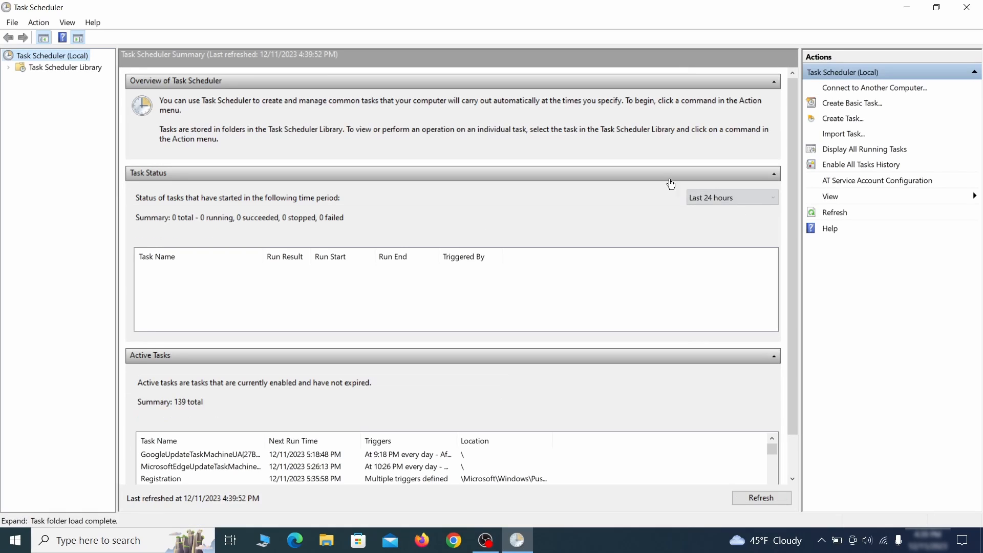
Step: Review the Example Malware App task's daily 4:39 PM trigger and the Desktop program it launches
left_click(65, 67)
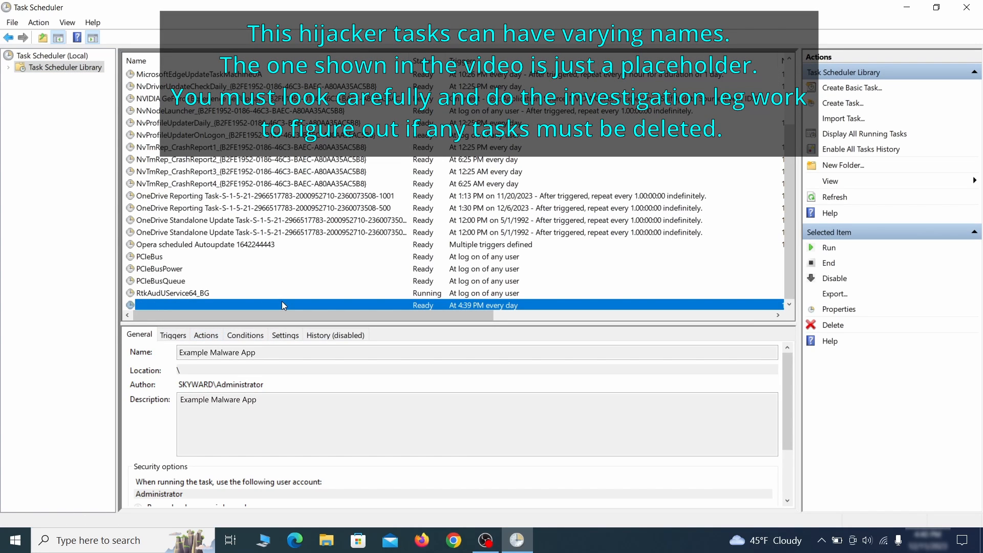
left_click(282, 305)
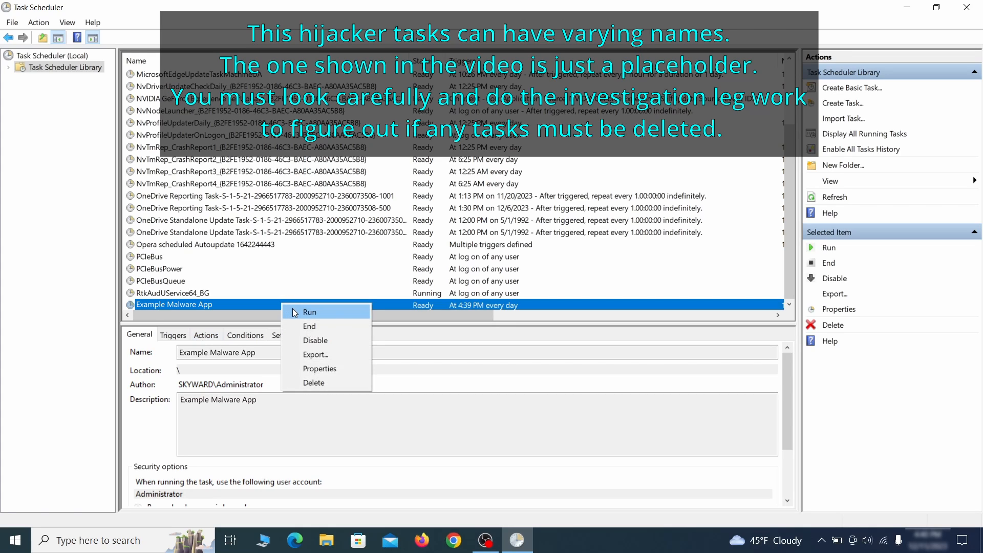
mouse_move(316, 382)
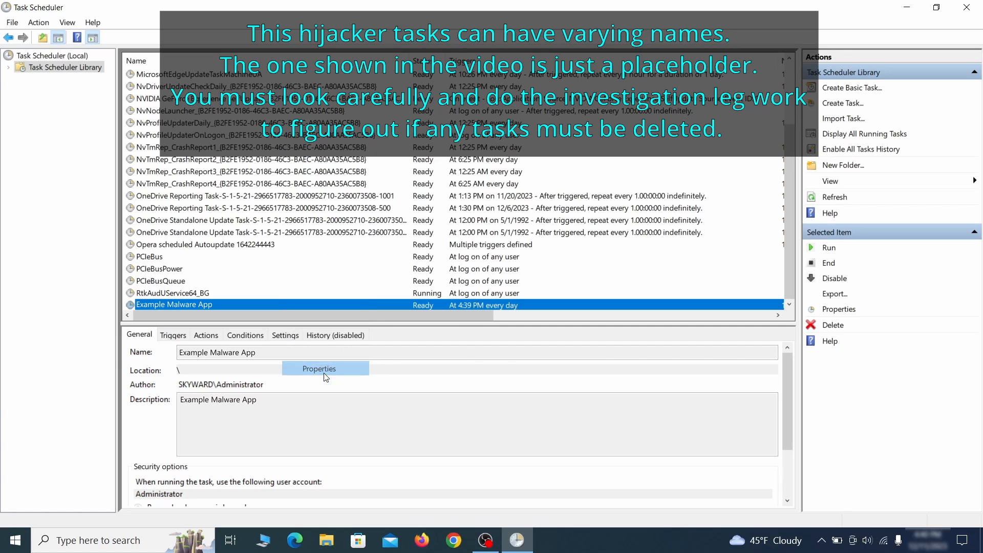
left_click(324, 368)
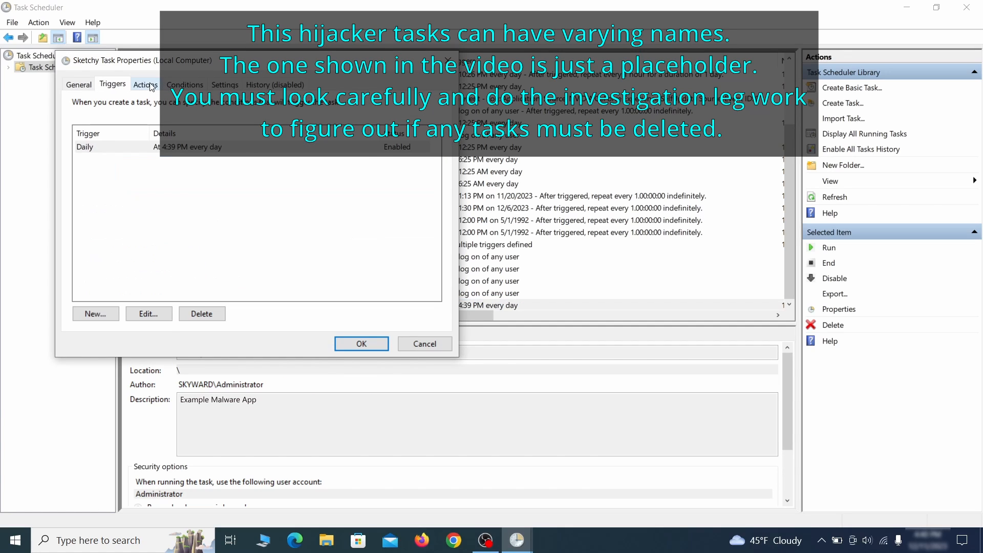
left_click(145, 84)
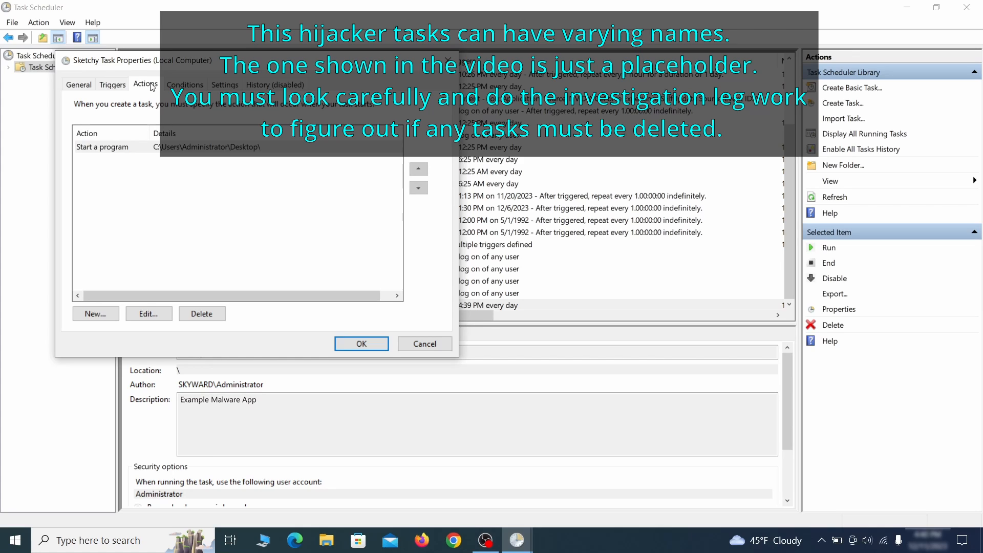
right_click(174, 304)
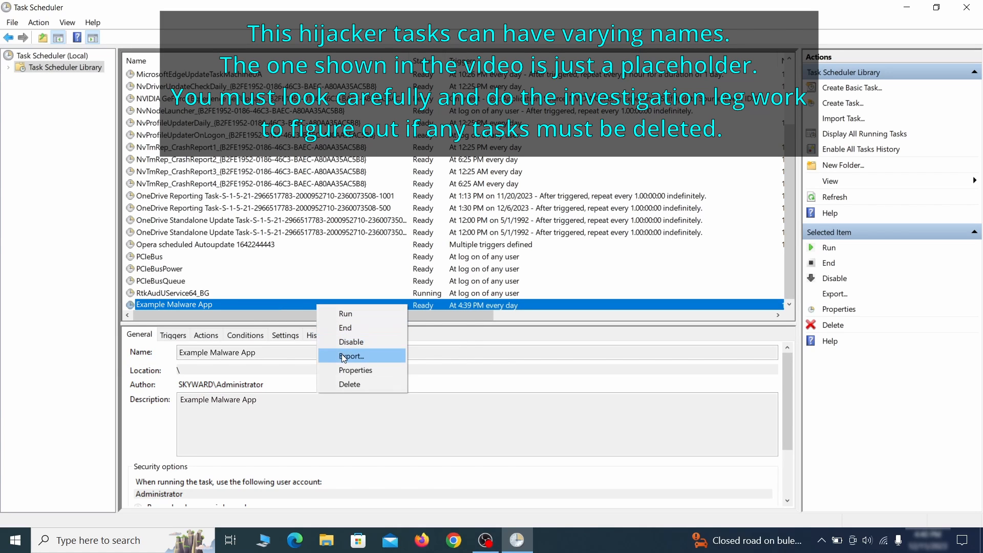
left_click(350, 384)
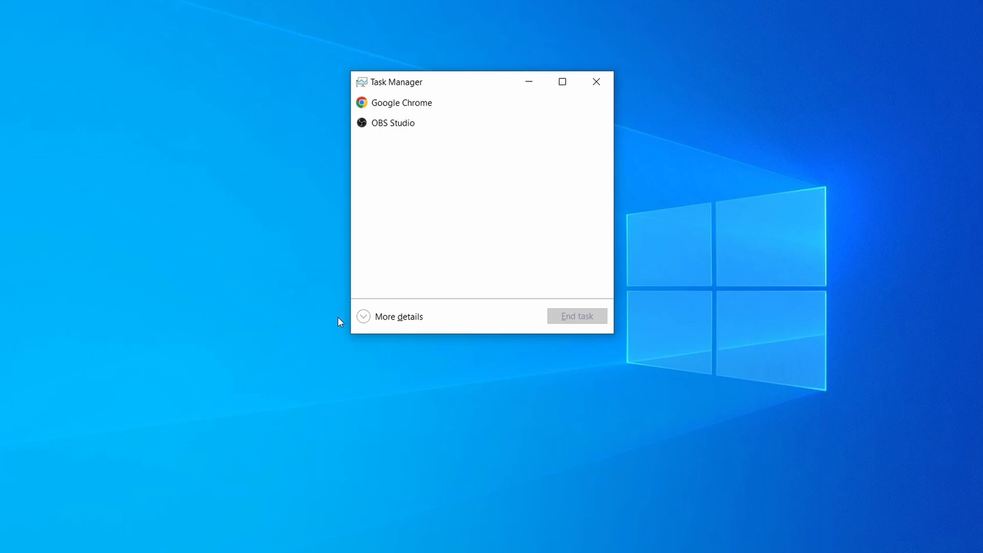
mouse_move(363, 316)
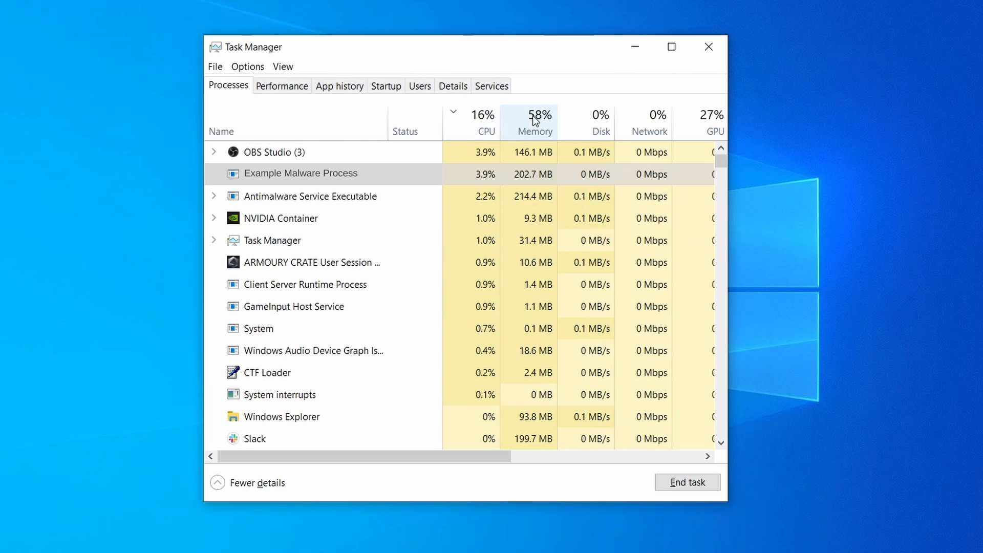
Step: Sort Task Manager's full process list by memory to find Example Malware Process
left_click(528, 115)
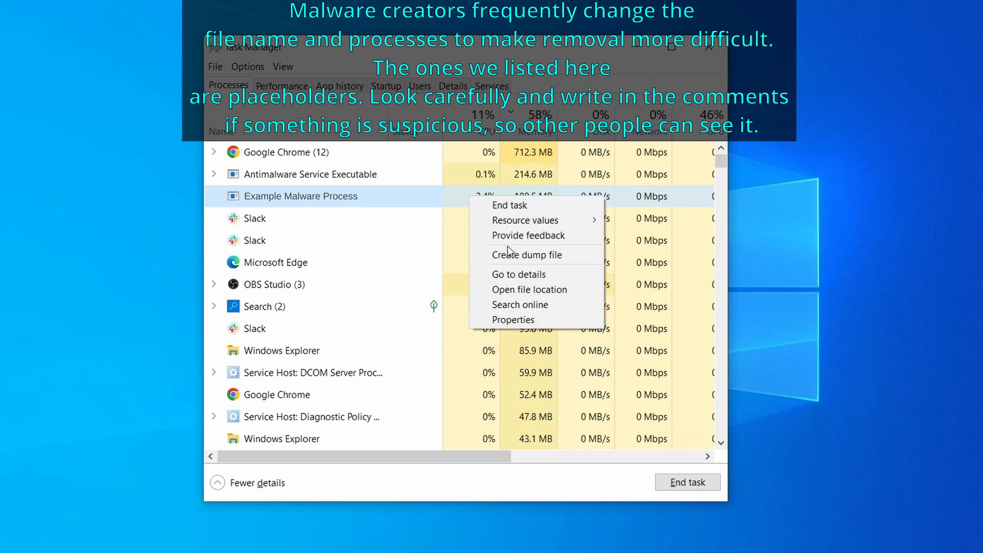
mouse_move(531, 289)
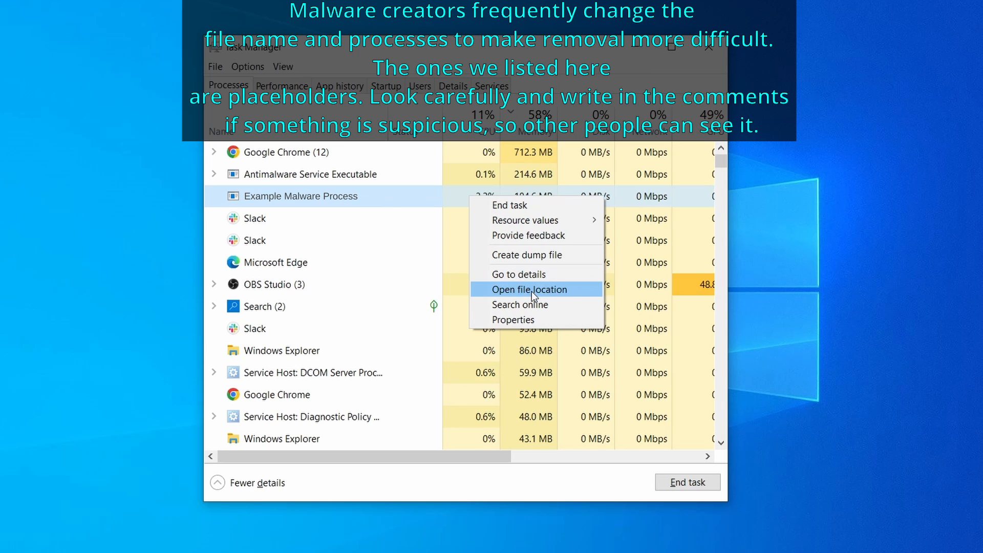
Step: Delete the three files in the Example Malware App folder, then download LockHunter
left_click(526, 289)
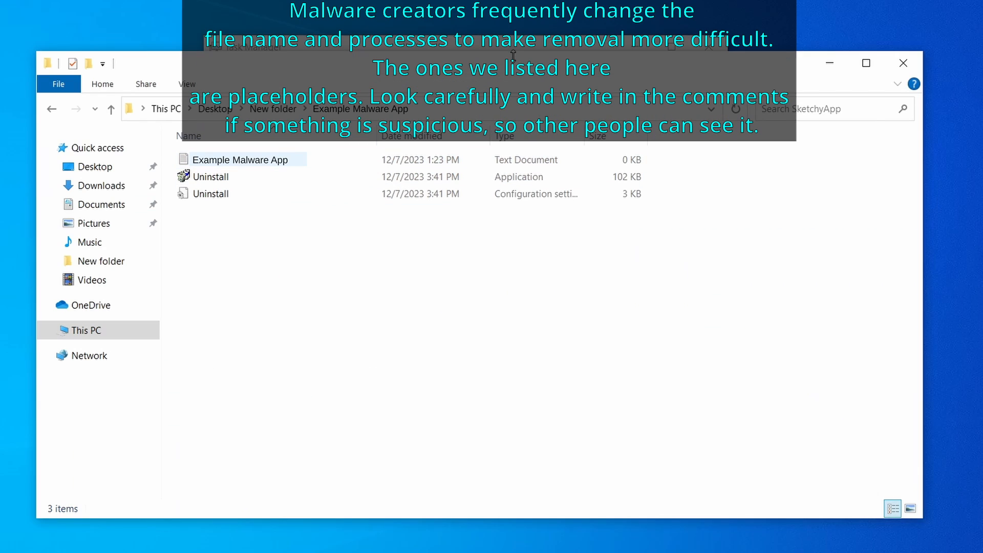
right_click(301, 195)
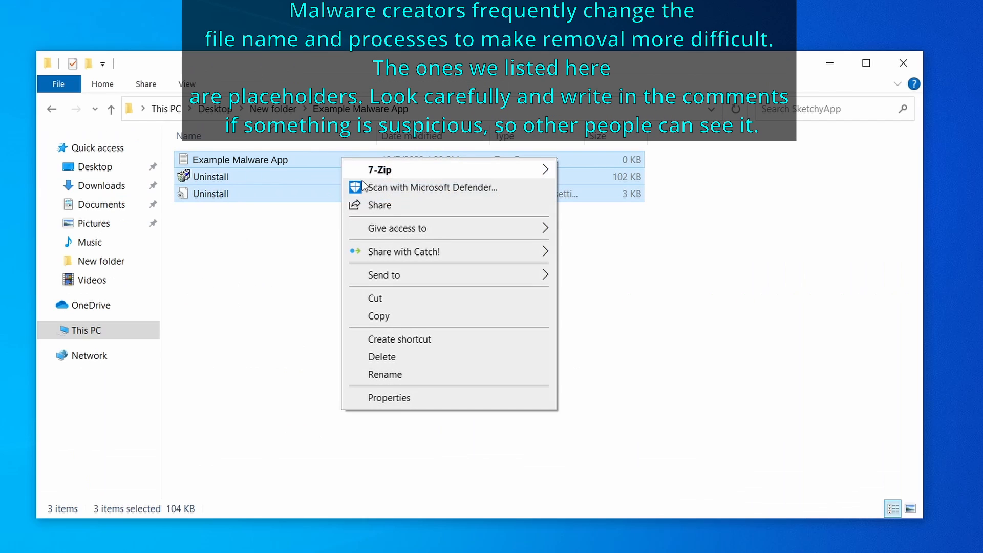
left_click(382, 357)
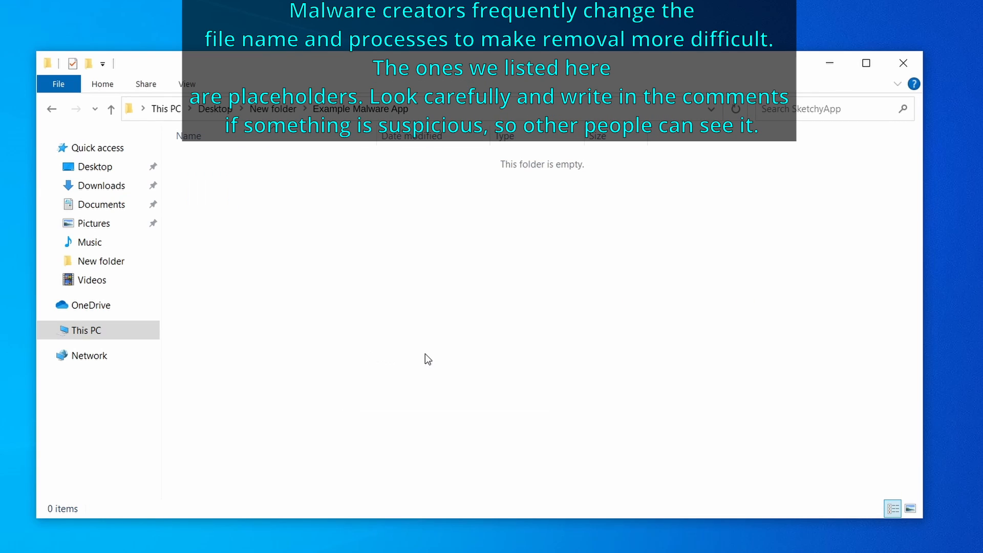
right_click(328, 234)
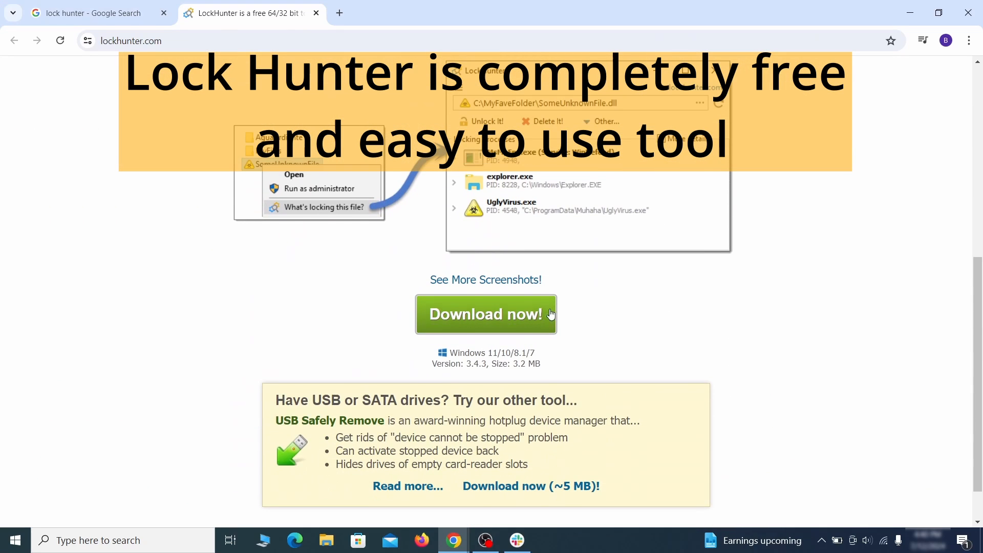
left_click(486, 314)
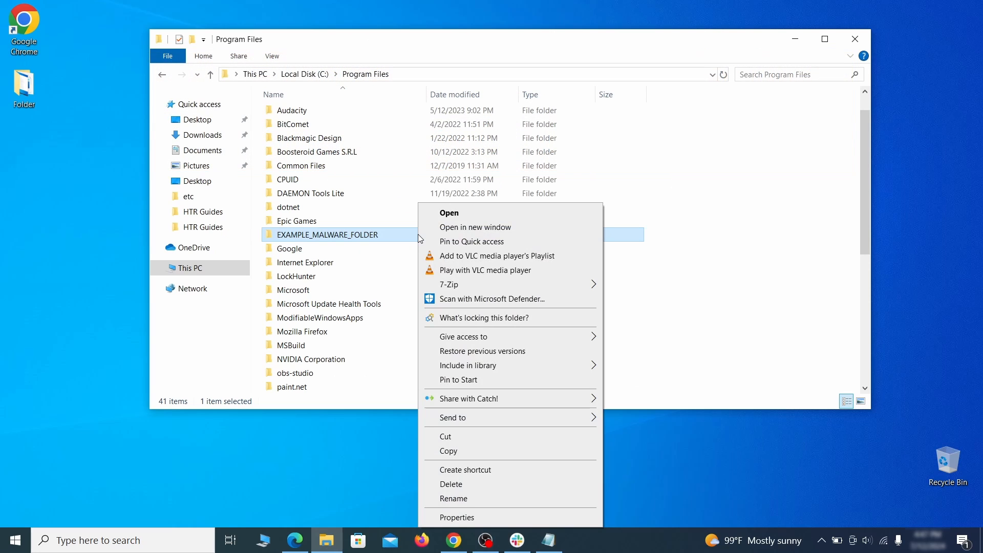
mouse_move(480, 318)
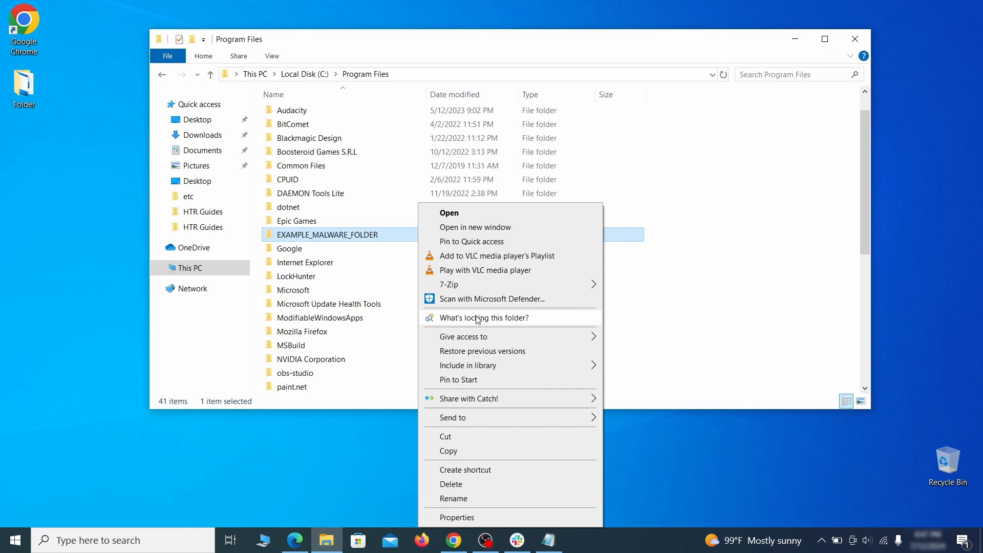
Step: Check what is locking EXAMPLE_MALWARE_FOLDER in Program Files
left_click(484, 318)
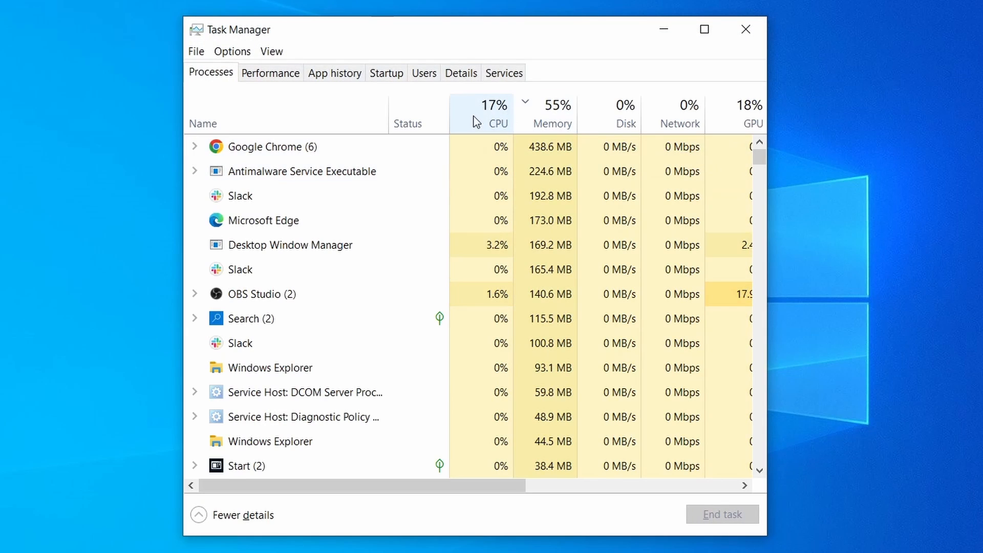
Step: Sort Task Manager's processes by the Memory column, highest first
left_click(554, 105)
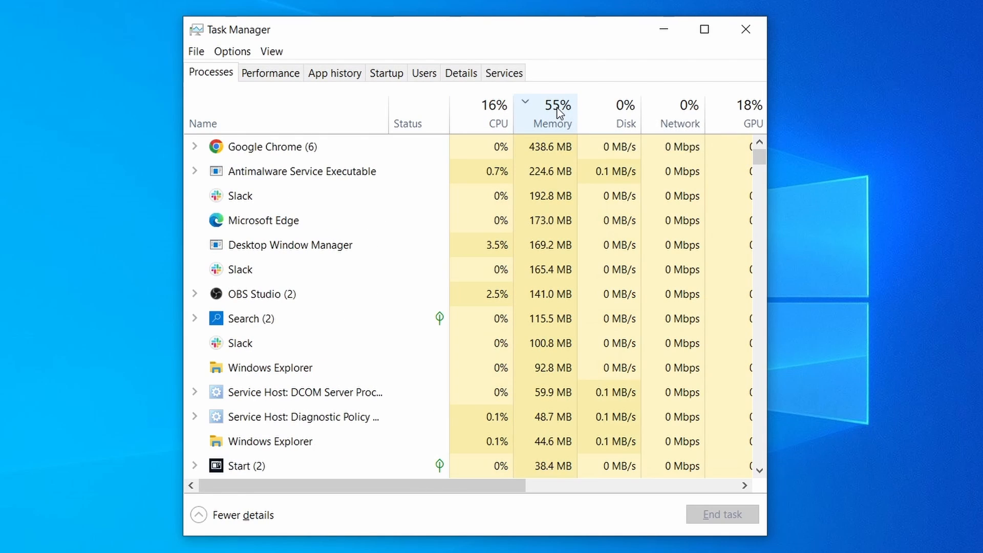
left_click(287, 343)
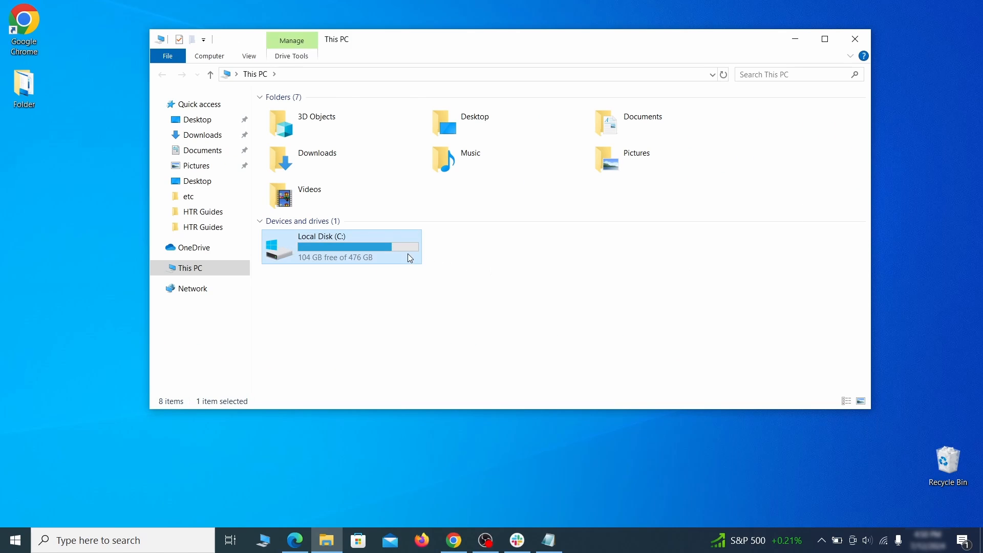
Step: Go to C:\Users\AppData\Roaming and delete EXAMPLE_SUSPICIOUS_FOLDER
double_click(322, 246)
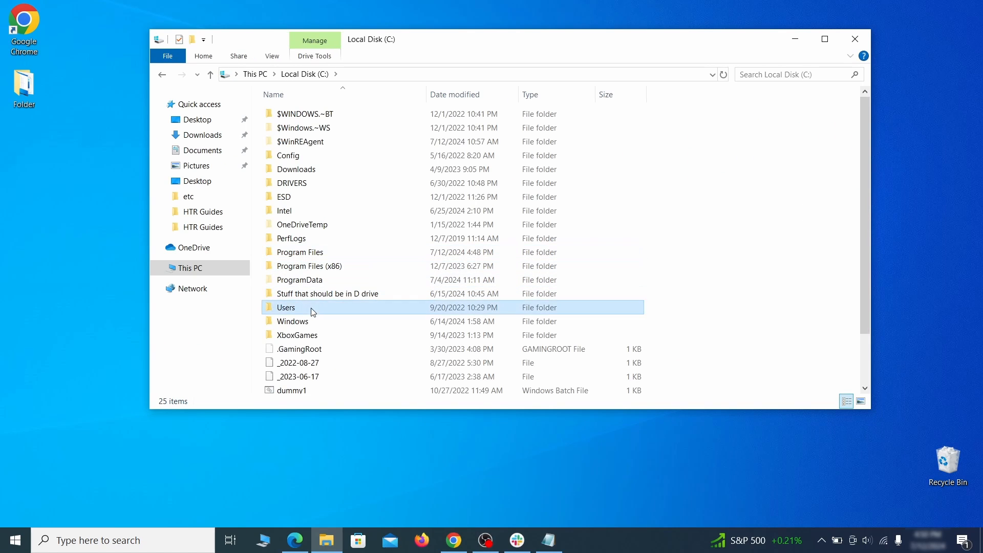
double_click(286, 307)
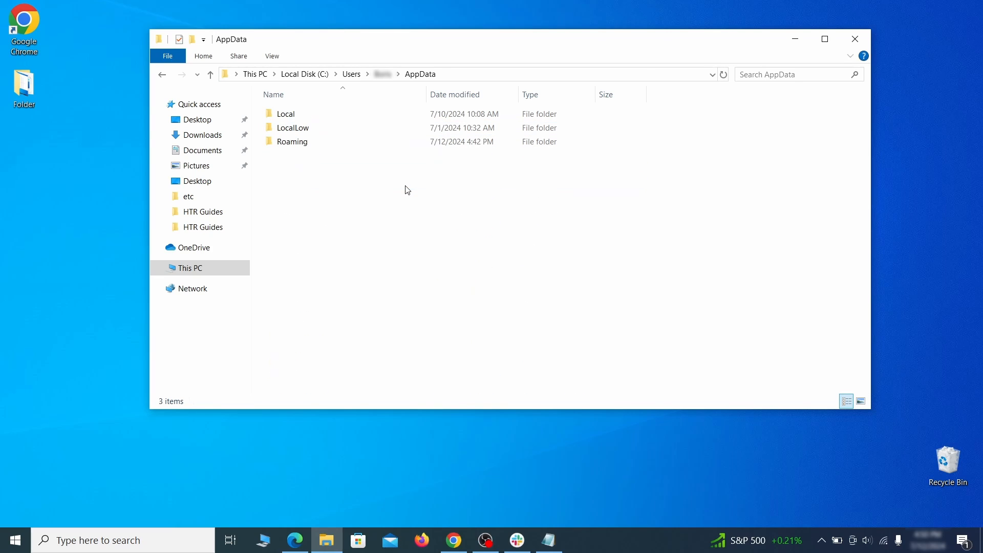
double_click(291, 141)
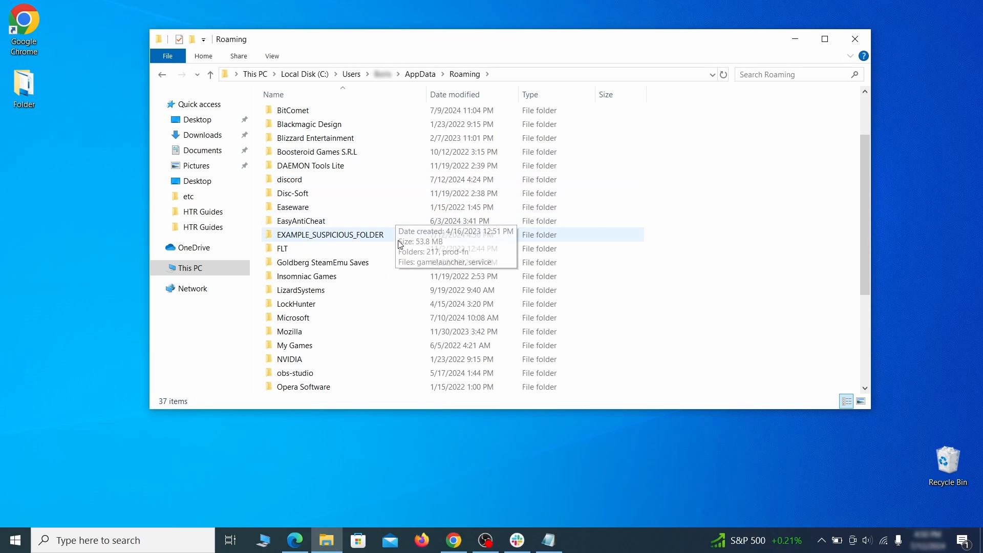
left_click(331, 234)
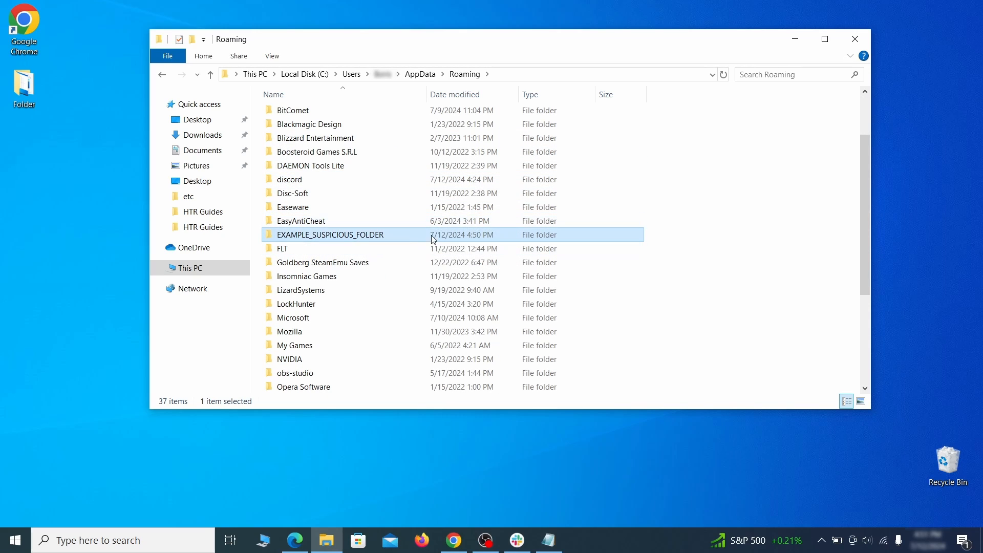
right_click(330, 235)
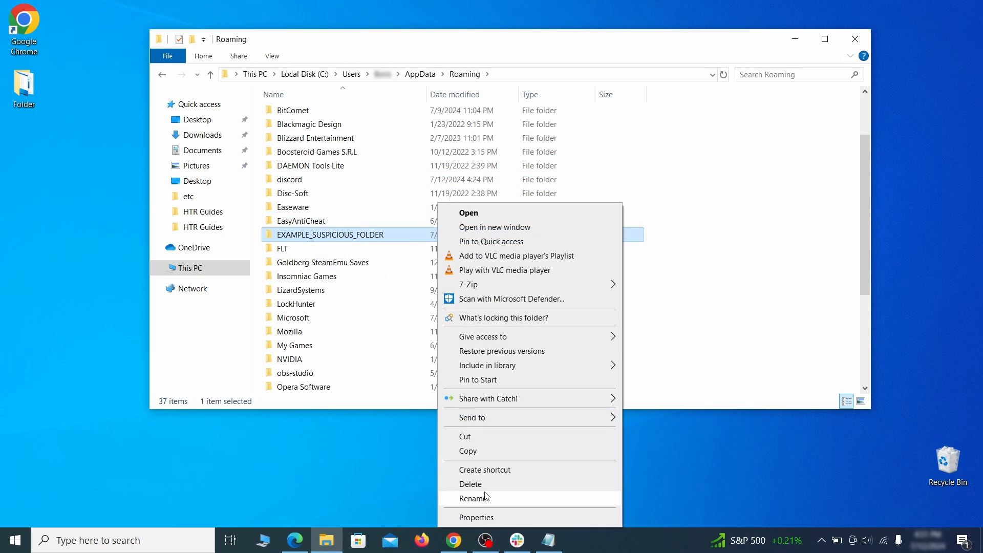
left_click(470, 484)
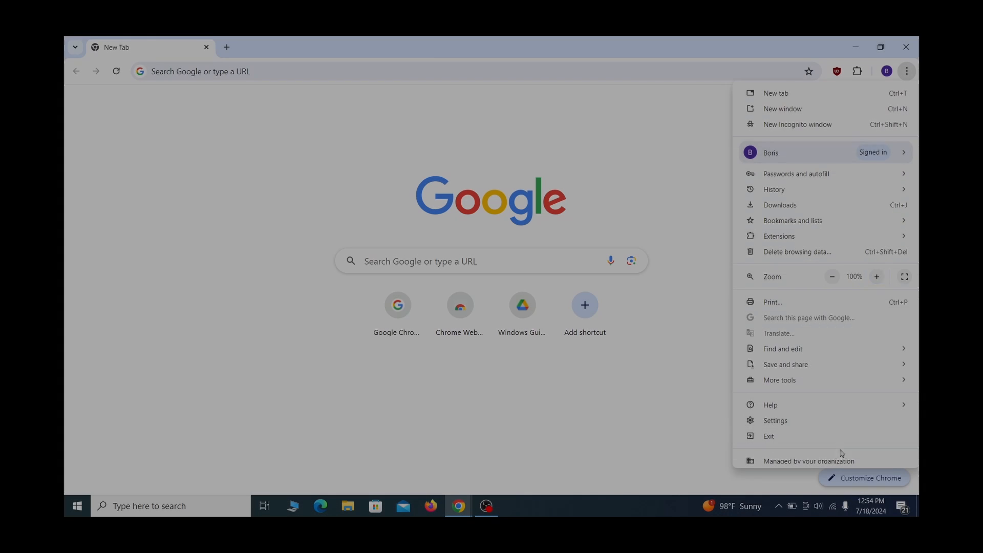
Step: Exit Google Chrome from its three-dot menu
left_click(808, 461)
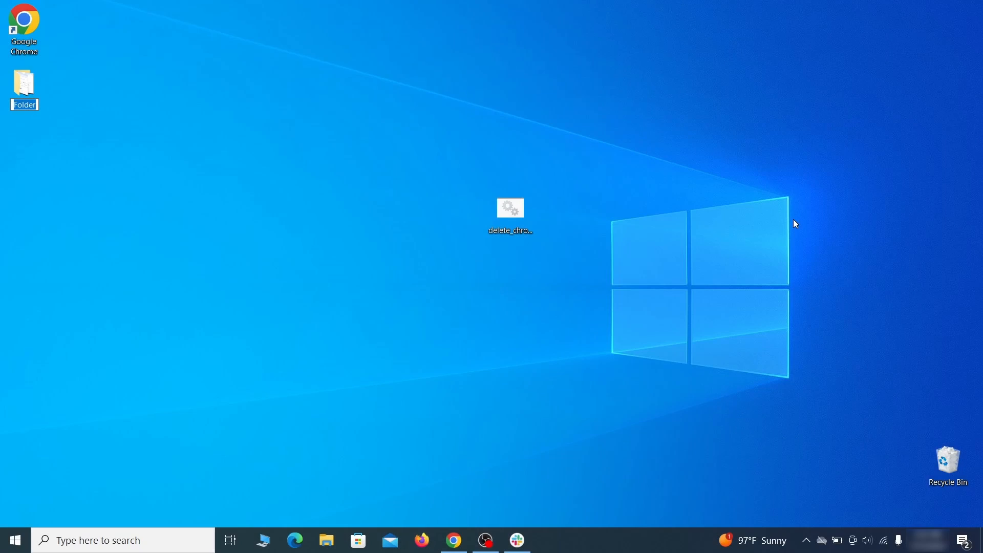
type("edit group policy")
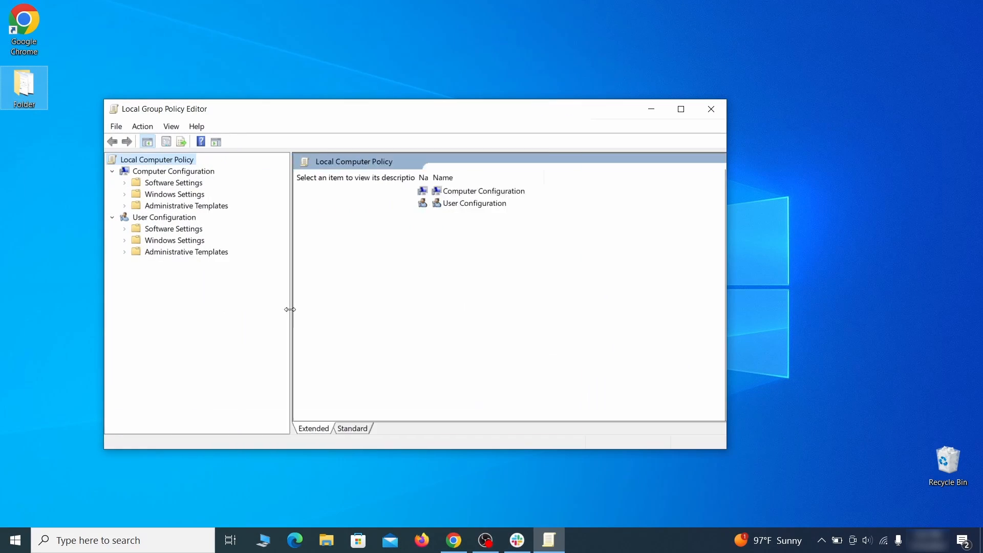
left_click(173, 171)
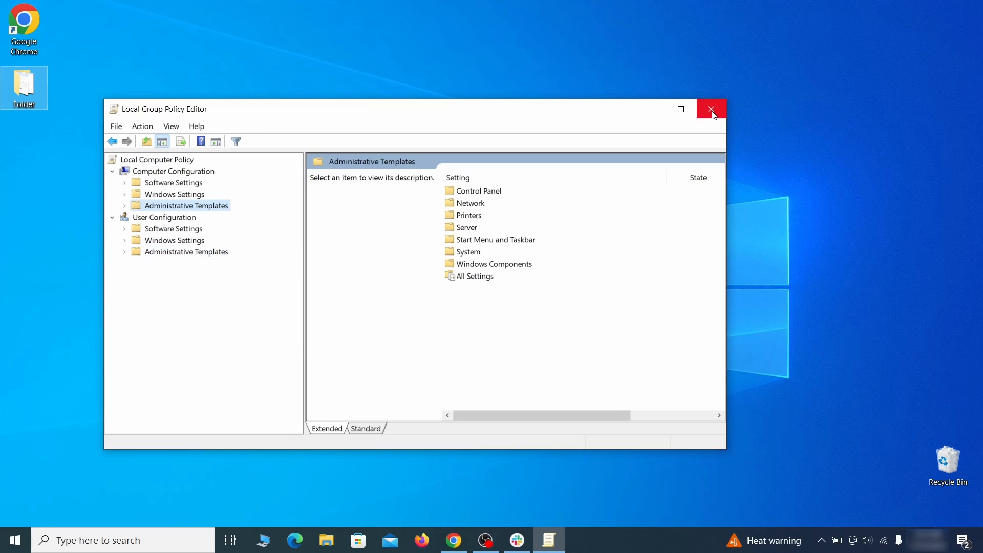
left_click(712, 109)
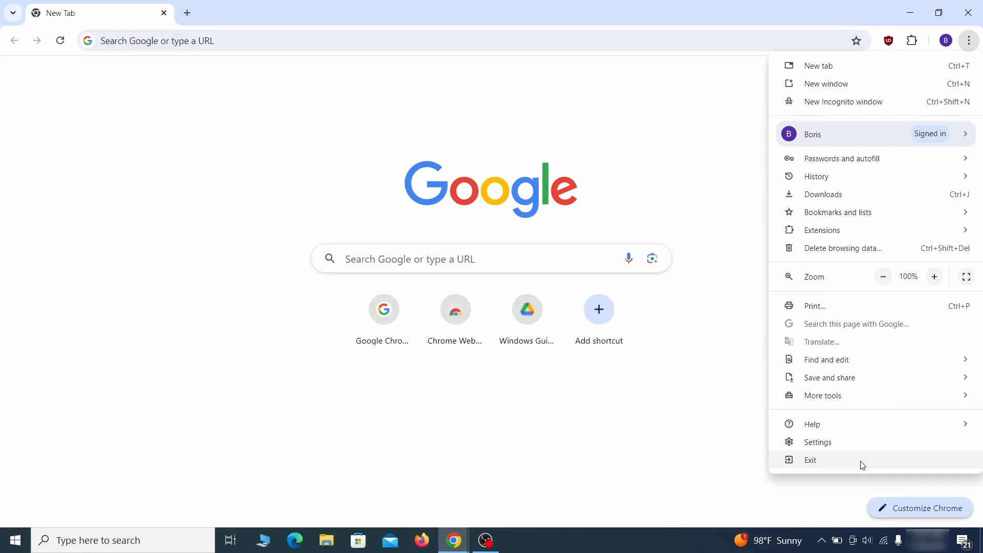
Step: Exit Chrome again via its three-dot menu
left_click(809, 460)
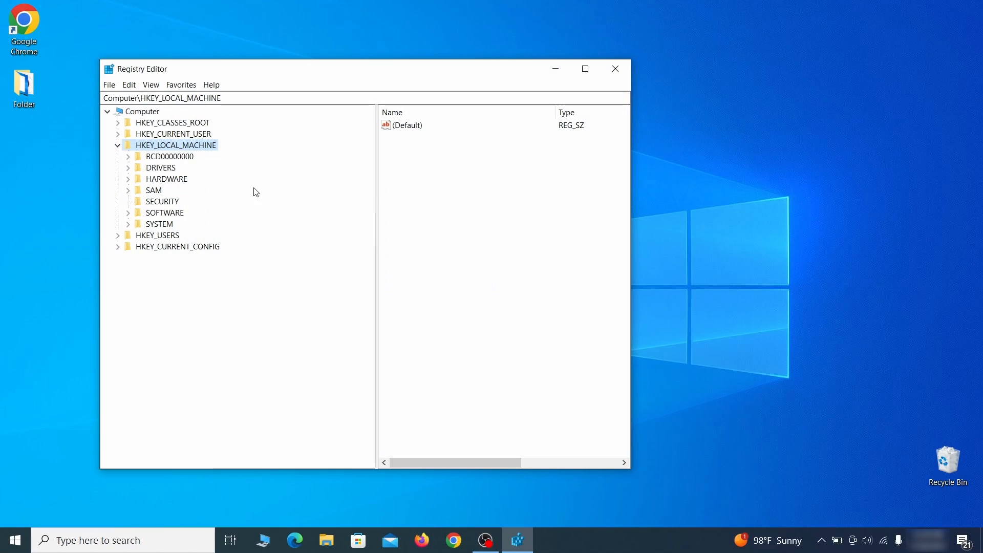
Step: Delete the 12000004 key under BCD00000000 and confirm the deletion
left_click(118, 156)
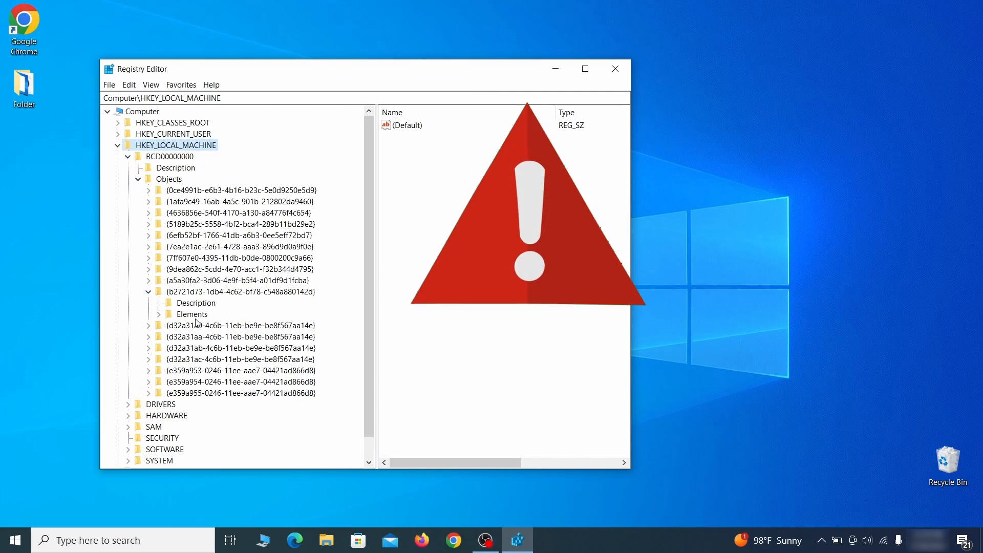
right_click(202, 349)
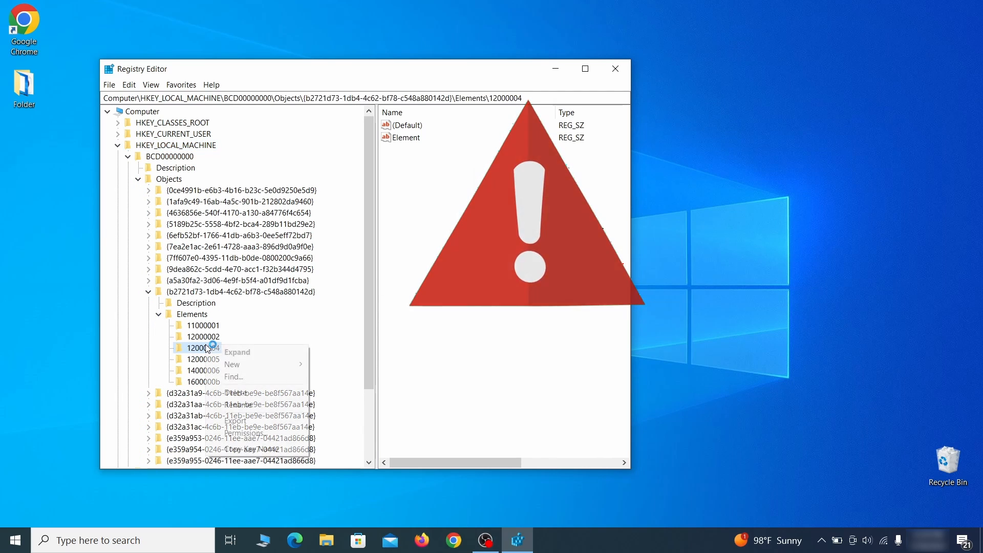
left_click(235, 393)
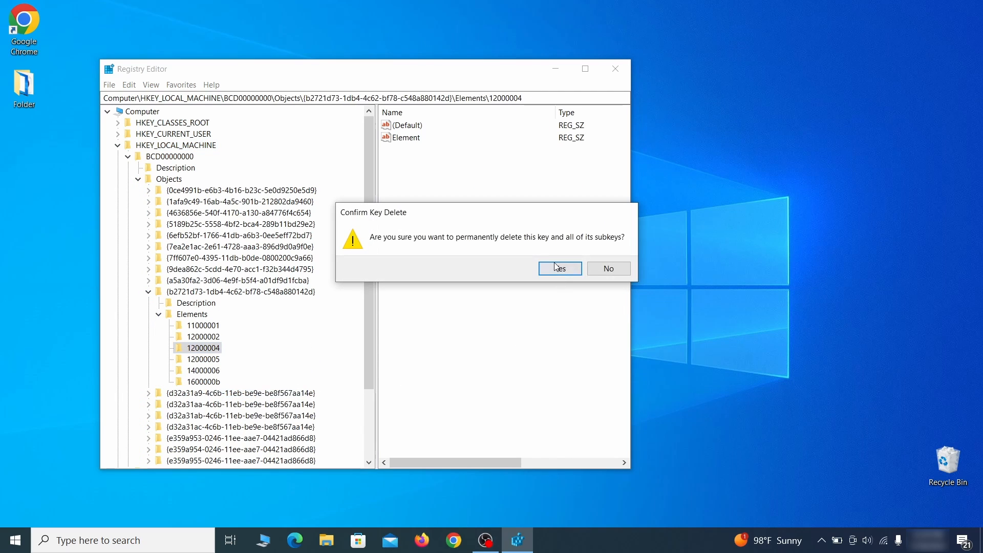
left_click(557, 268)
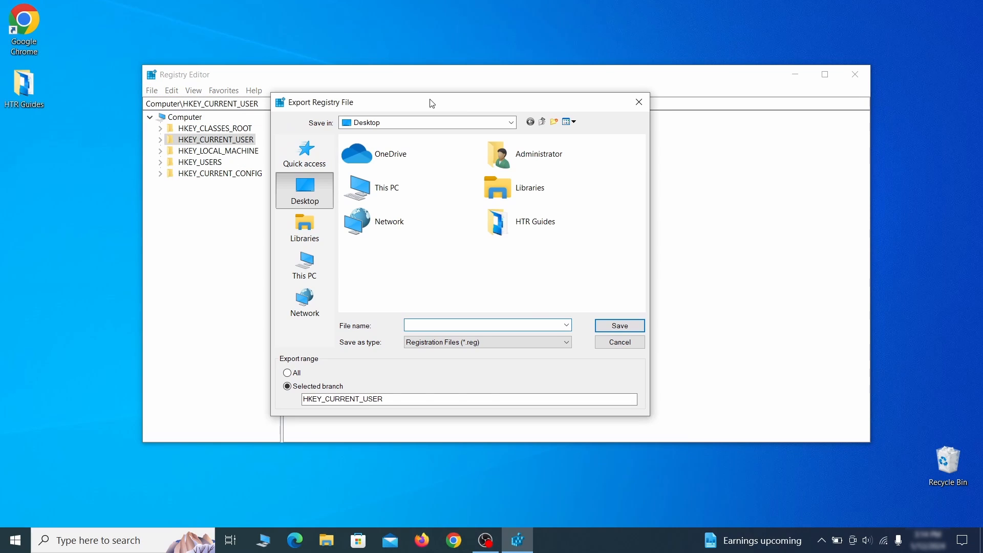
Step: Export the entire registry as 'Registry Backup 1', then begin importing a registry file
type("Registry")
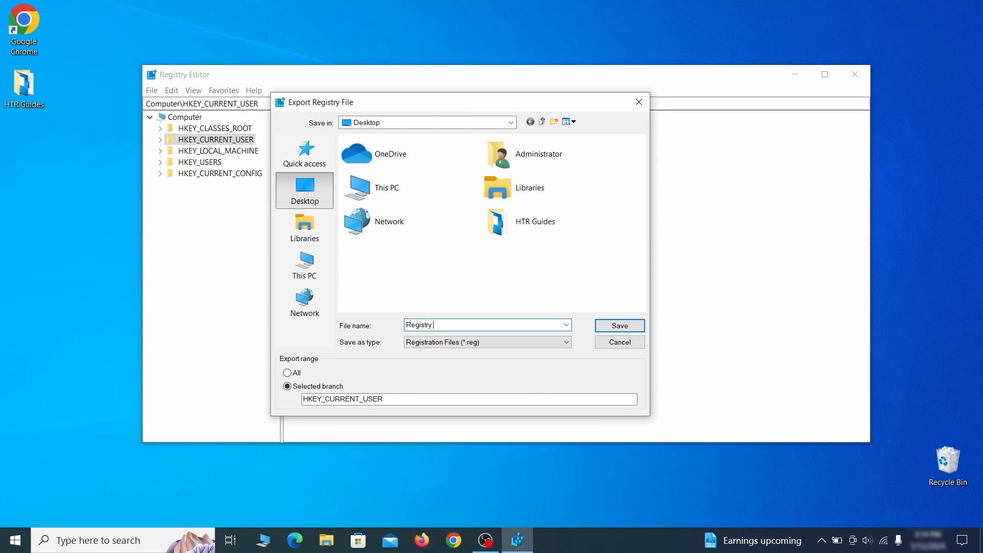
type("Backup 1")
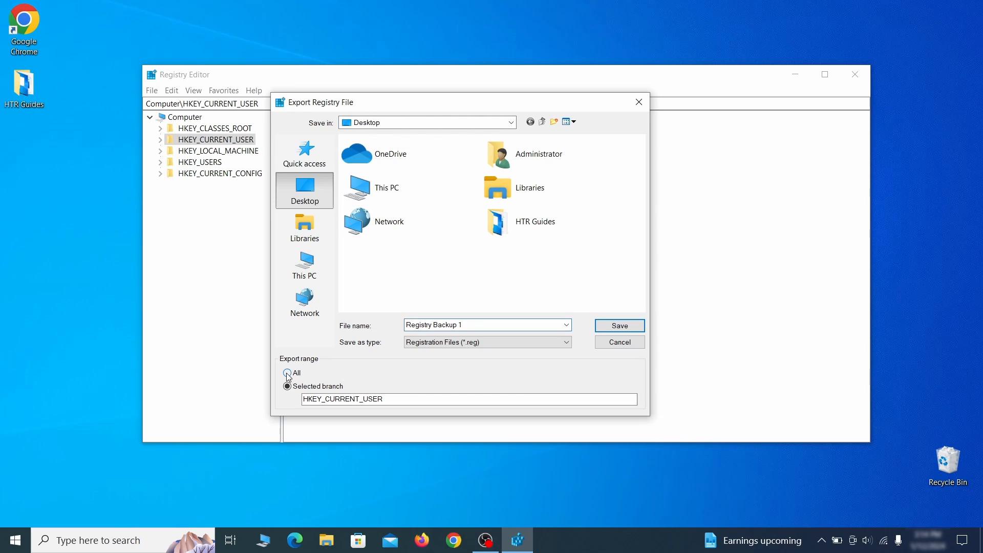
left_click(618, 326)
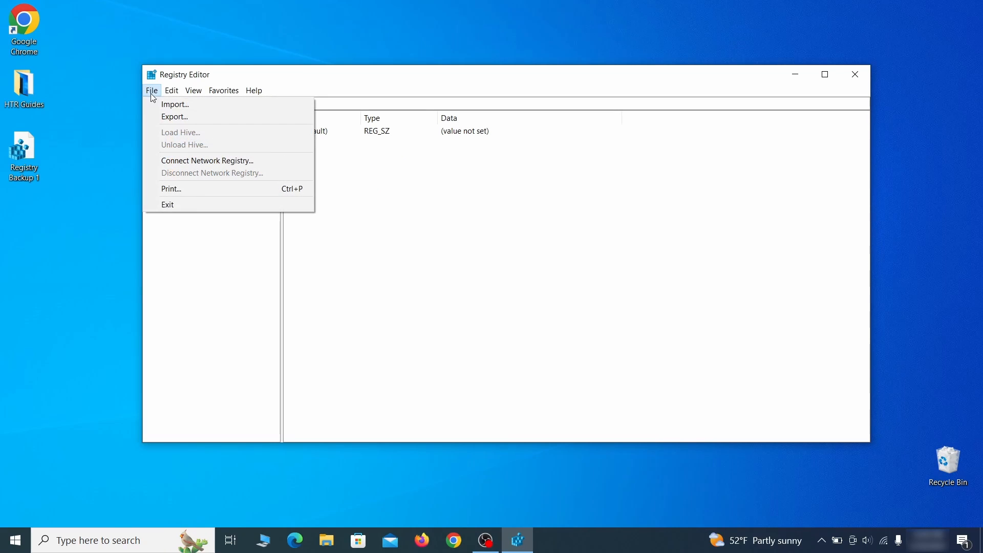
left_click(176, 104)
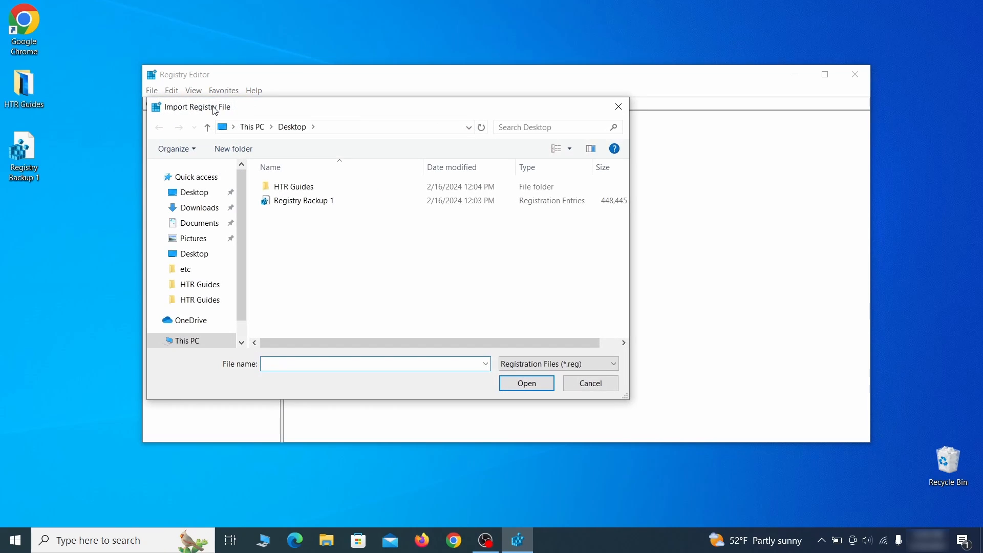
left_click(304, 200)
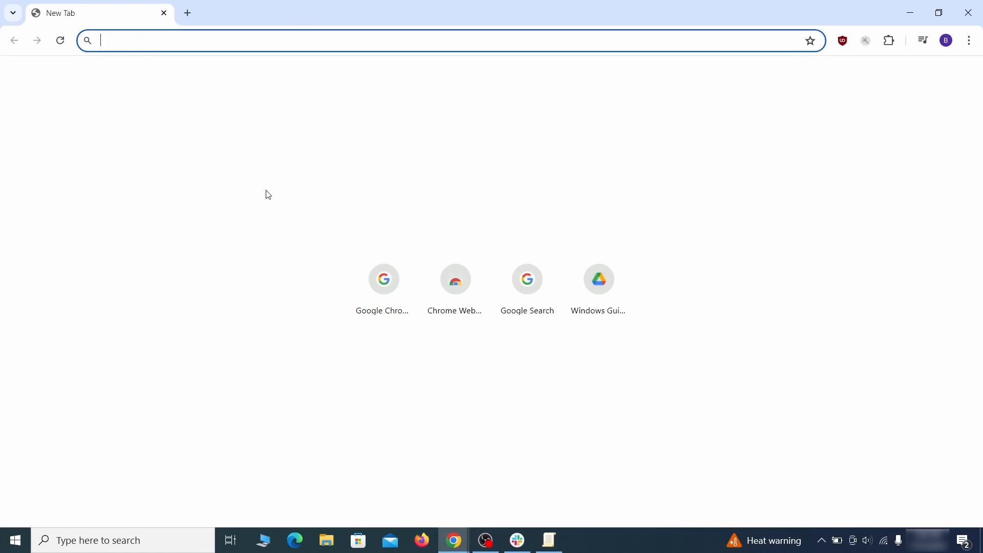
Step: Note the random policy strings from chrome://policy in Notepad on separate lines
type("chrome://policy")
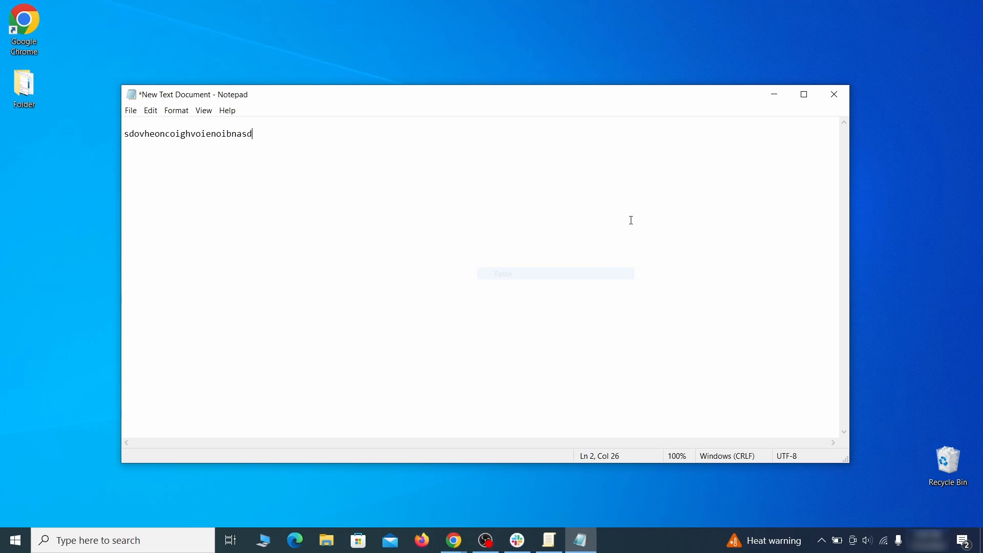
left_click(835, 95)
type("mcchkblkompbonlplcadhfomgpjmlhmk")
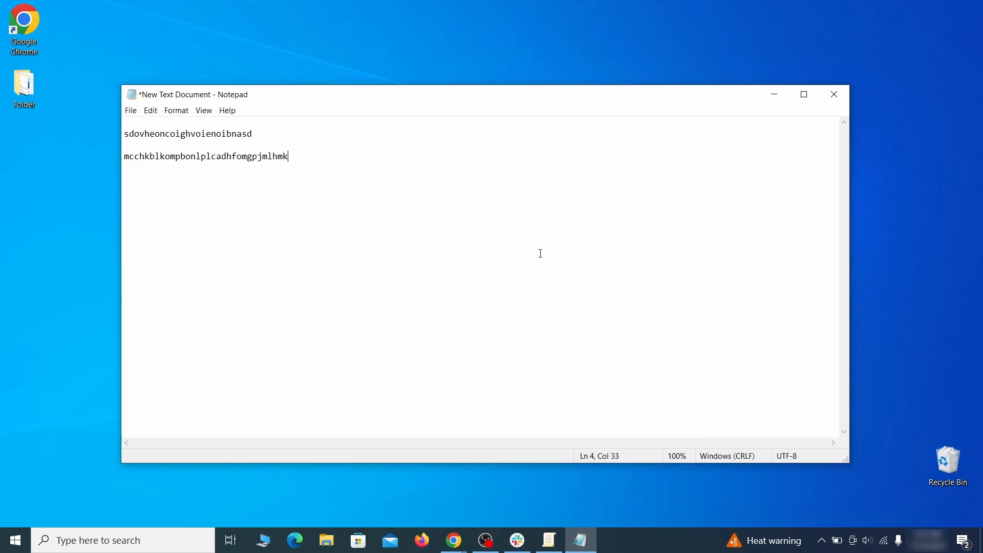
type("reged")
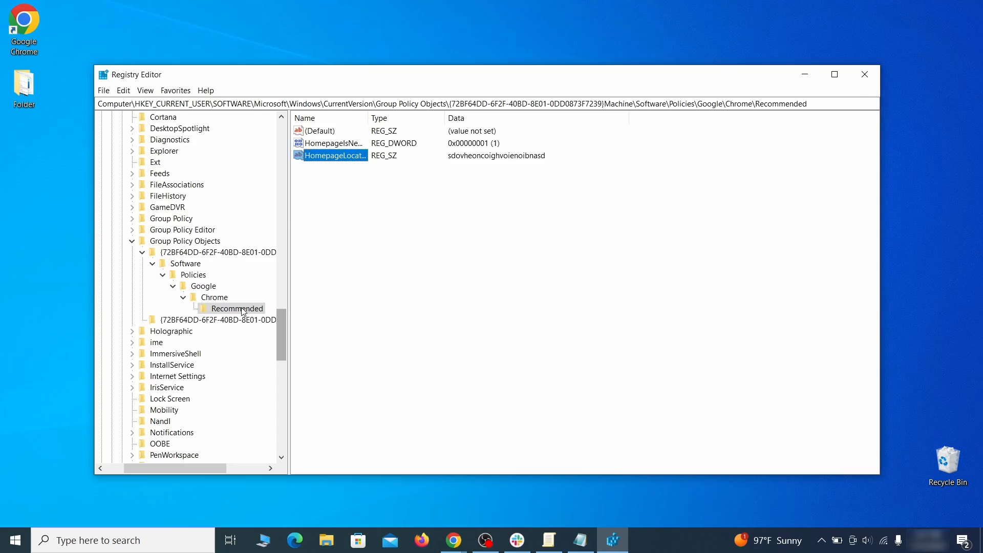
Step: Delete the Chrome policies key and the unwanted ClientState value, confirming each deletion
left_click(271, 355)
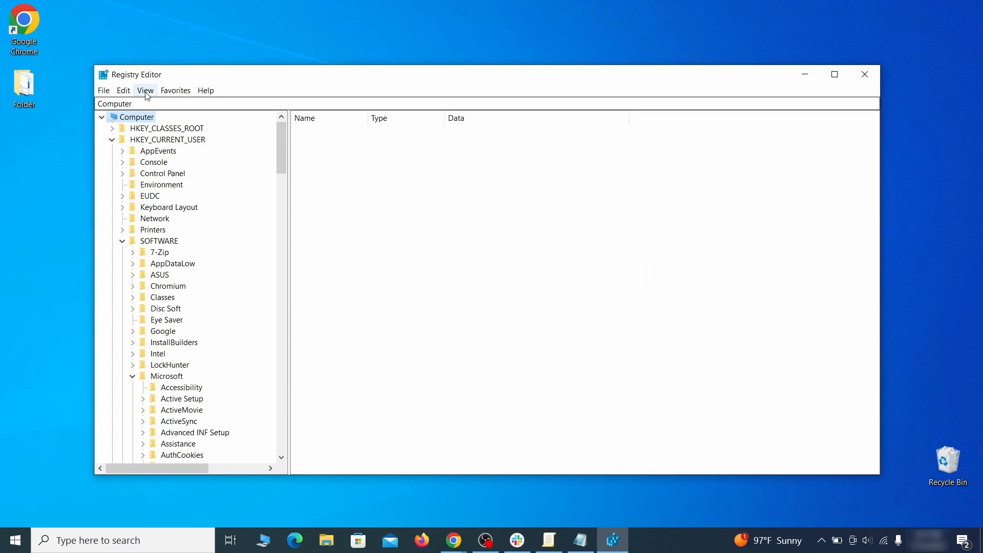
left_click(140, 180)
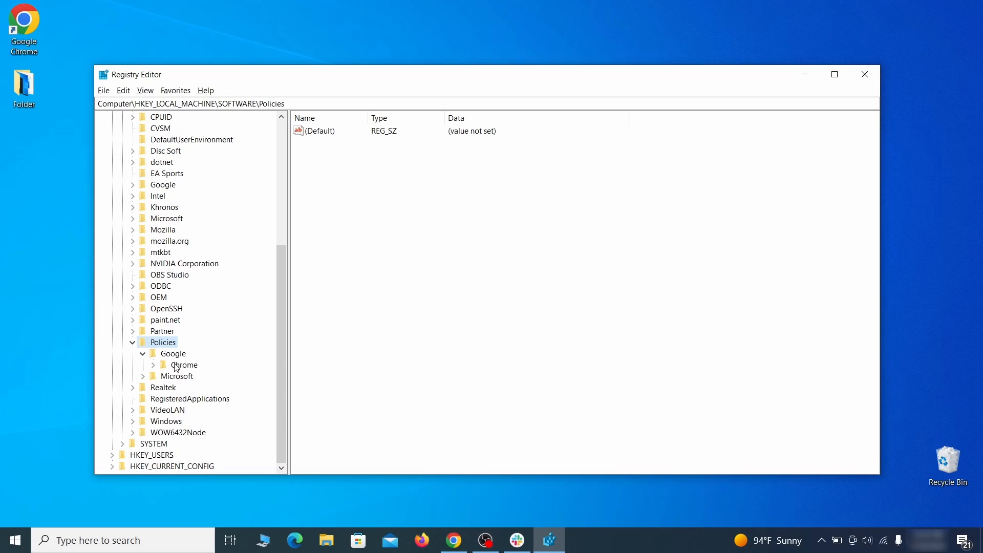
left_click(185, 365)
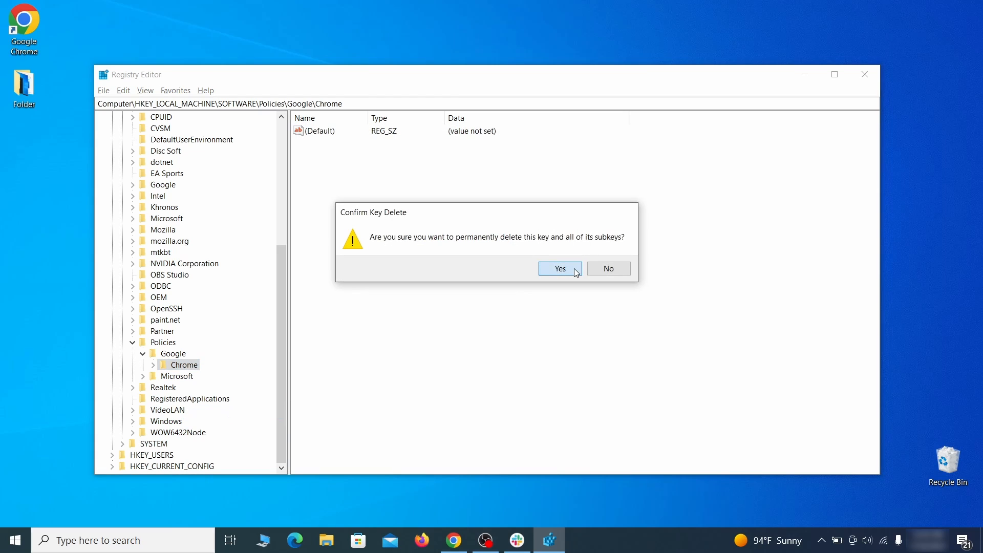
left_click(558, 268)
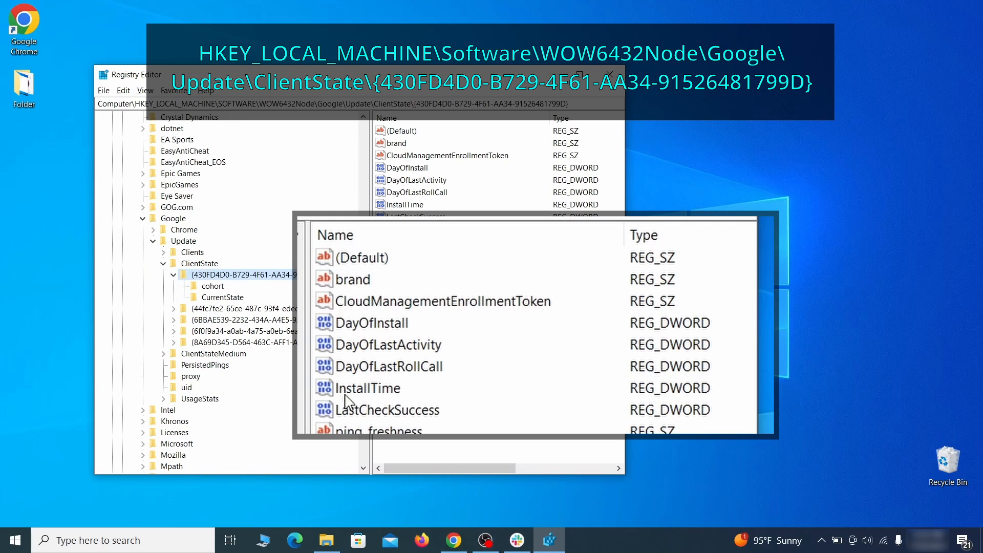
left_click(442, 301)
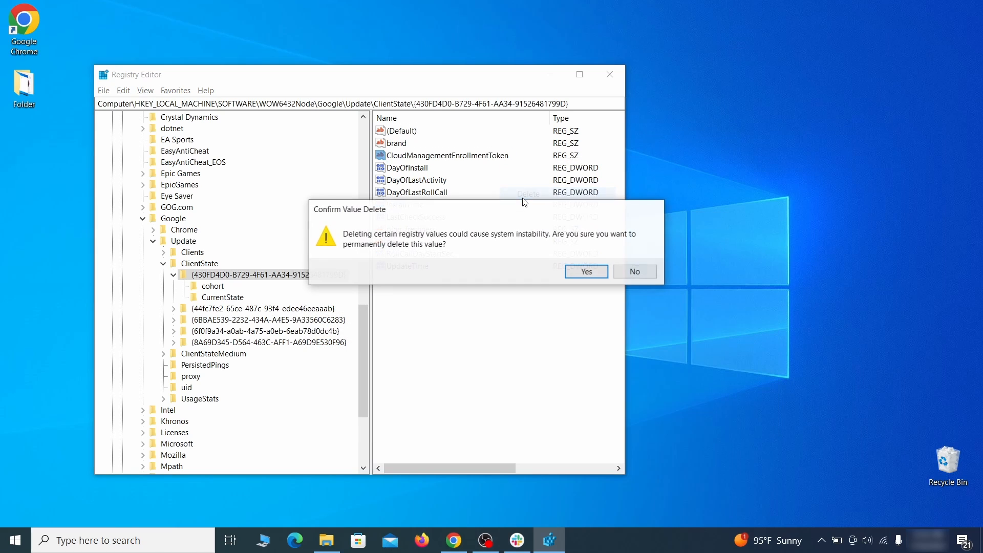
left_click(585, 271)
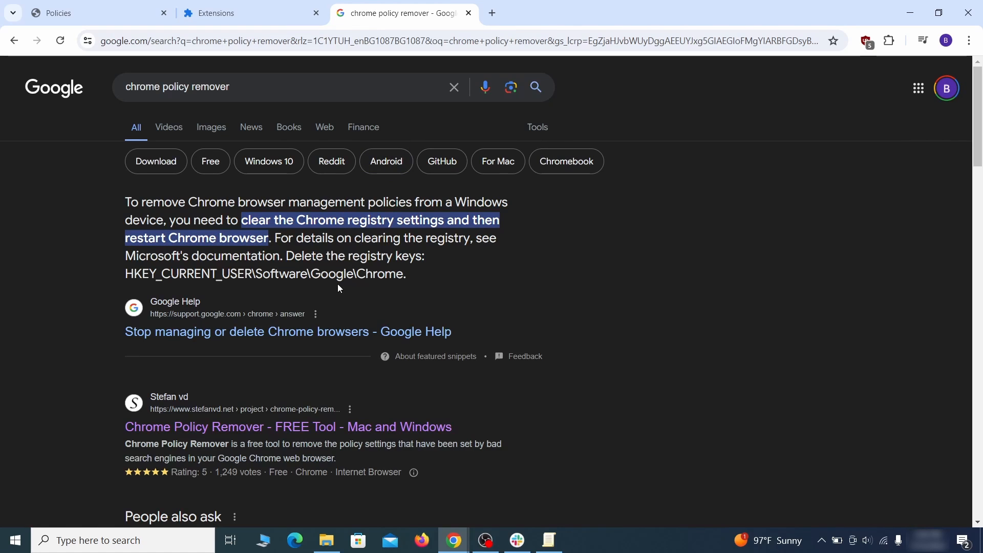
Step: Download delete_chrome_policies.bat from the stefanvd Chrome Policy Remover page for Windows
left_click(288, 427)
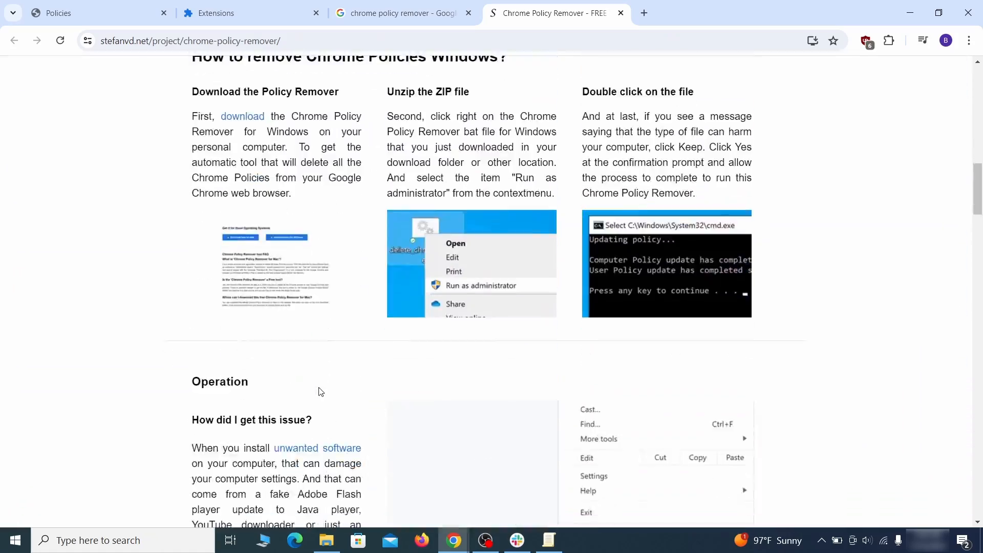
scroll("down", 3)
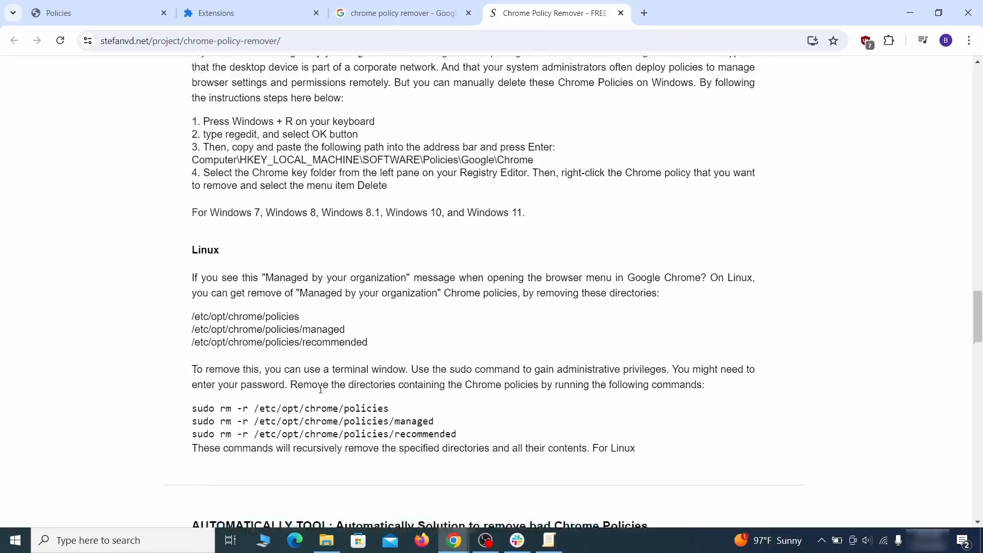
scroll("down", 3)
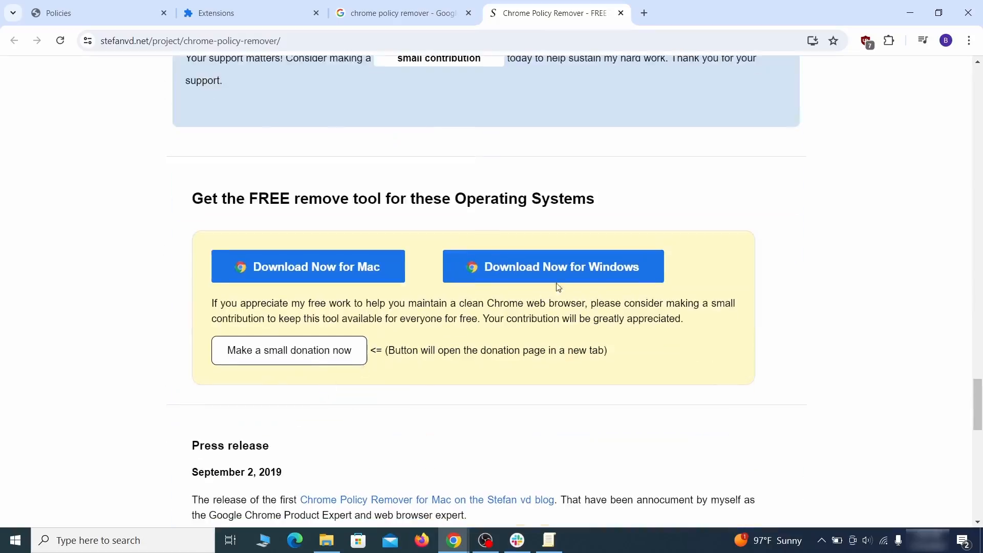
left_click(553, 266)
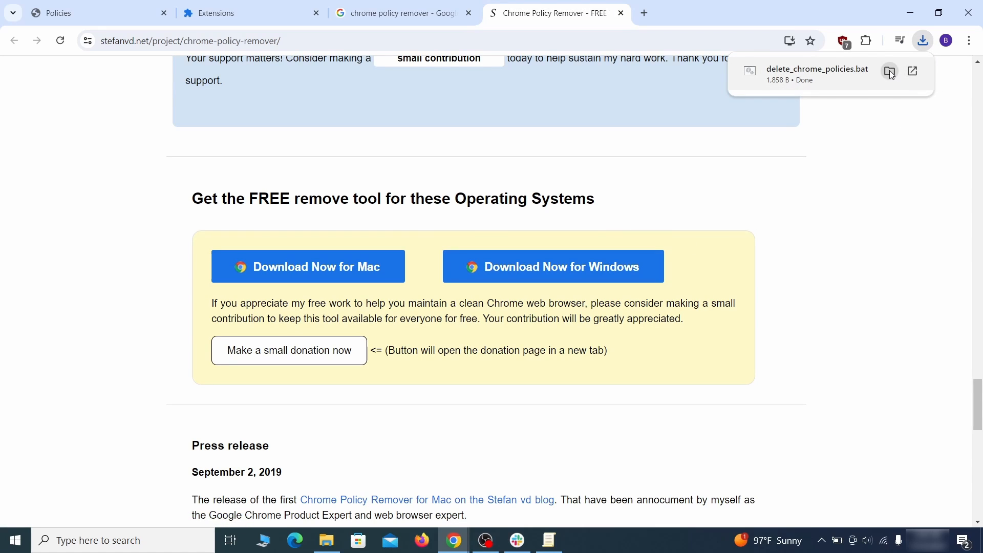
Step: Show the downloaded delete_chrome_policies.bat in its folder
left_click(889, 70)
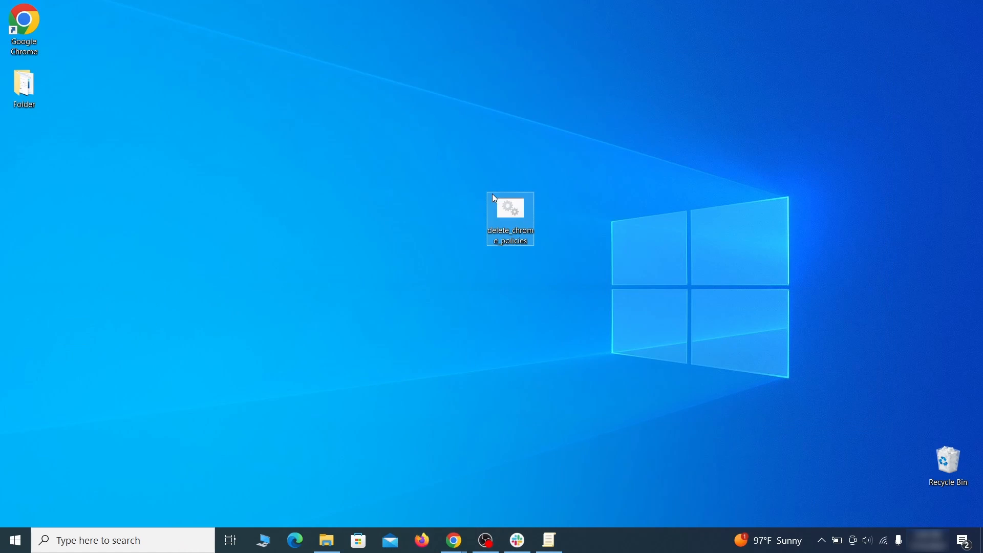
Step: Run delete_chrome_policies.bat as administrator past the warning, then close its command window
right_click(509, 219)
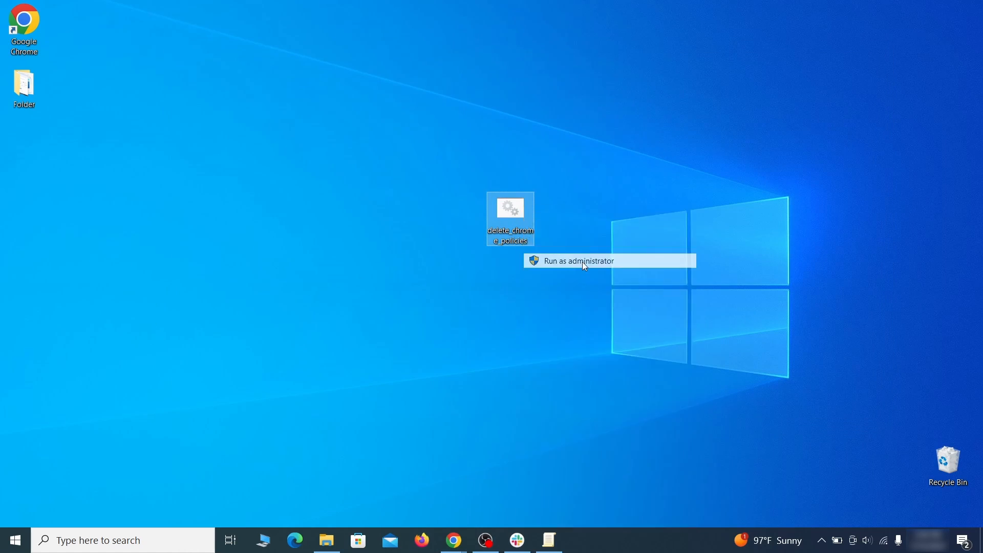
left_click(578, 260)
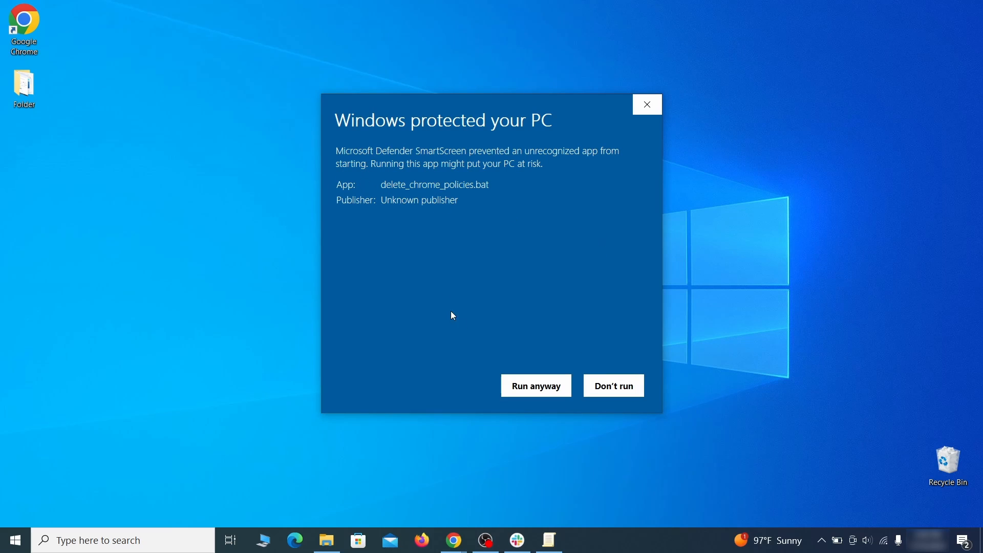
left_click(535, 385)
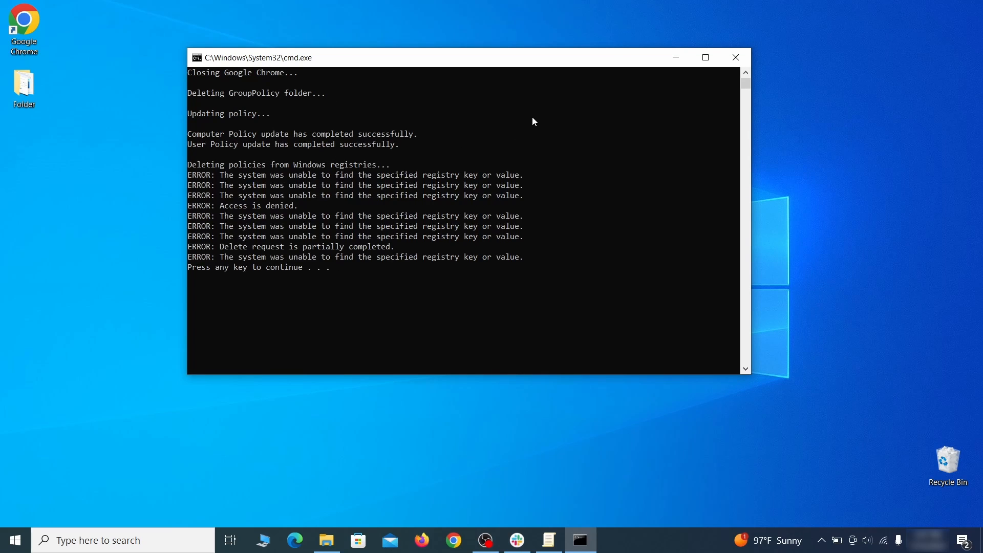
key("enter")
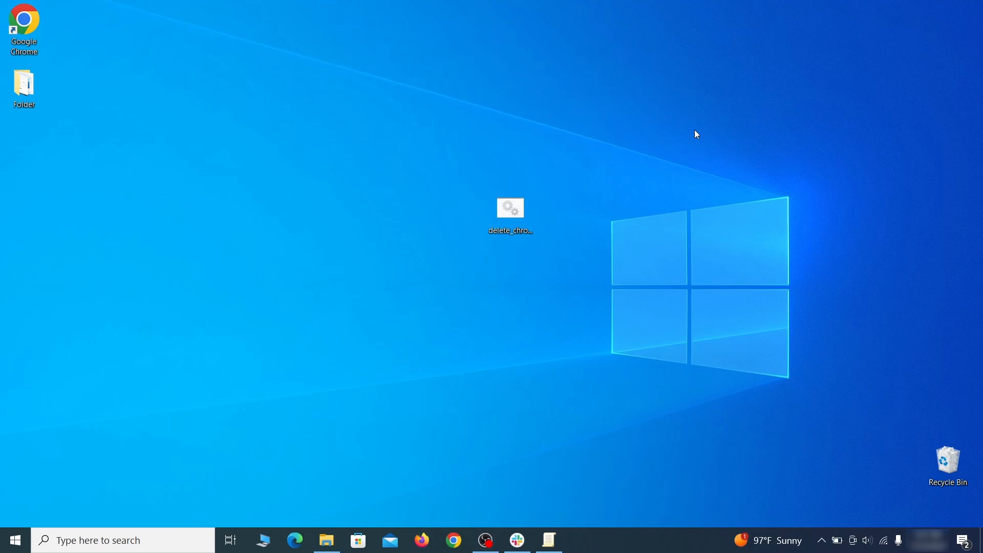
left_click(969, 40)
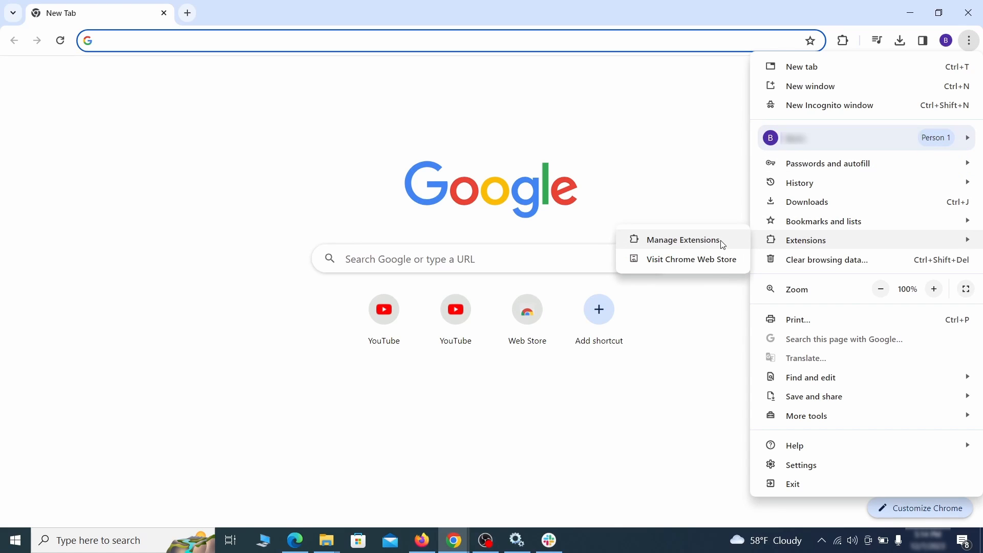
Step: Switch off Add to Zola Button on the extensions page and confirm its removal
left_click(681, 240)
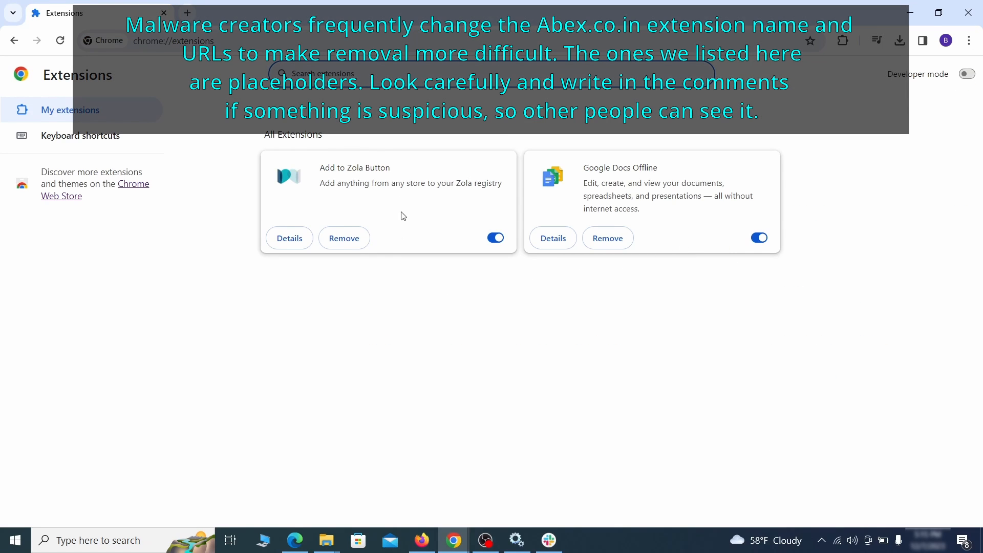
mouse_move(420, 261)
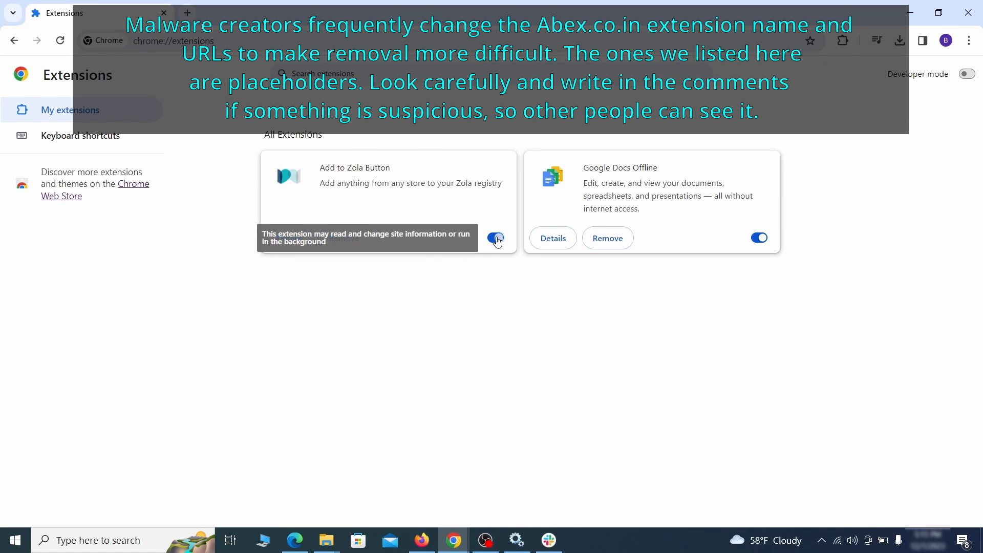
left_click(343, 238)
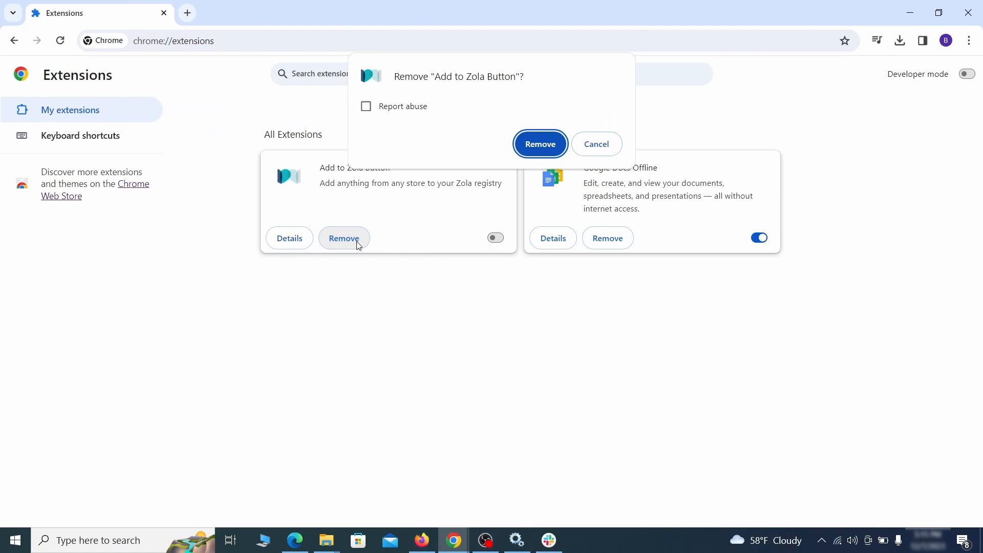
left_click(969, 40)
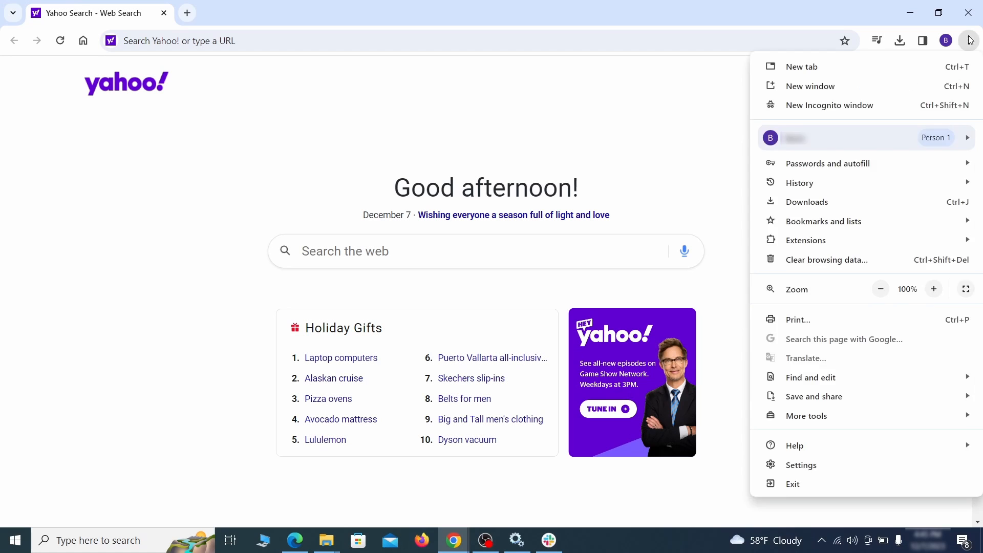
Step: Clear Chrome's browsing data under Privacy and security, then review site and cookie settings
left_click(801, 464)
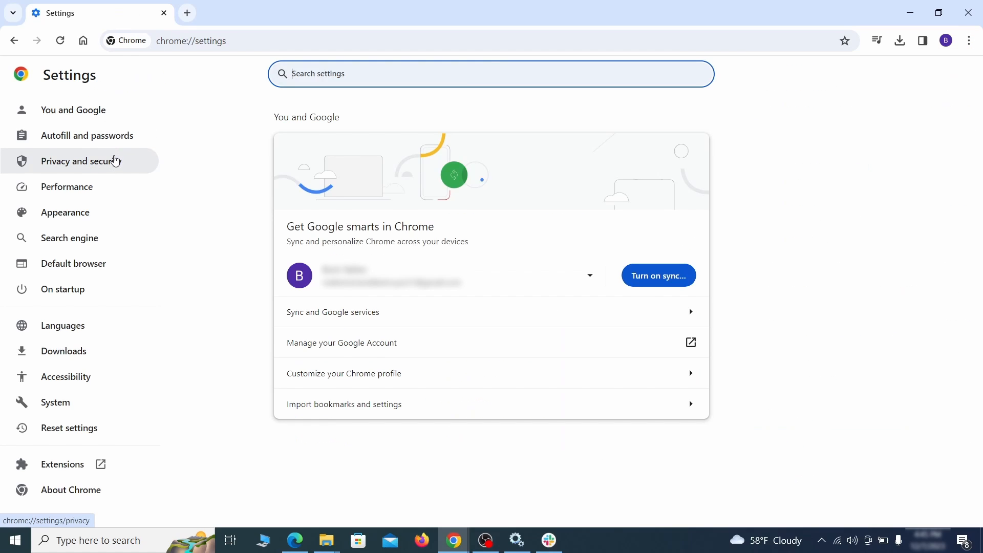
left_click(81, 162)
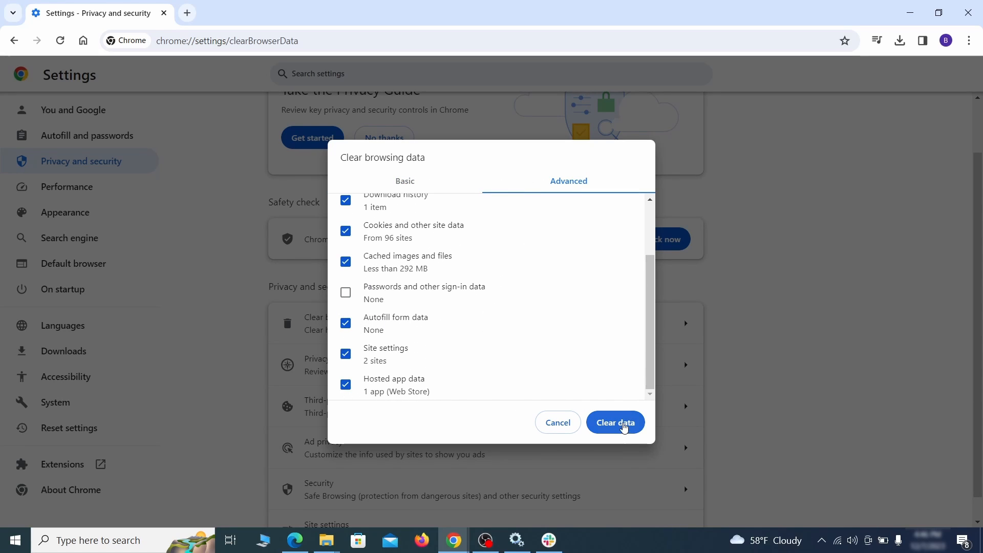
left_click(614, 422)
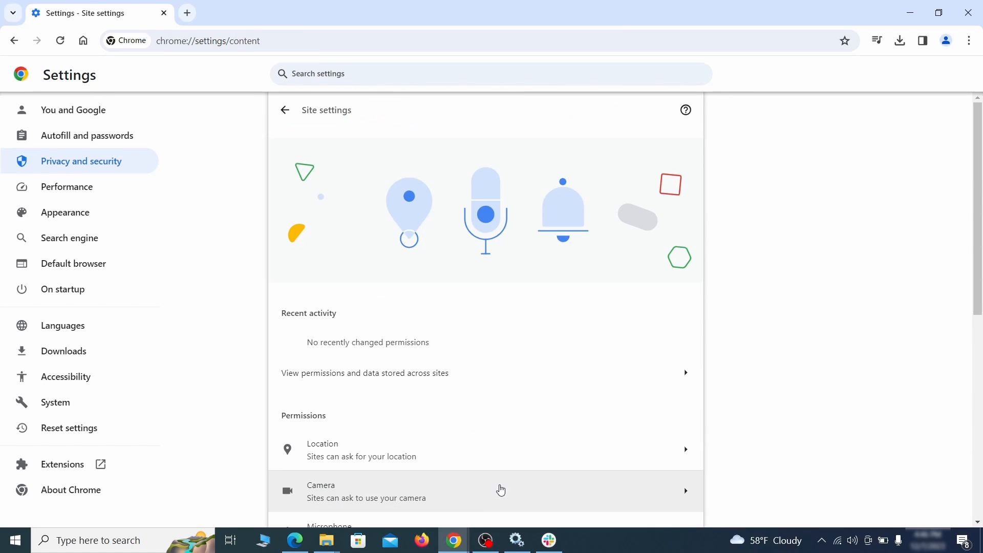
scroll("down", 3)
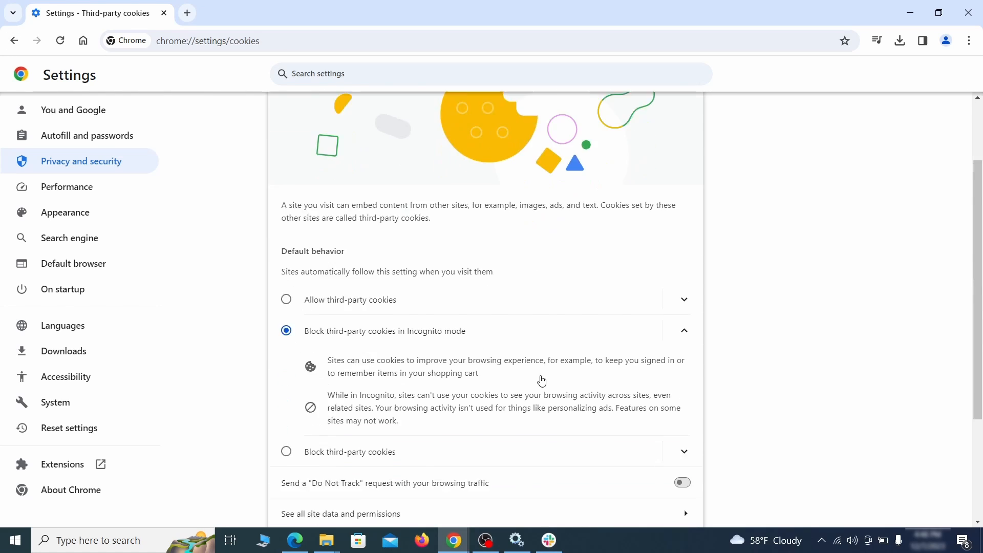
scroll("down", 3)
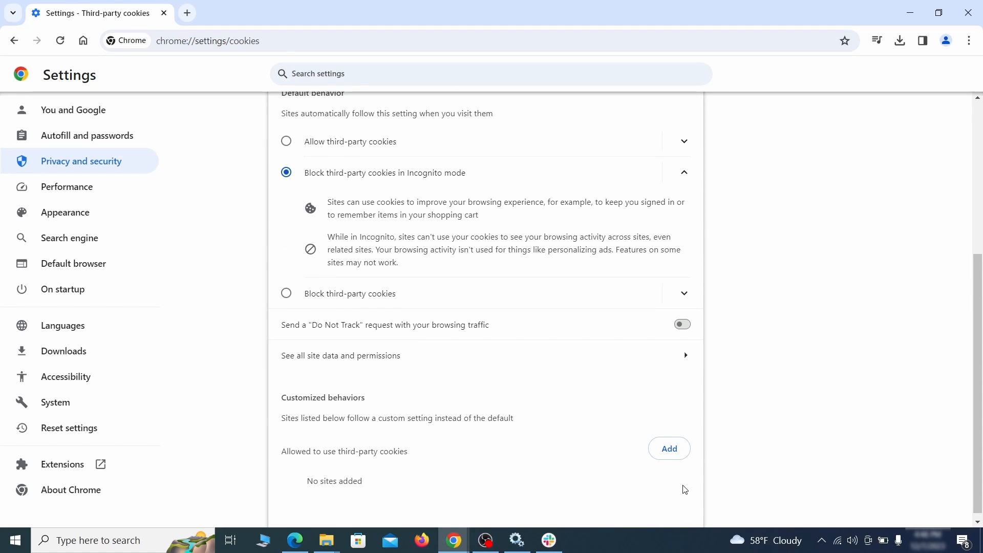
Step: Turn off the home button that pointed to the rogue home page address
left_click(64, 212)
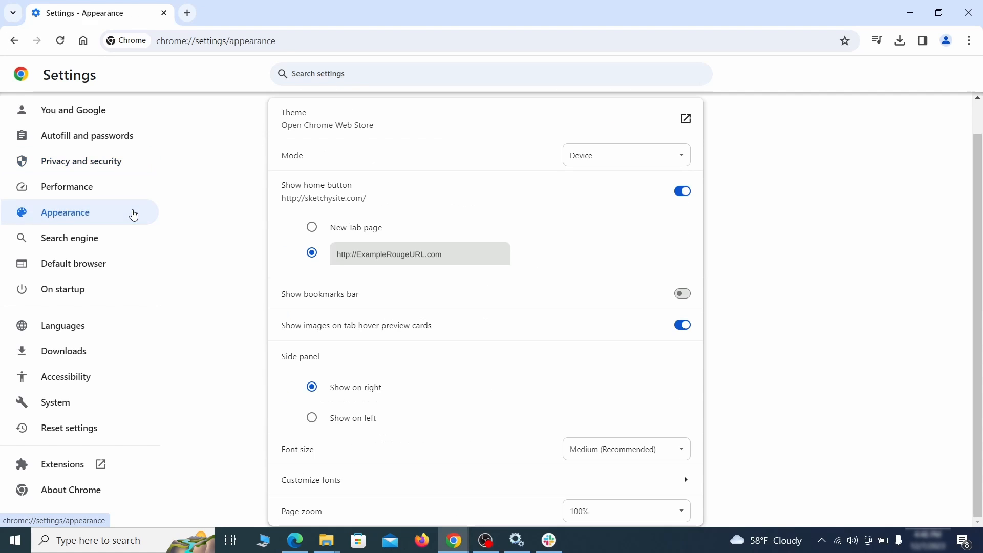
mouse_move(409, 229)
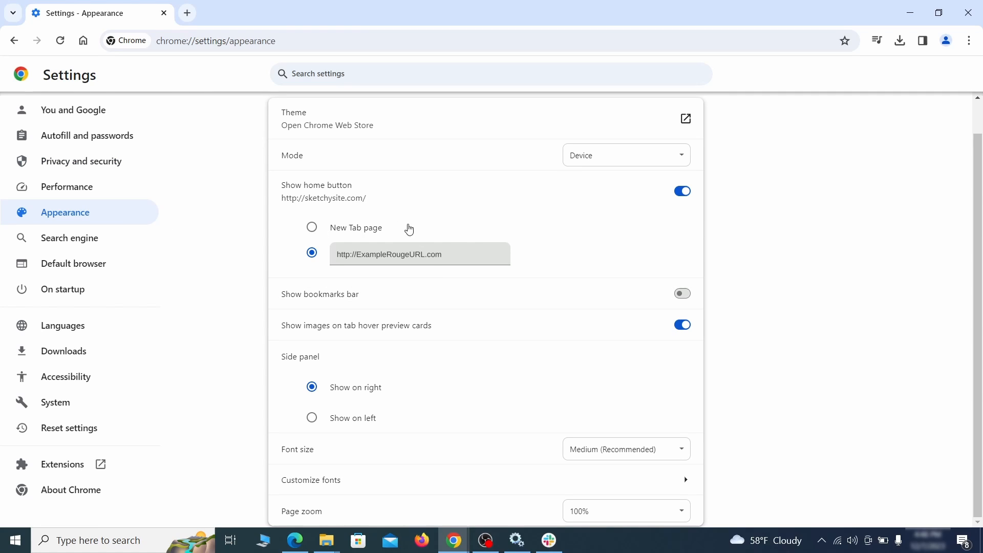
triple_click(389, 254)
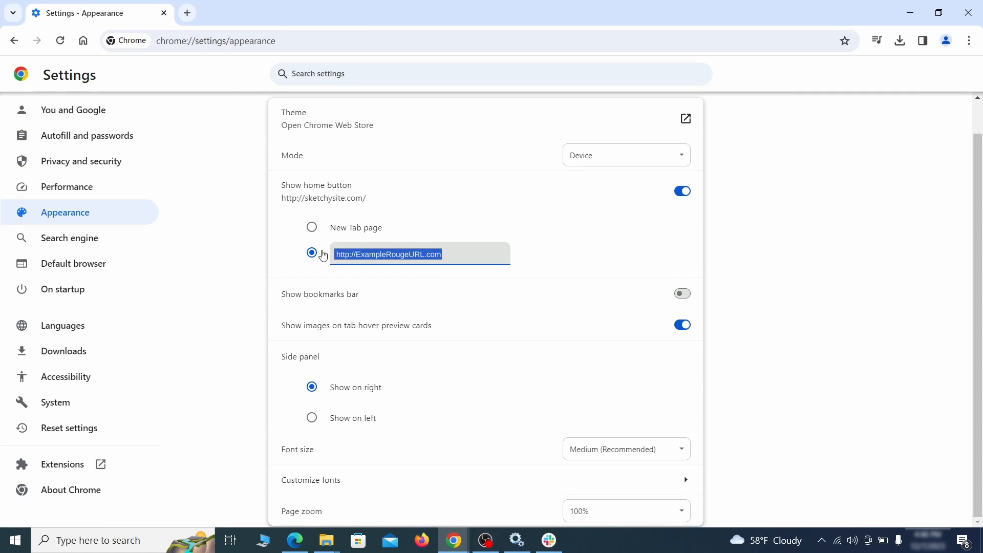
left_click(681, 191)
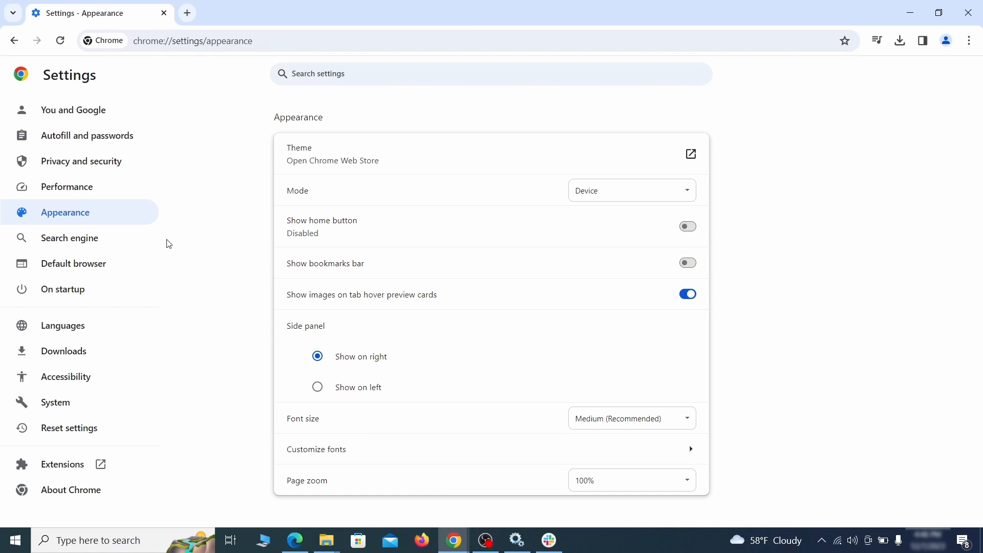
Step: Delete the ExampleRougeURL.com entry from the site search list
left_click(69, 237)
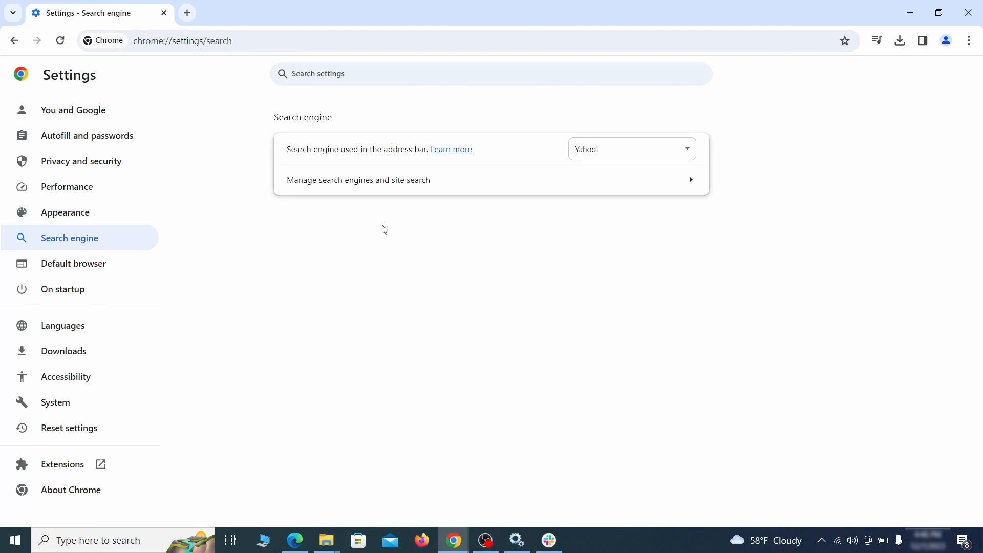
left_click(631, 149)
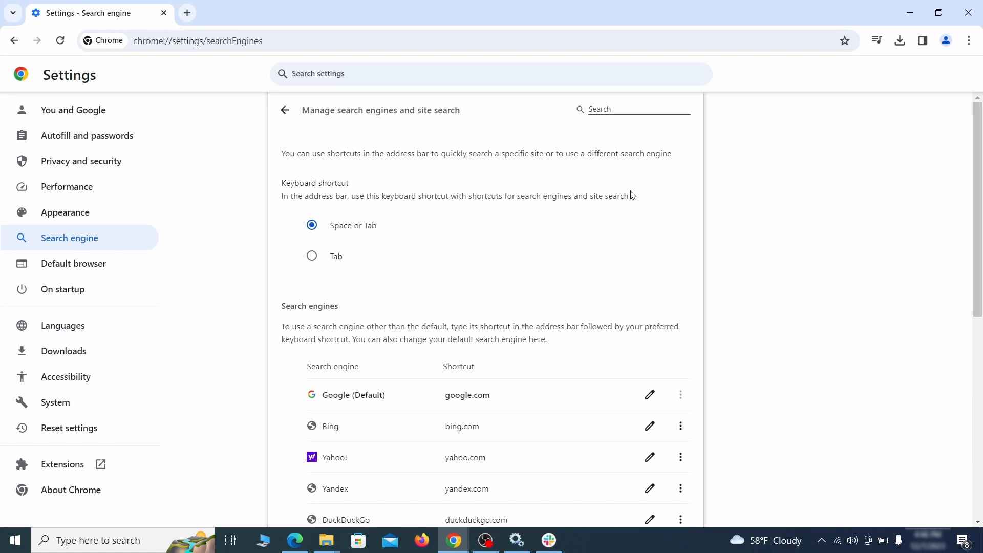
left_click(681, 316)
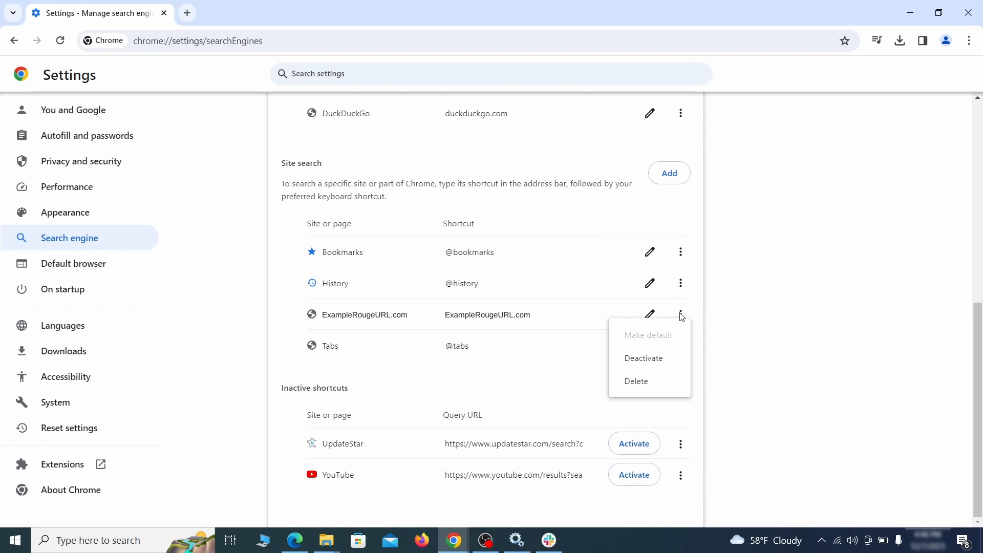
left_click(635, 381)
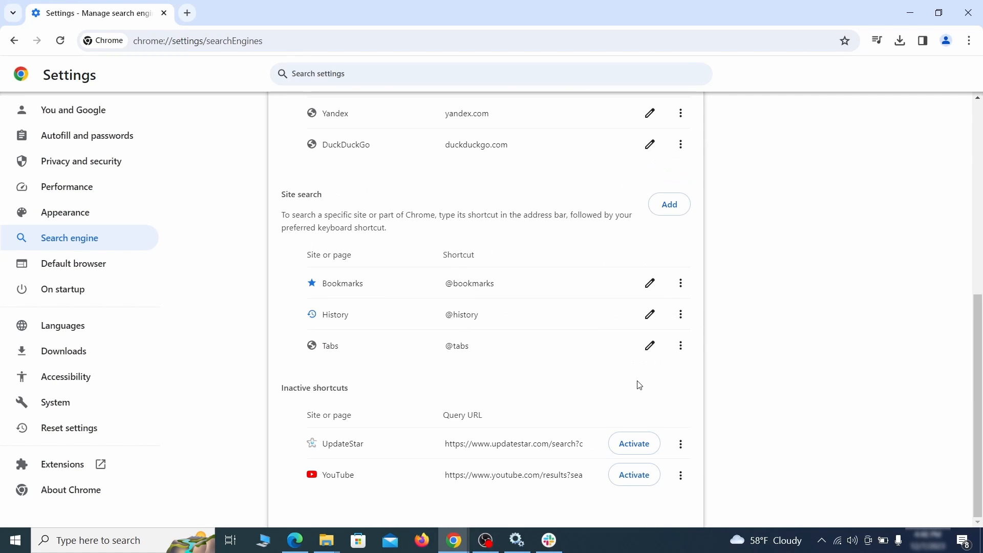
mouse_move(179, 282)
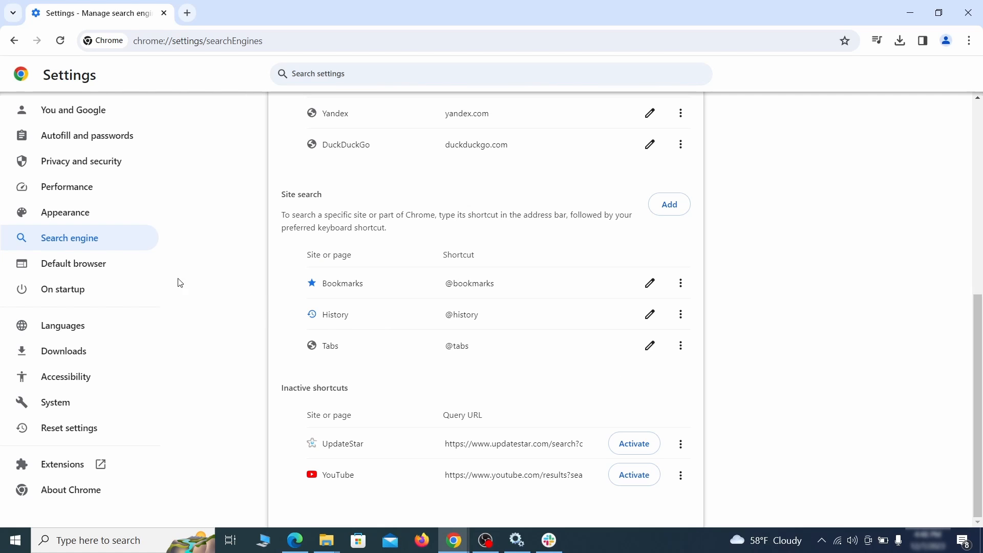
Step: Remove the ExampleRougeURL.com page from the On startup settings, leaving the New Tab page
left_click(62, 289)
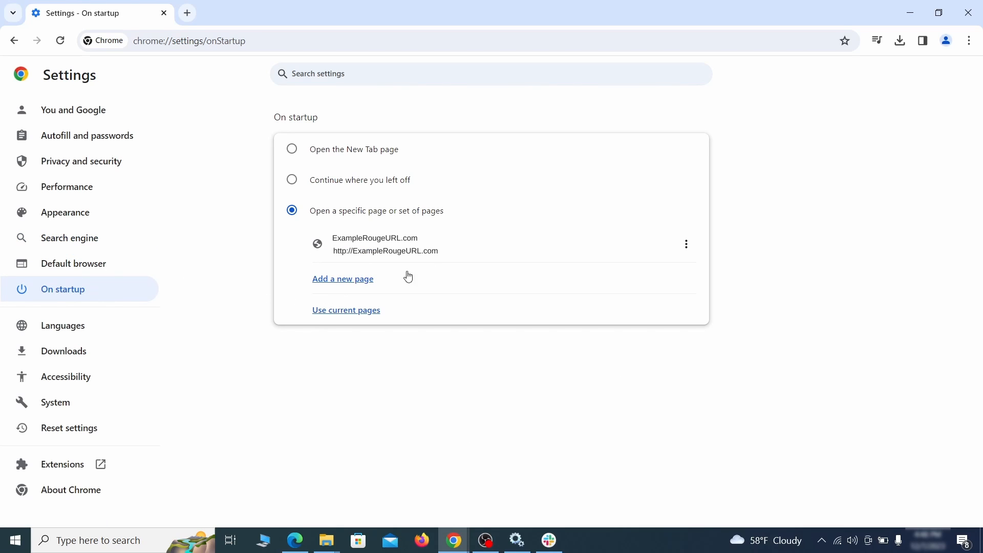
mouse_move(685, 243)
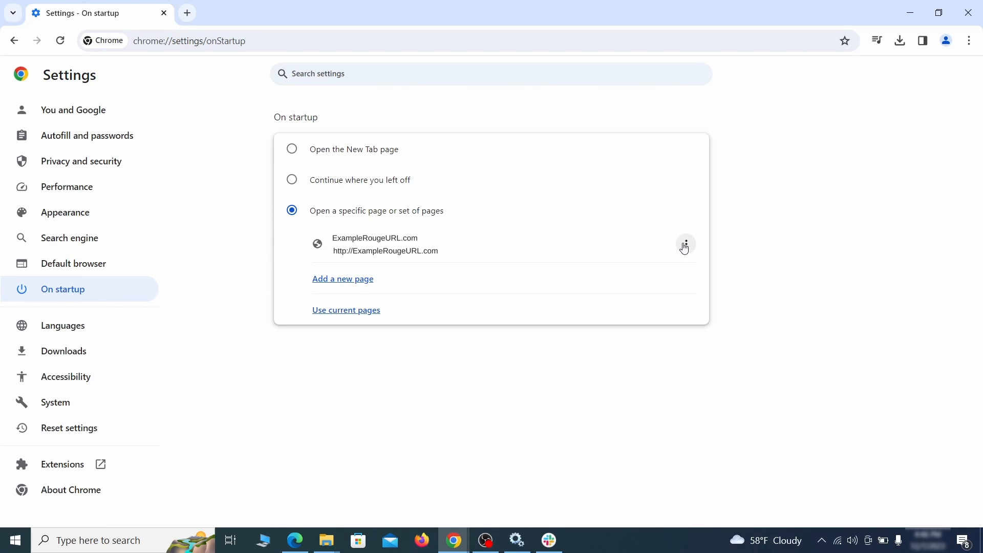
left_click(684, 244)
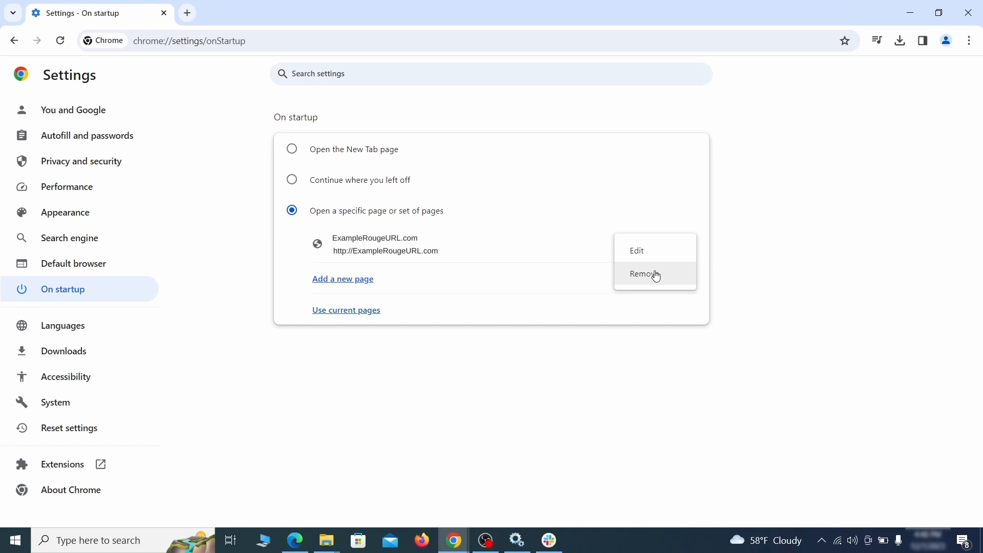
left_click(642, 274)
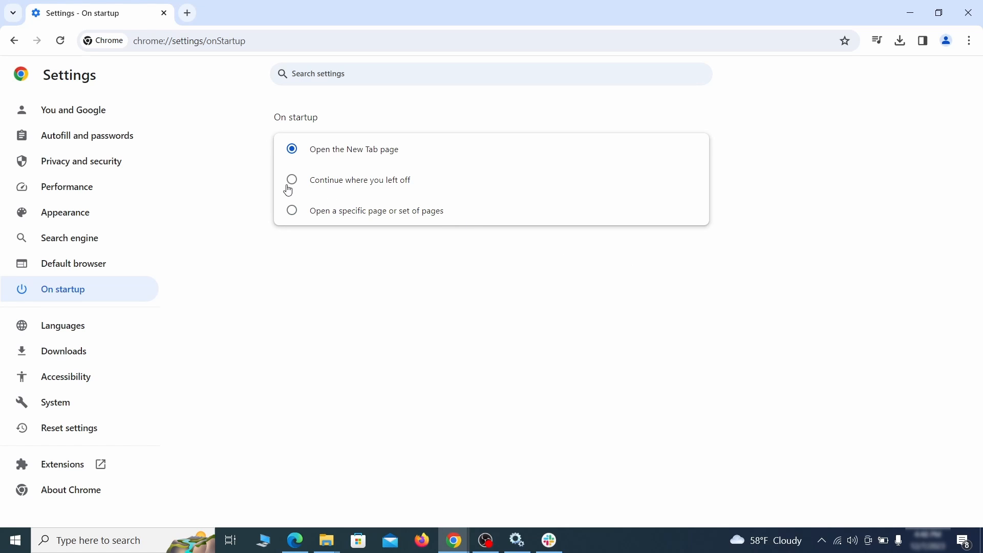
left_click(422, 540)
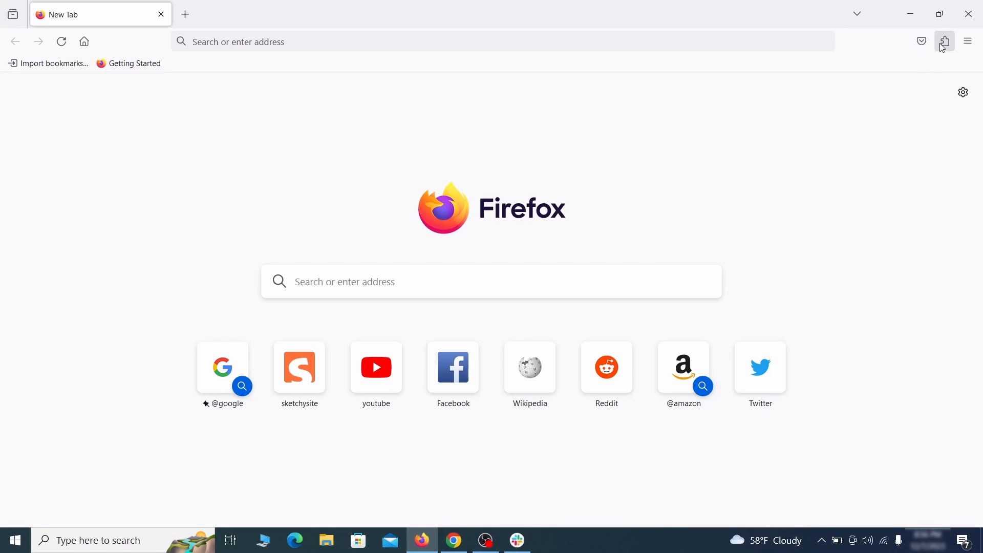
Step: Disable Contenu+ in Firefox's extensions manager and choose Remove from its menu
left_click(944, 41)
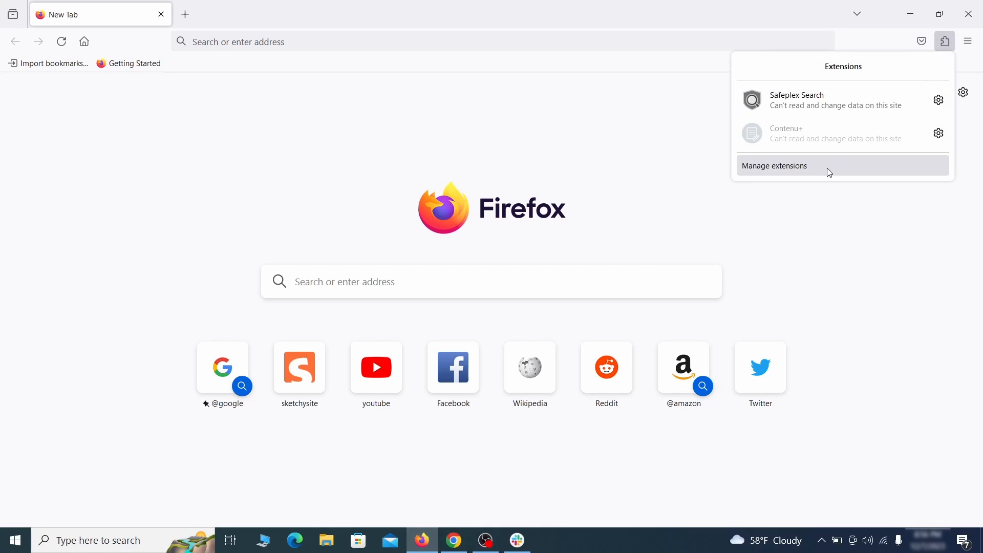
left_click(775, 165)
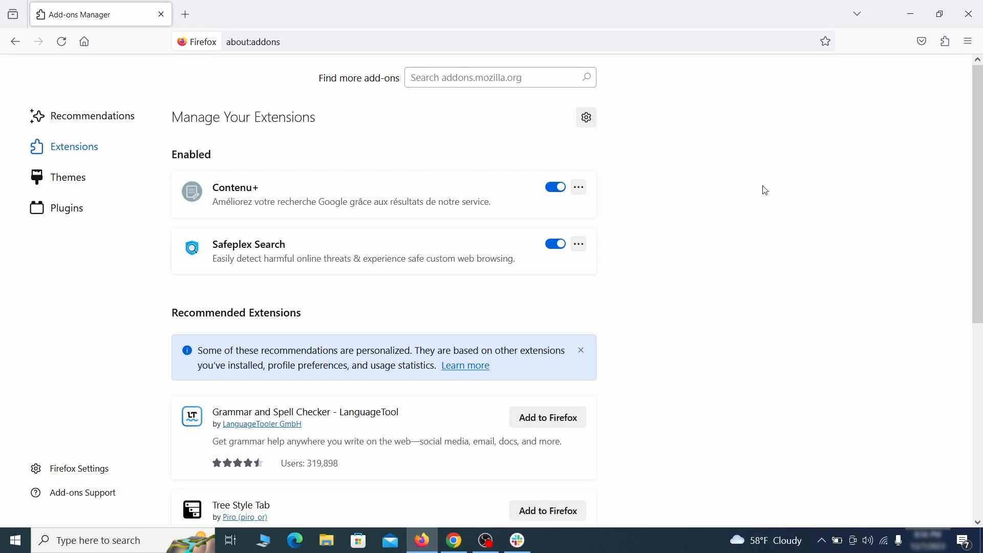
left_click(578, 187)
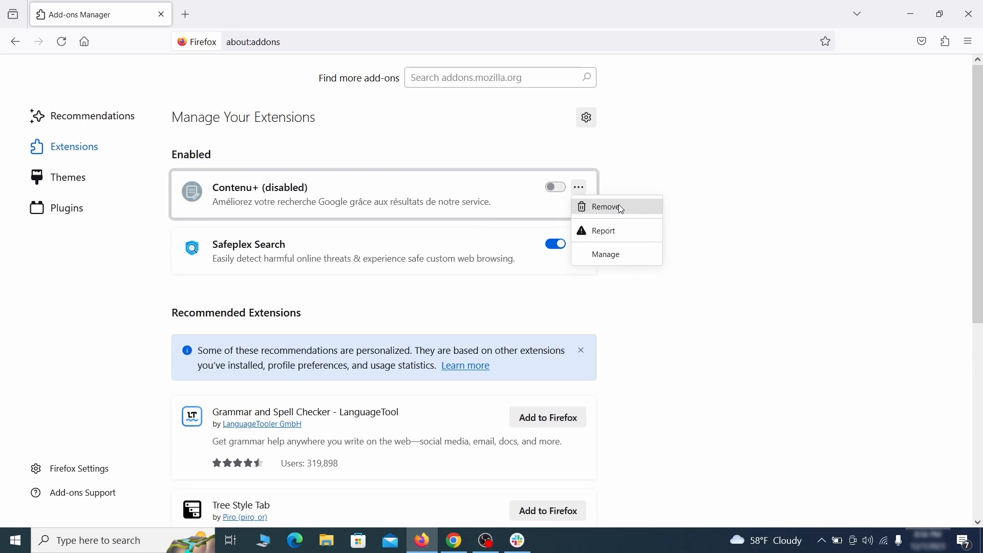
left_click(605, 207)
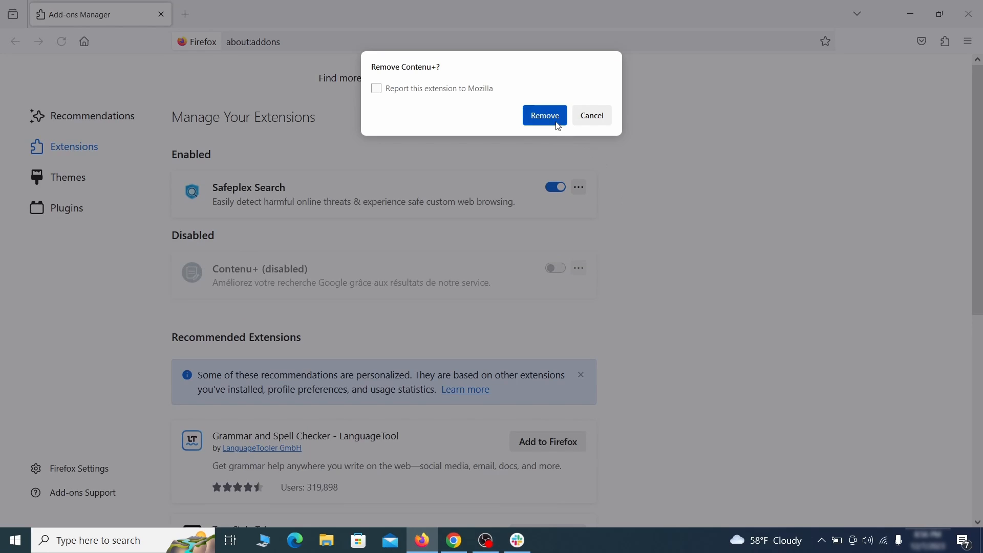
Step: Confirm the Contenu+ removal and delete the 'web search by Yahoo' search shortcut
left_click(967, 42)
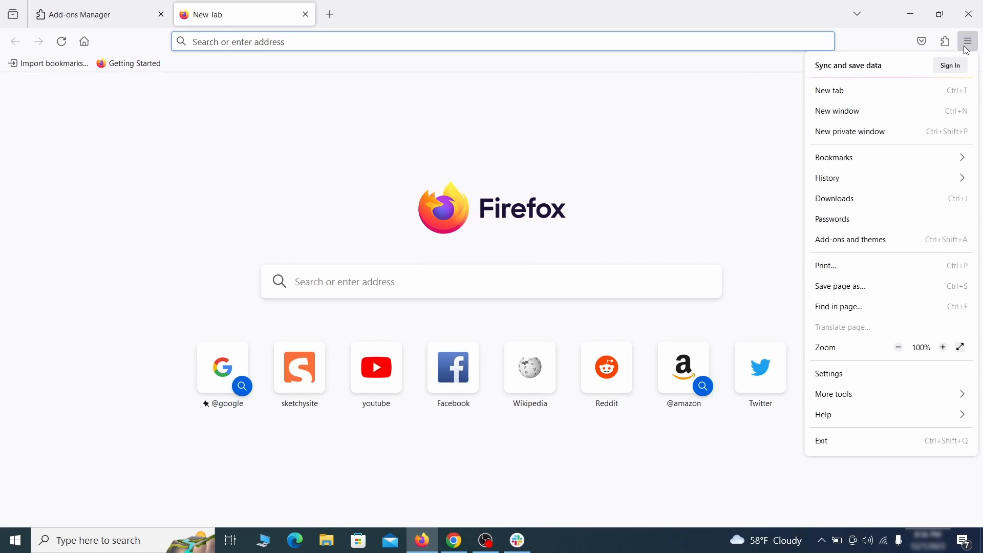
mouse_move(830, 374)
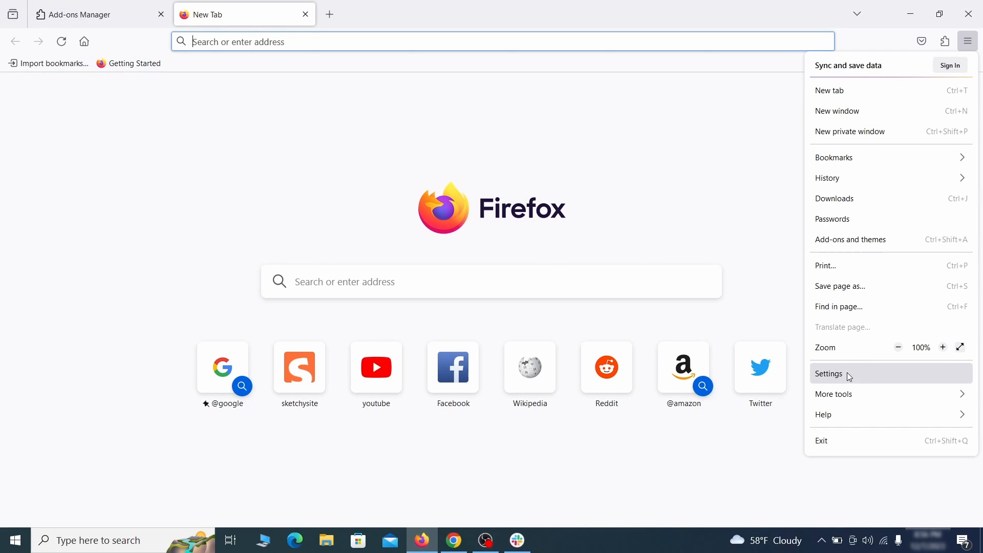
left_click(829, 374)
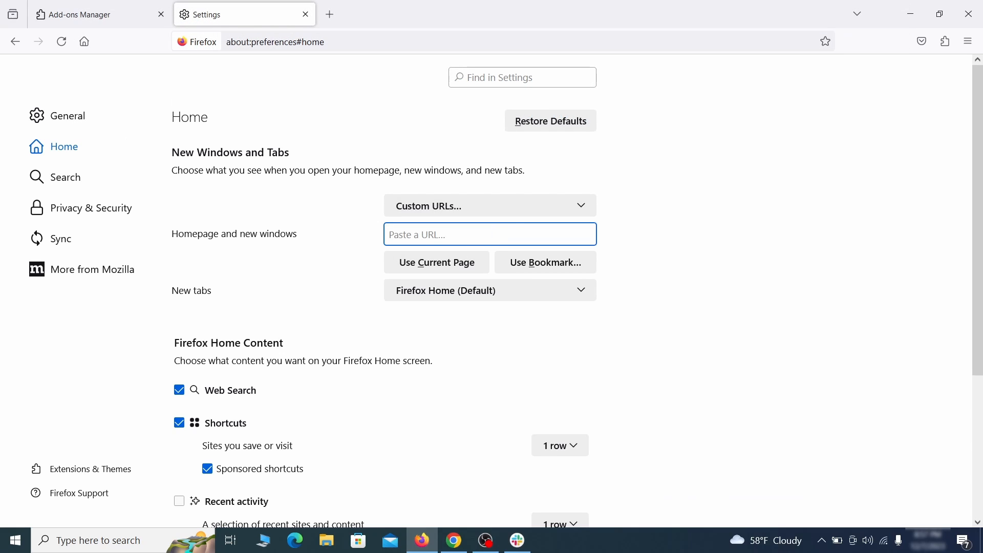
left_click(64, 177)
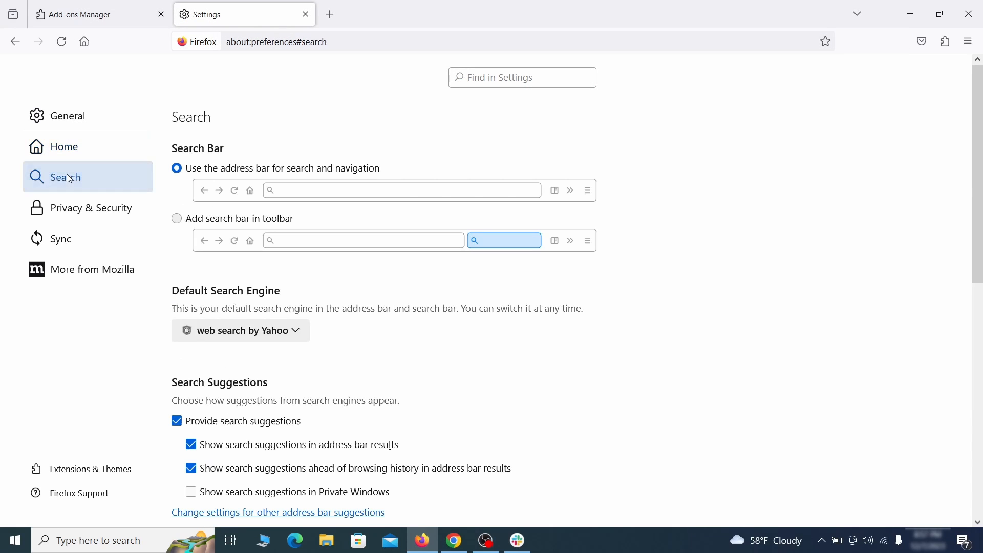
scroll("down", 3)
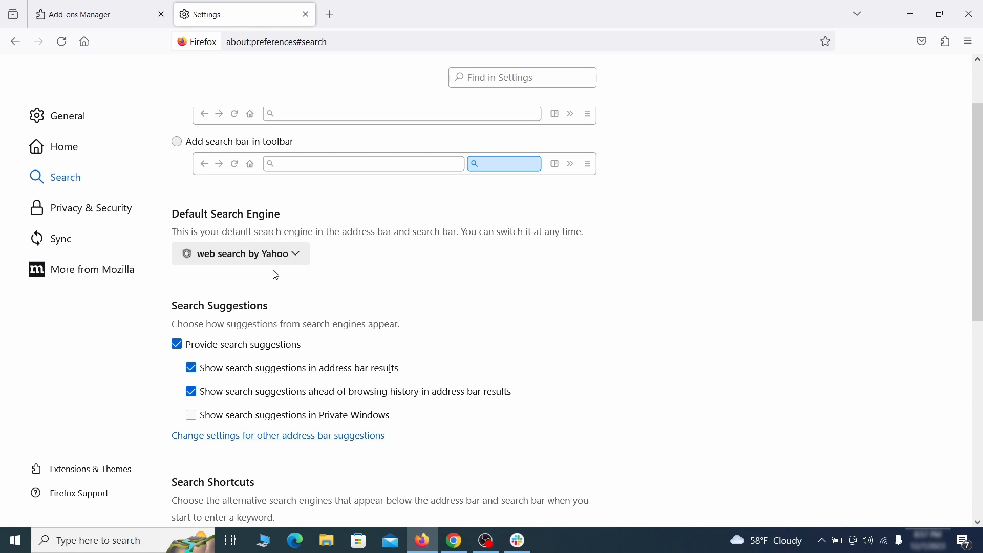
left_click(240, 253)
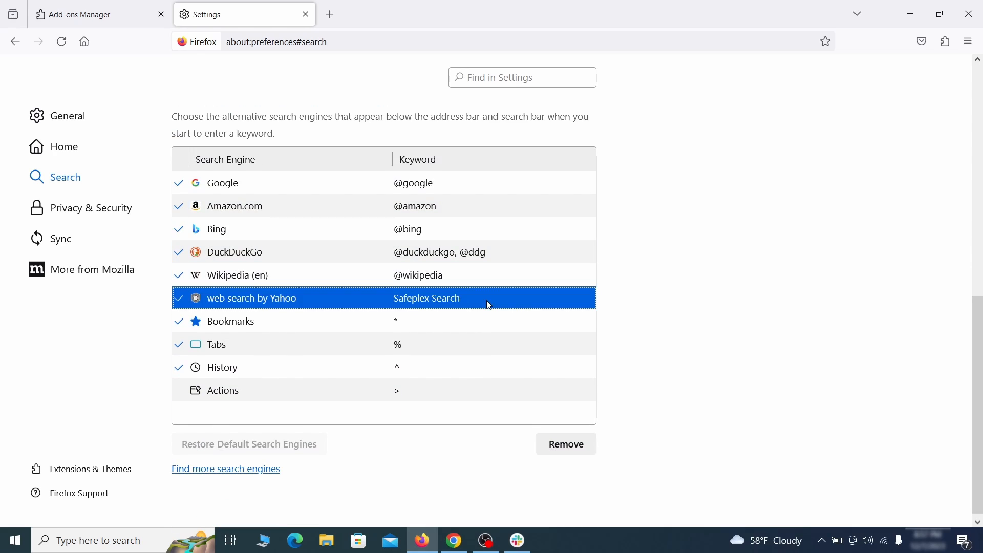
left_click(565, 444)
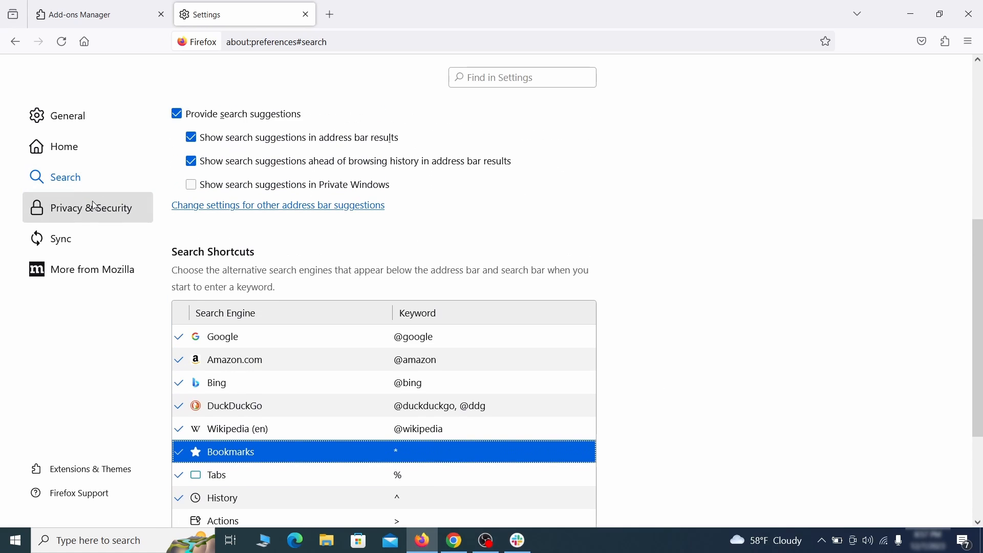
Step: Clear all Firefox cookies, site data and cached web content
left_click(90, 207)
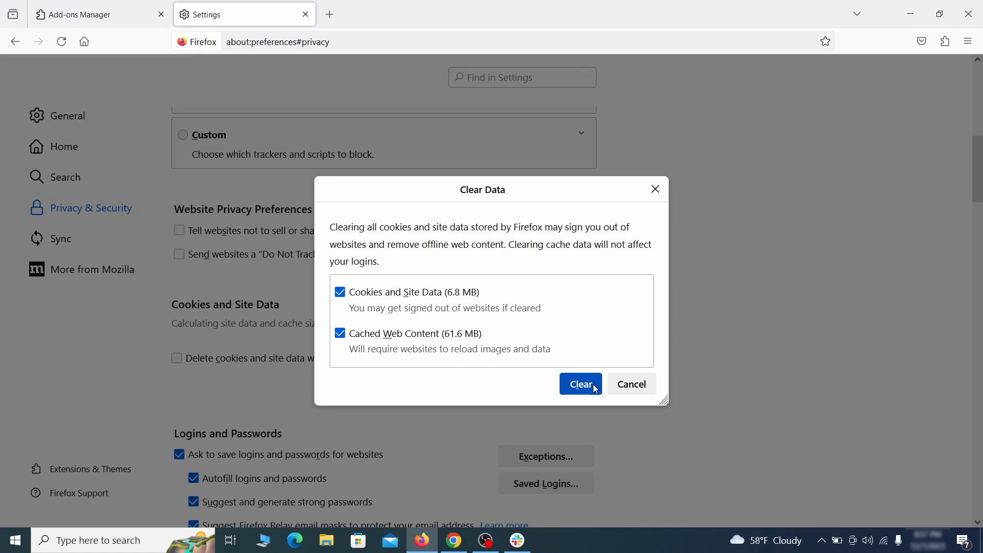
left_click(579, 384)
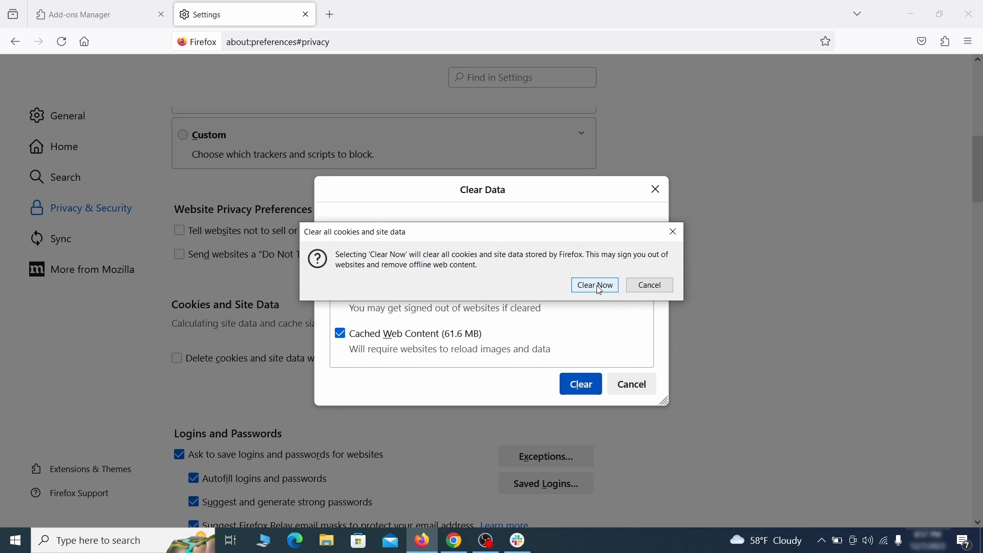
left_click(594, 285)
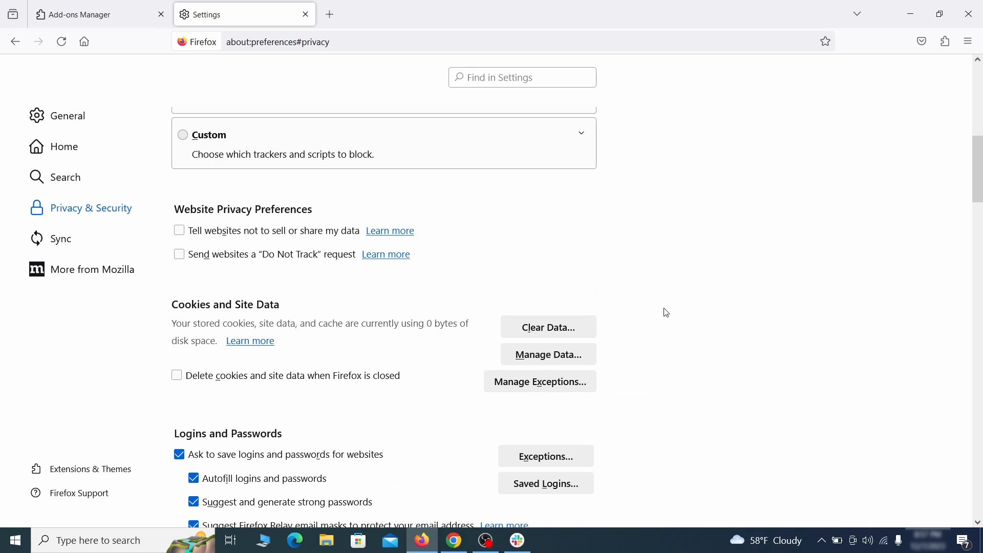
Step: Check that no sites hold notification permission in Firefox
scroll("up", 3)
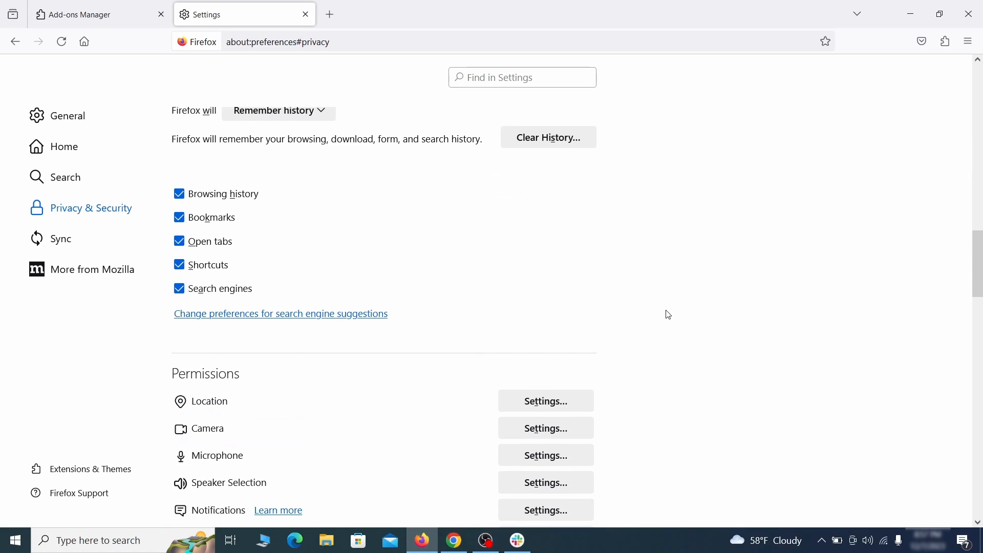
scroll("down", 3)
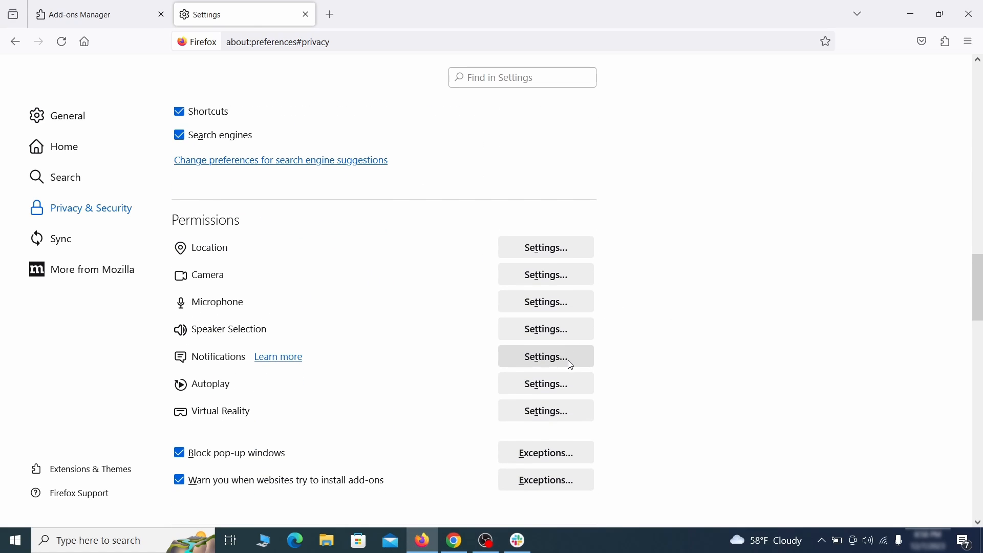
left_click(545, 357)
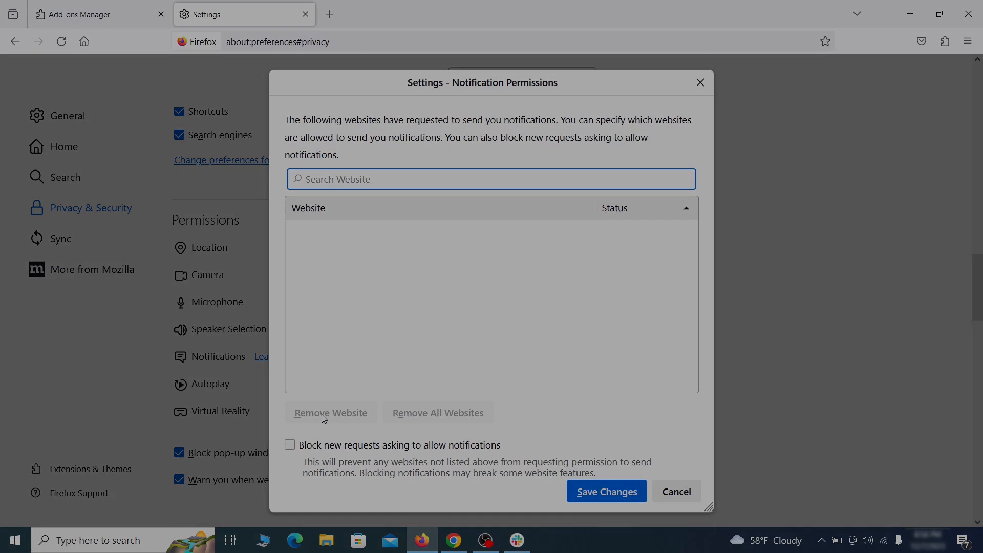
left_click(294, 540)
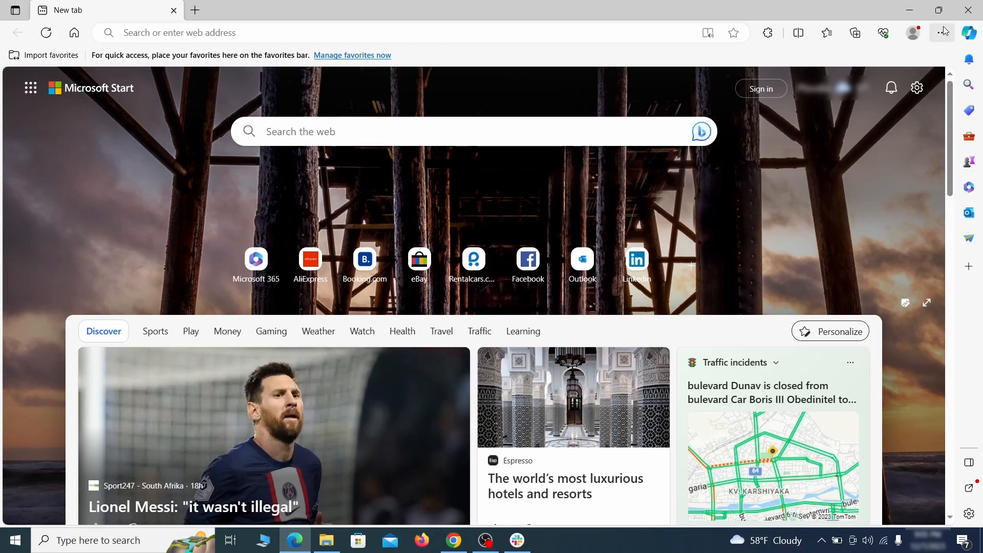
Step: Switch off Quidco Cashback Reminder on edge://extensions and start removing it
left_click(767, 33)
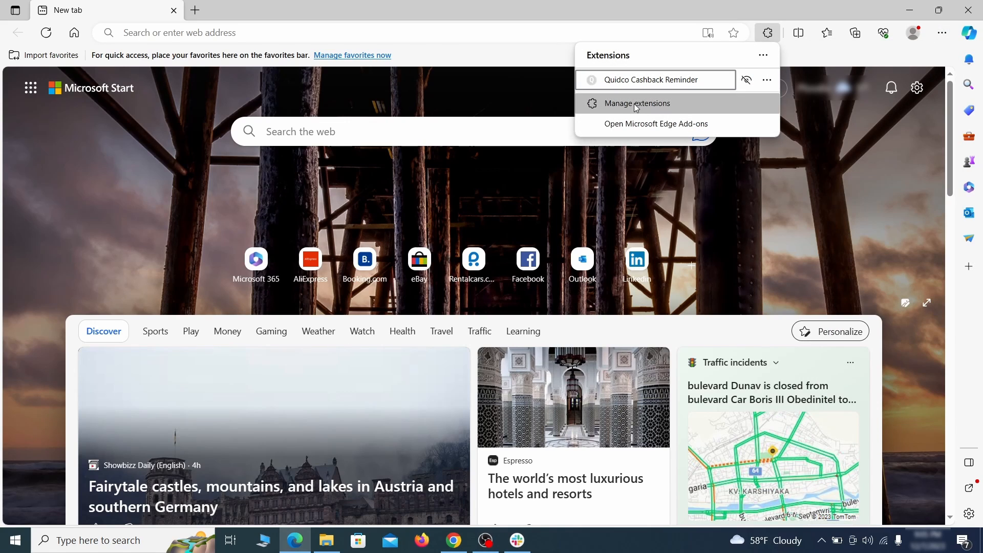
left_click(637, 103)
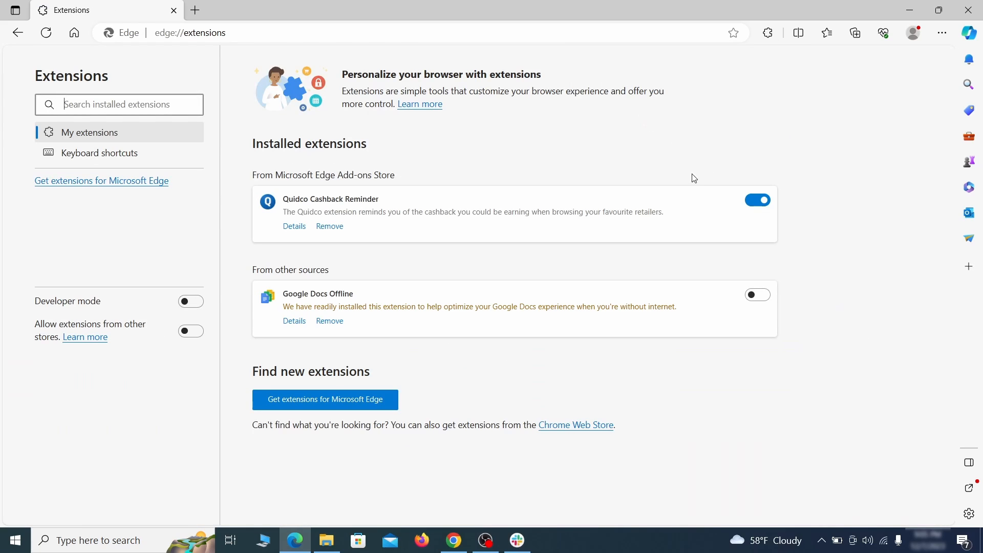
left_click(757, 199)
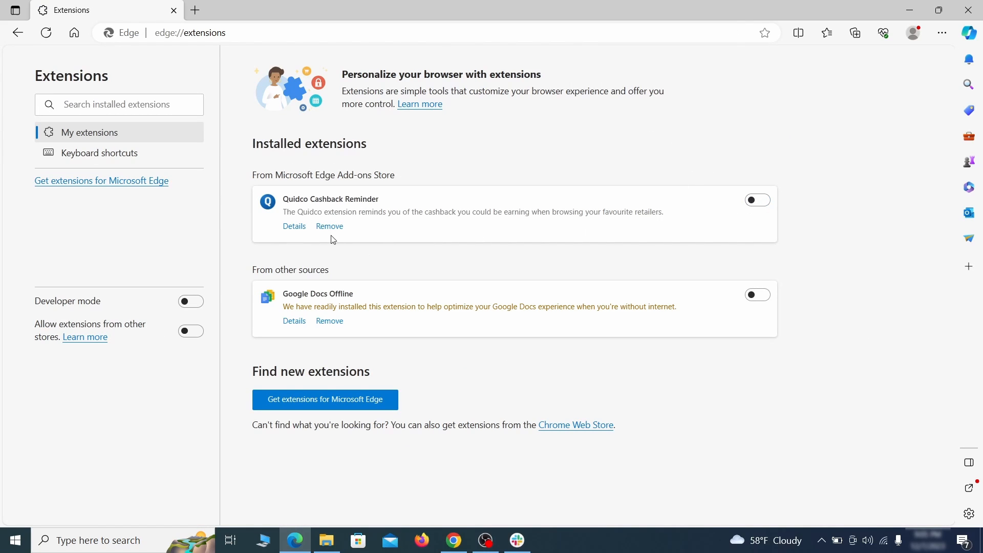
left_click(328, 226)
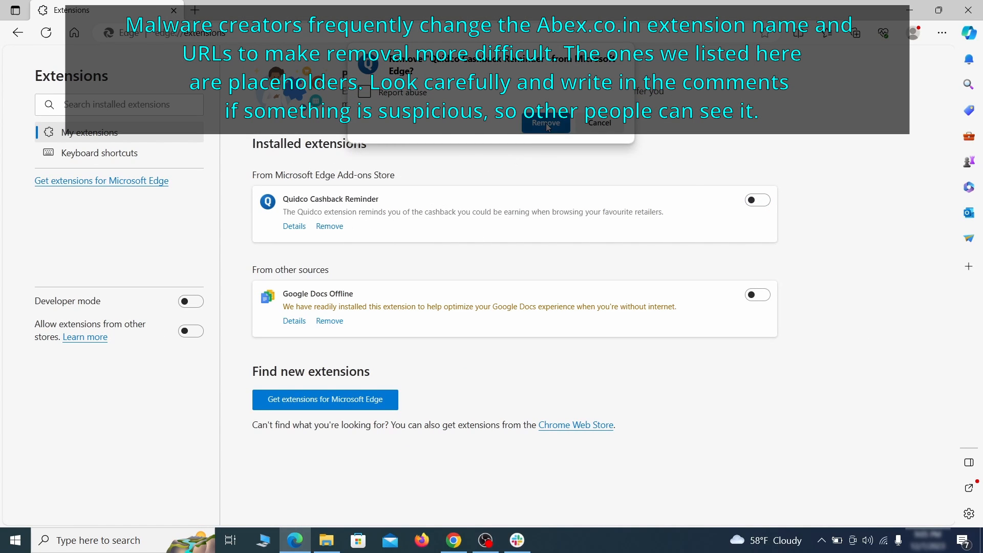
Step: Confirm the Quidco removal and clear Edge's last-hour browsing data with all boxes checked
left_click(942, 32)
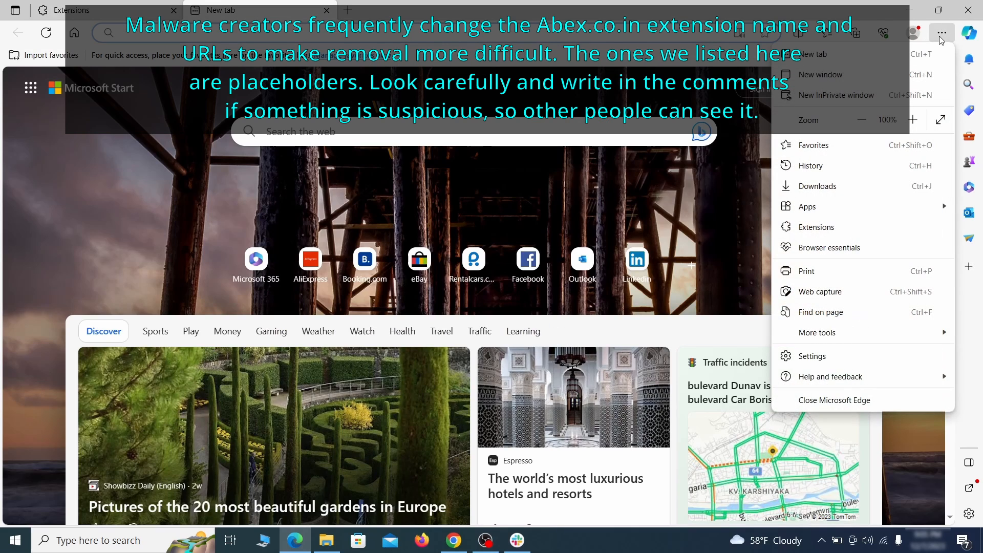
left_click(812, 356)
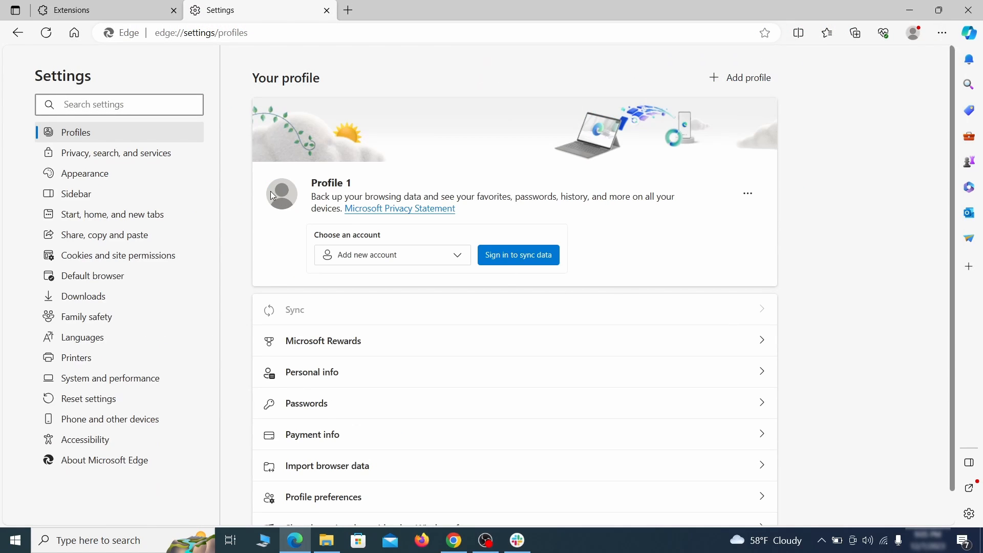
left_click(115, 153)
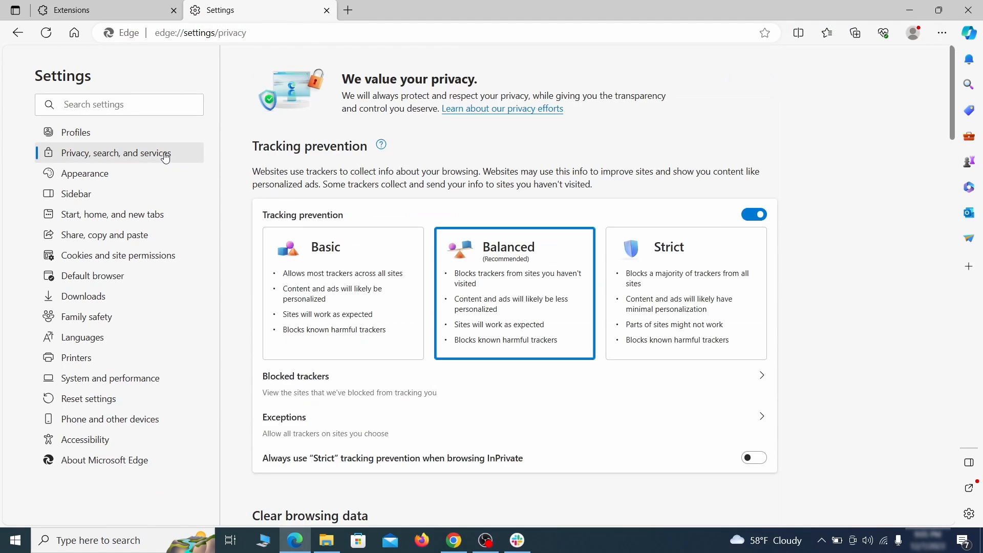
scroll("down", 3)
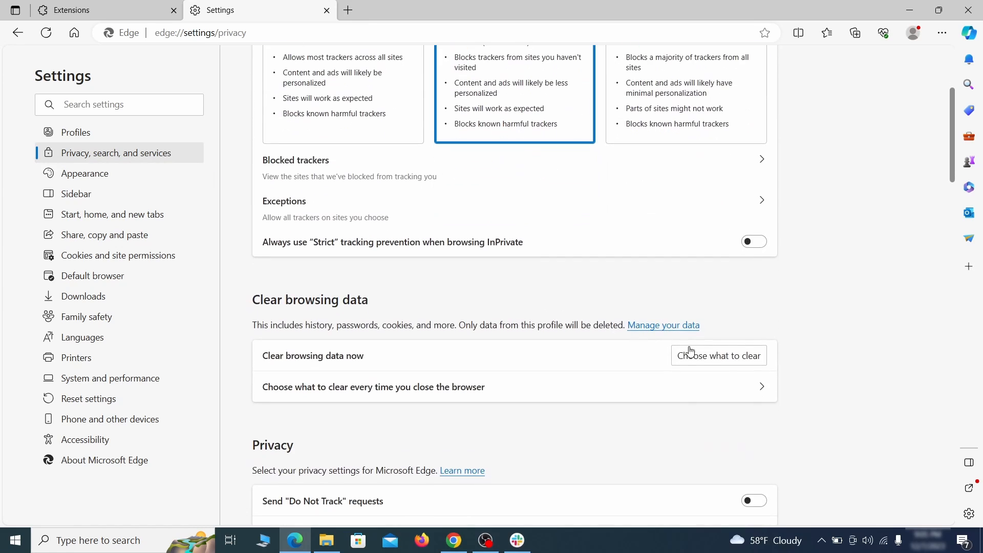
left_click(718, 355)
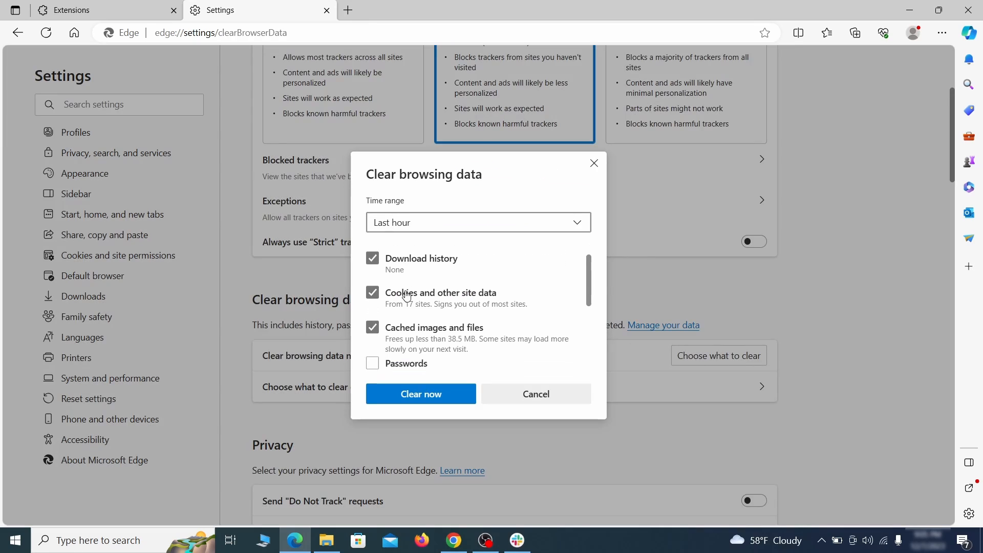
scroll("down", 3)
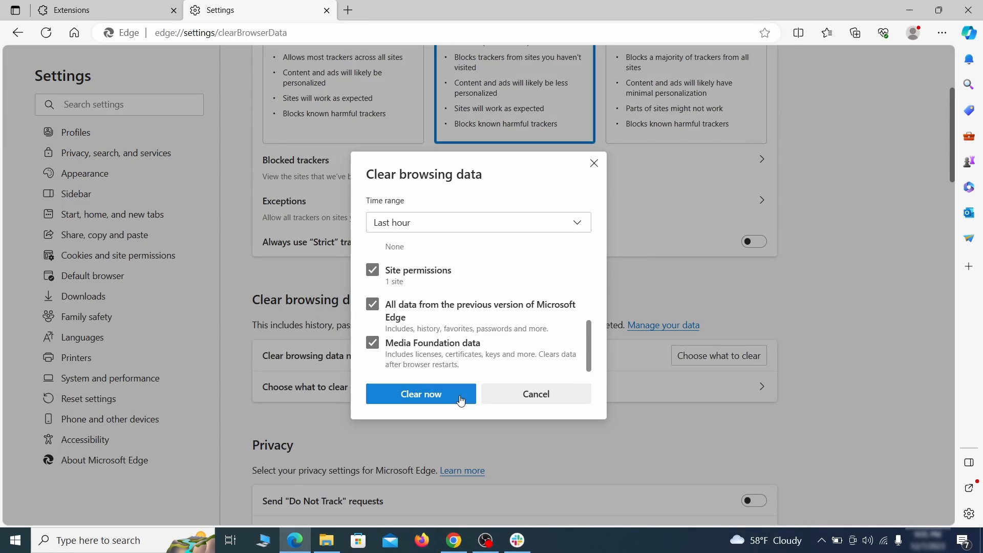
left_click(421, 394)
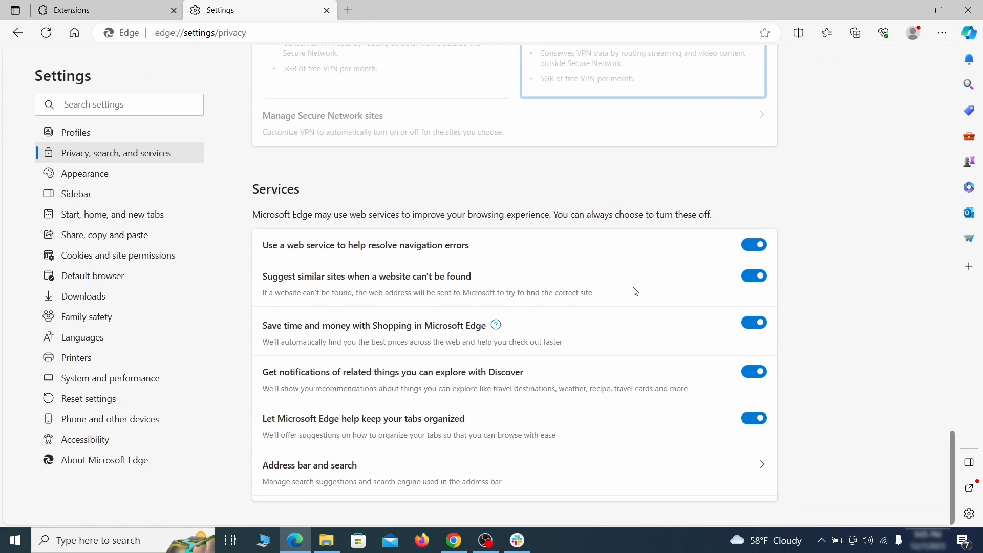
Step: Set Google as Edge's address bar search engine
left_click(309, 464)
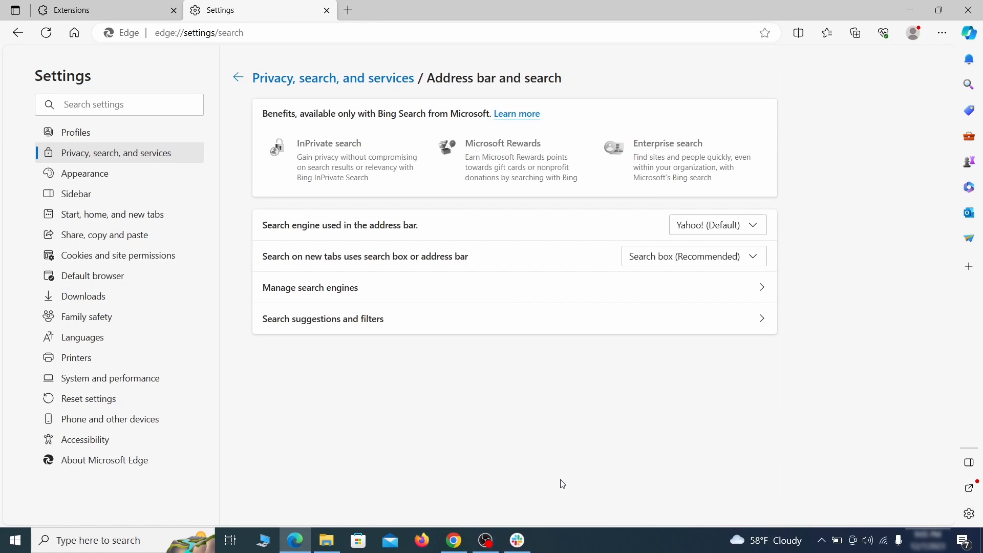
mouse_move(756, 230)
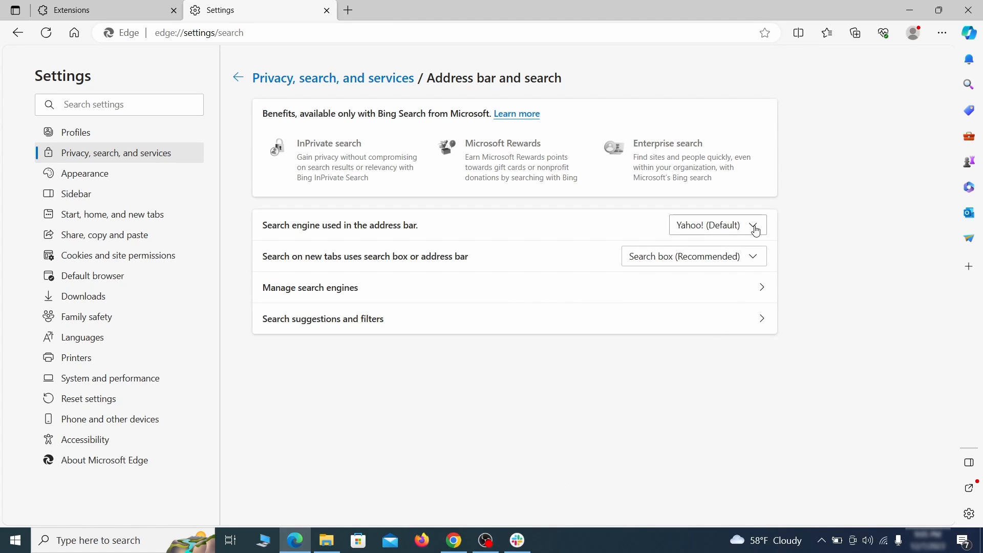
left_click(713, 225)
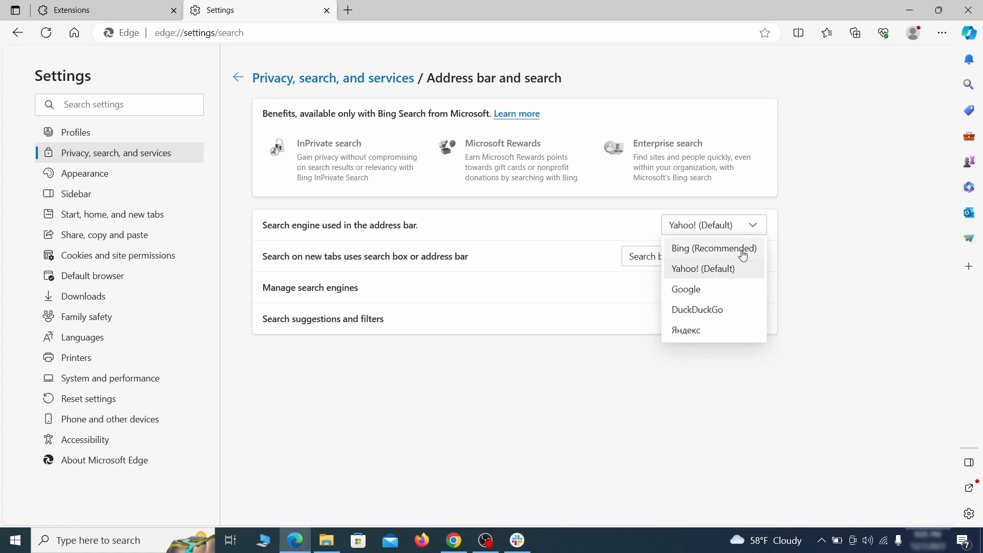
left_click(686, 289)
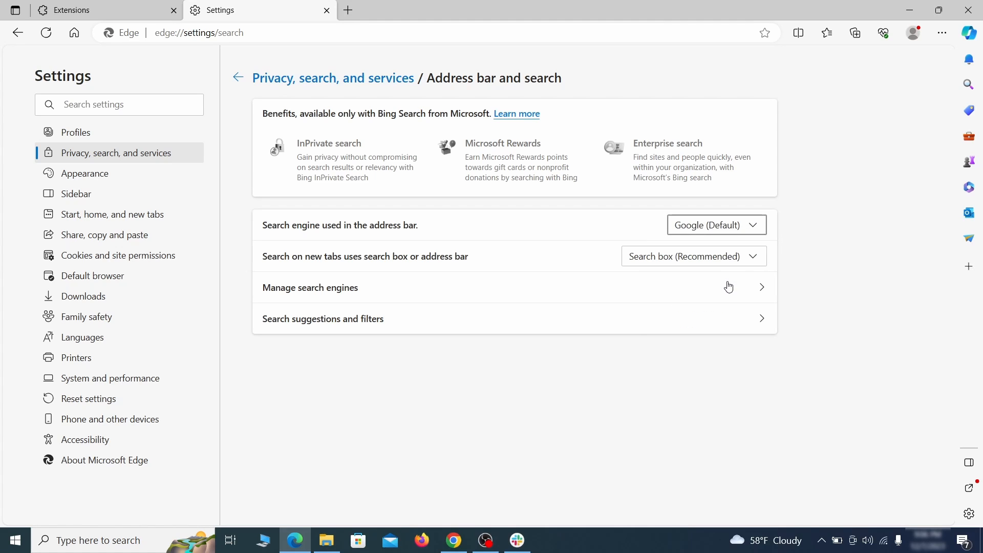
Step: Remove ExampleRougeURL.com from Edge's search engines list
left_click(309, 288)
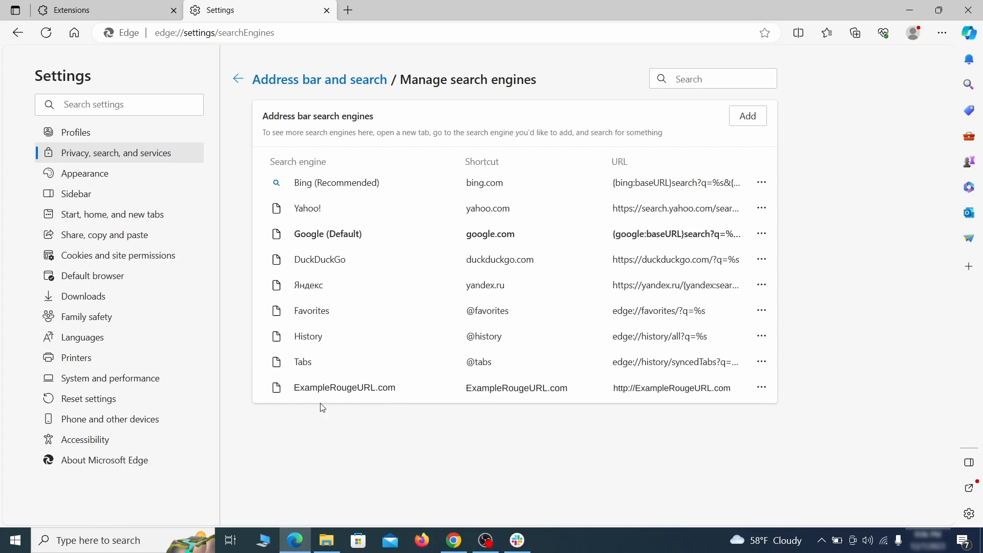
left_click(761, 387)
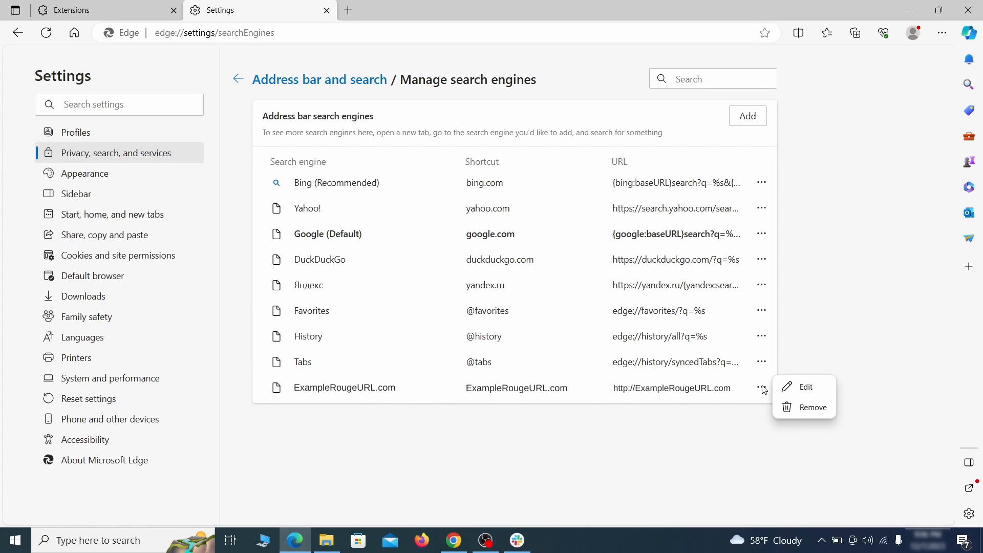
left_click(813, 407)
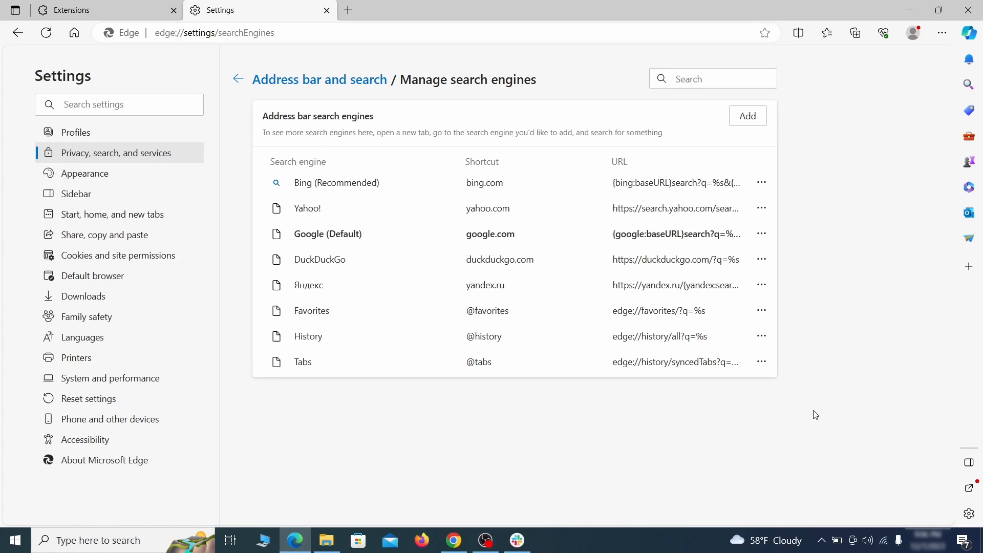
mouse_move(124, 214)
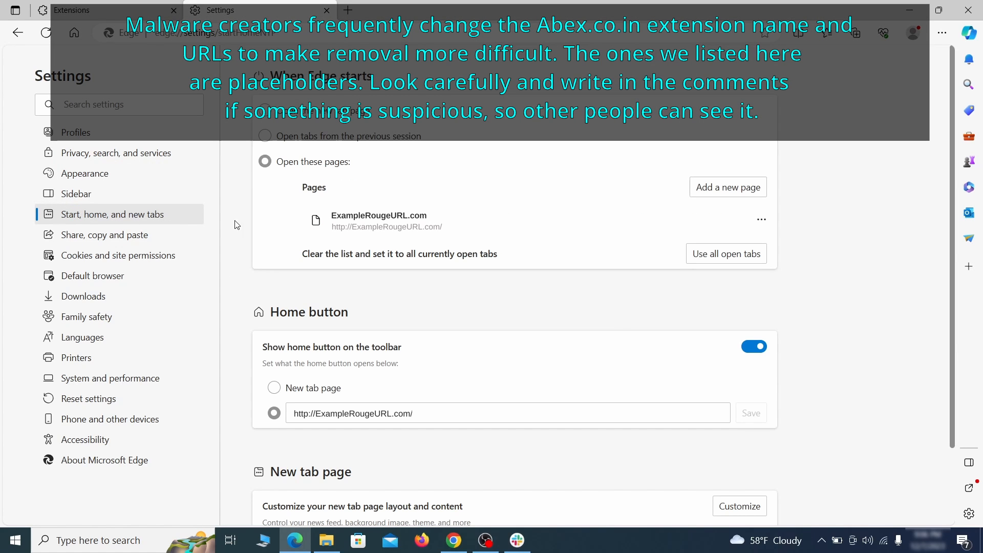
Step: Delete the ExampleRougeURL.com startup page and set the home button to the new tab page
left_click(761, 220)
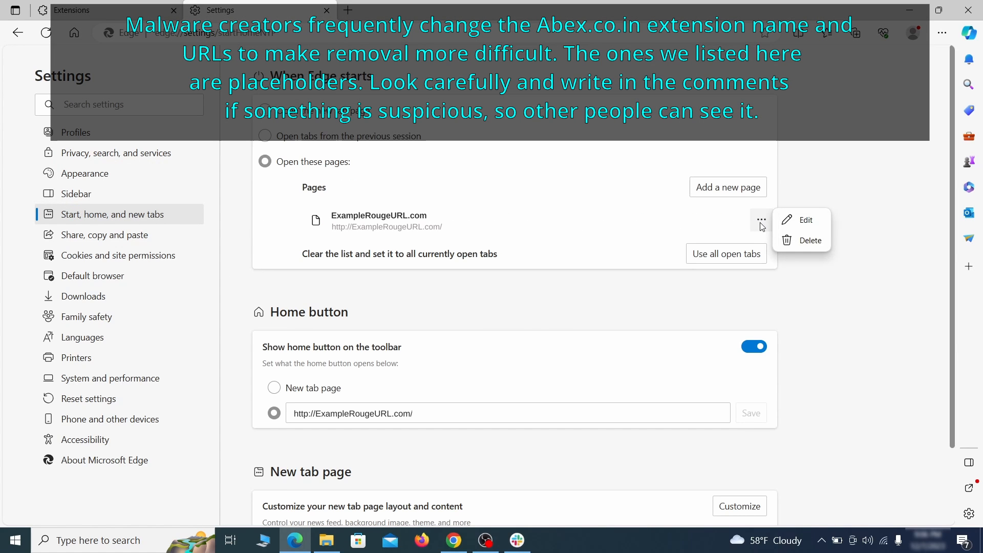
left_click(810, 240)
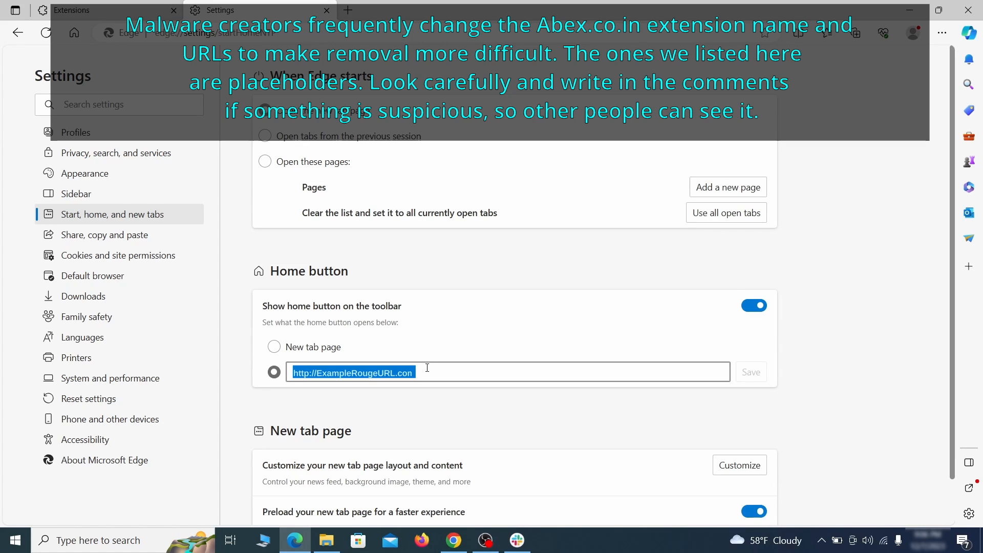
left_click(274, 347)
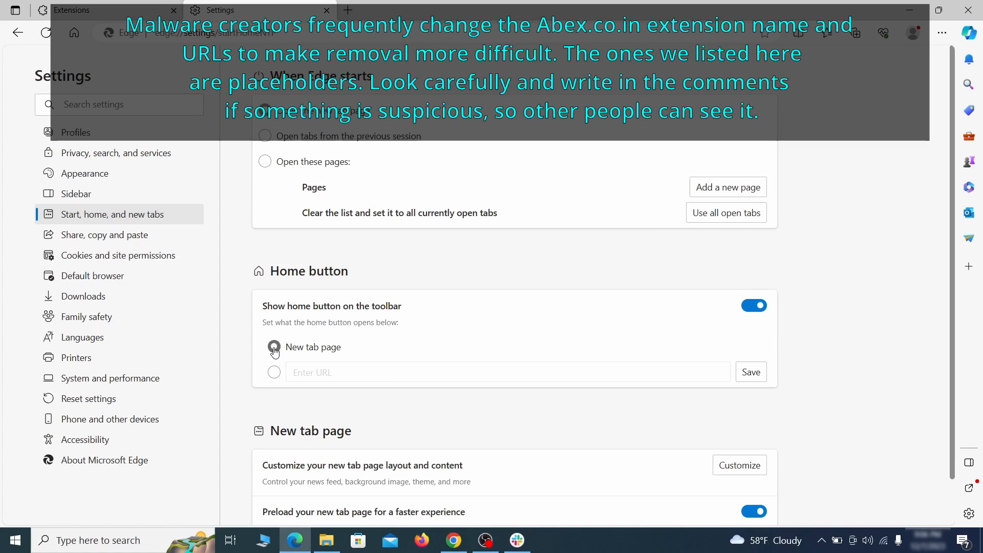
left_click(118, 255)
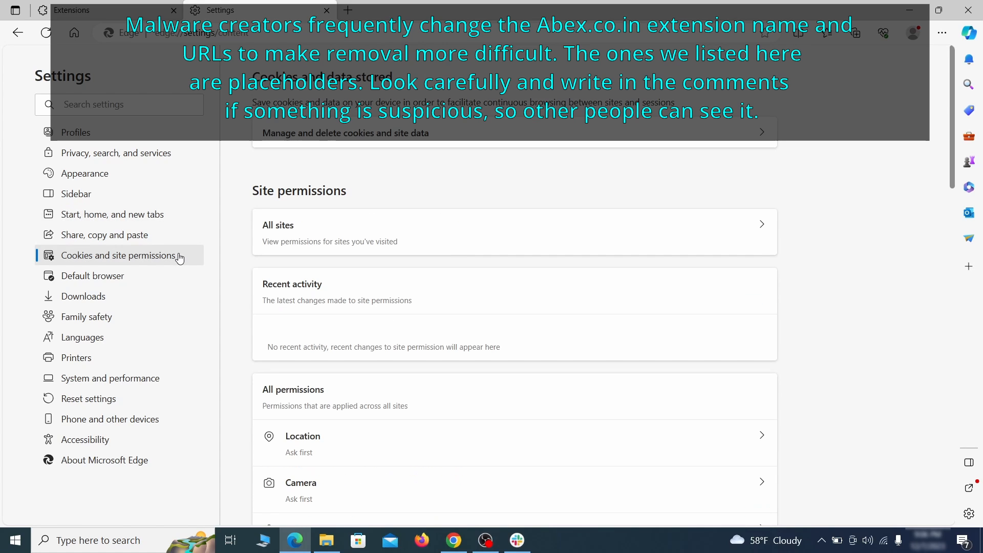
Step: Bring up options for ExampleRougeURL.com under allowed notification sites
scroll("down", 3)
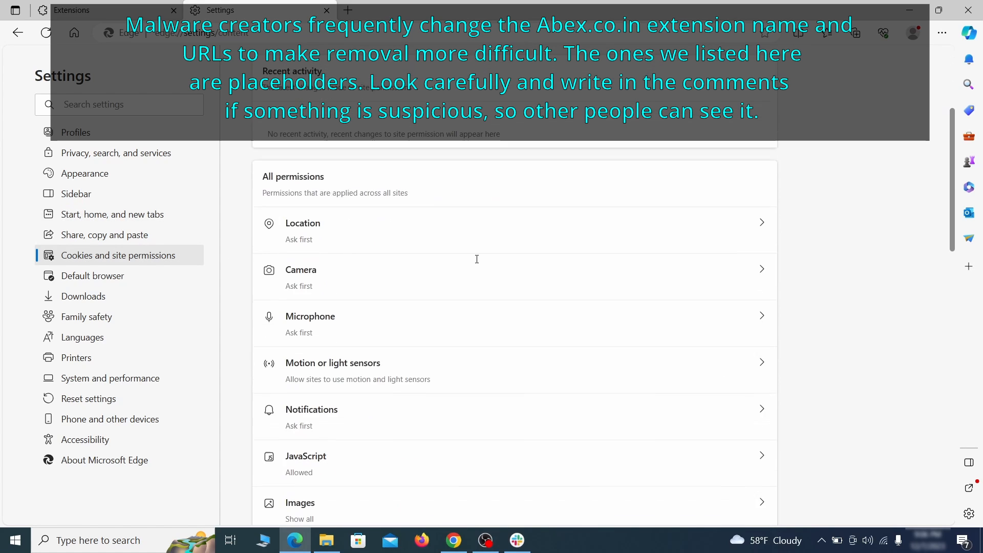
scroll("down", 3)
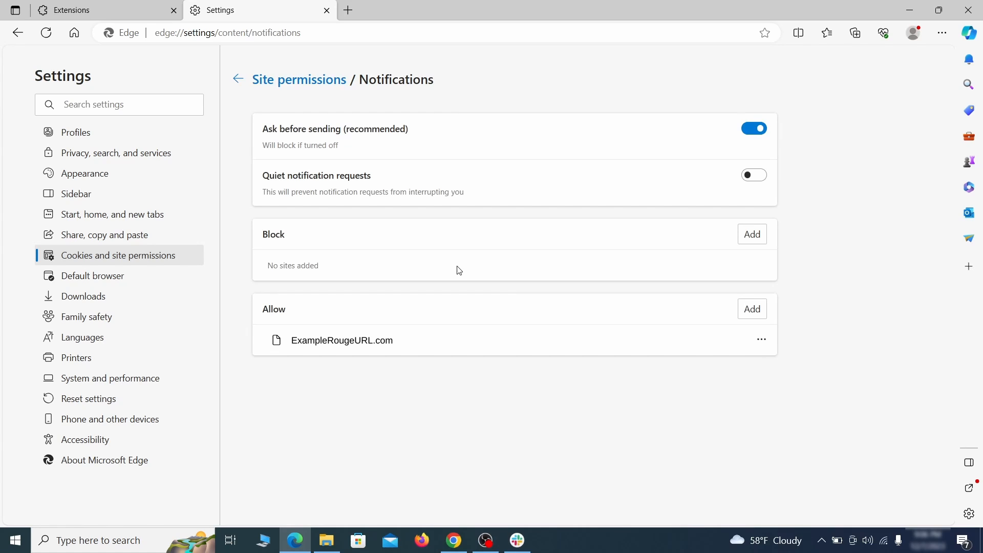
mouse_move(709, 335)
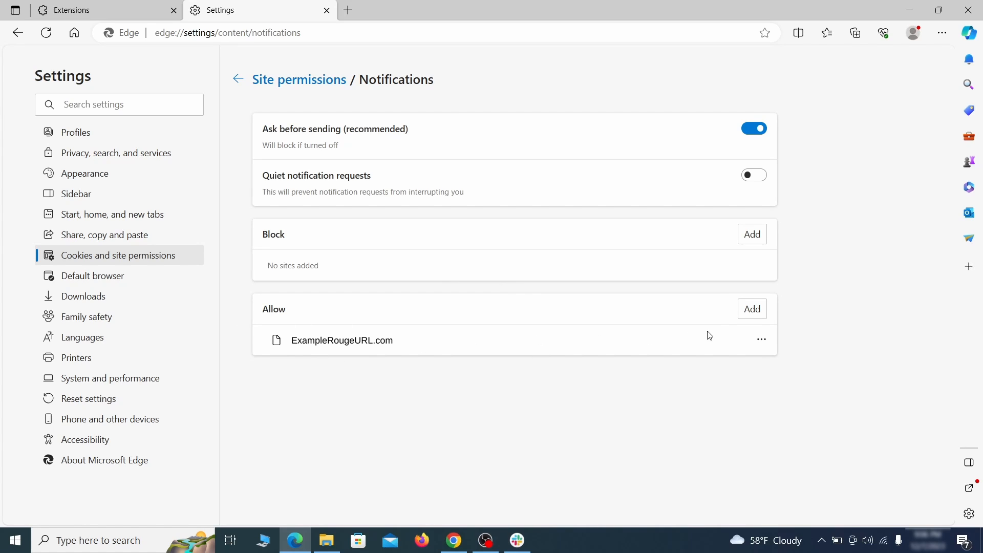
left_click(762, 341)
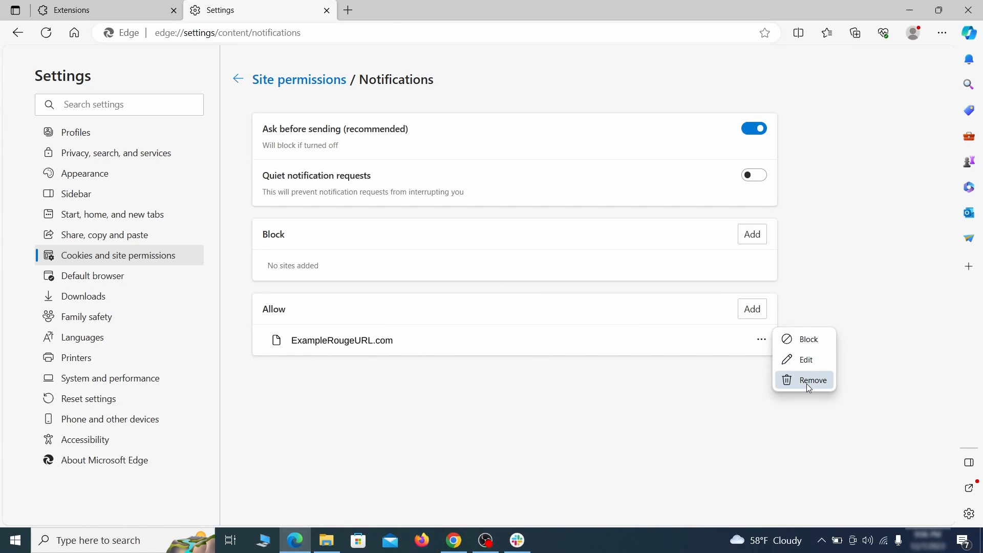